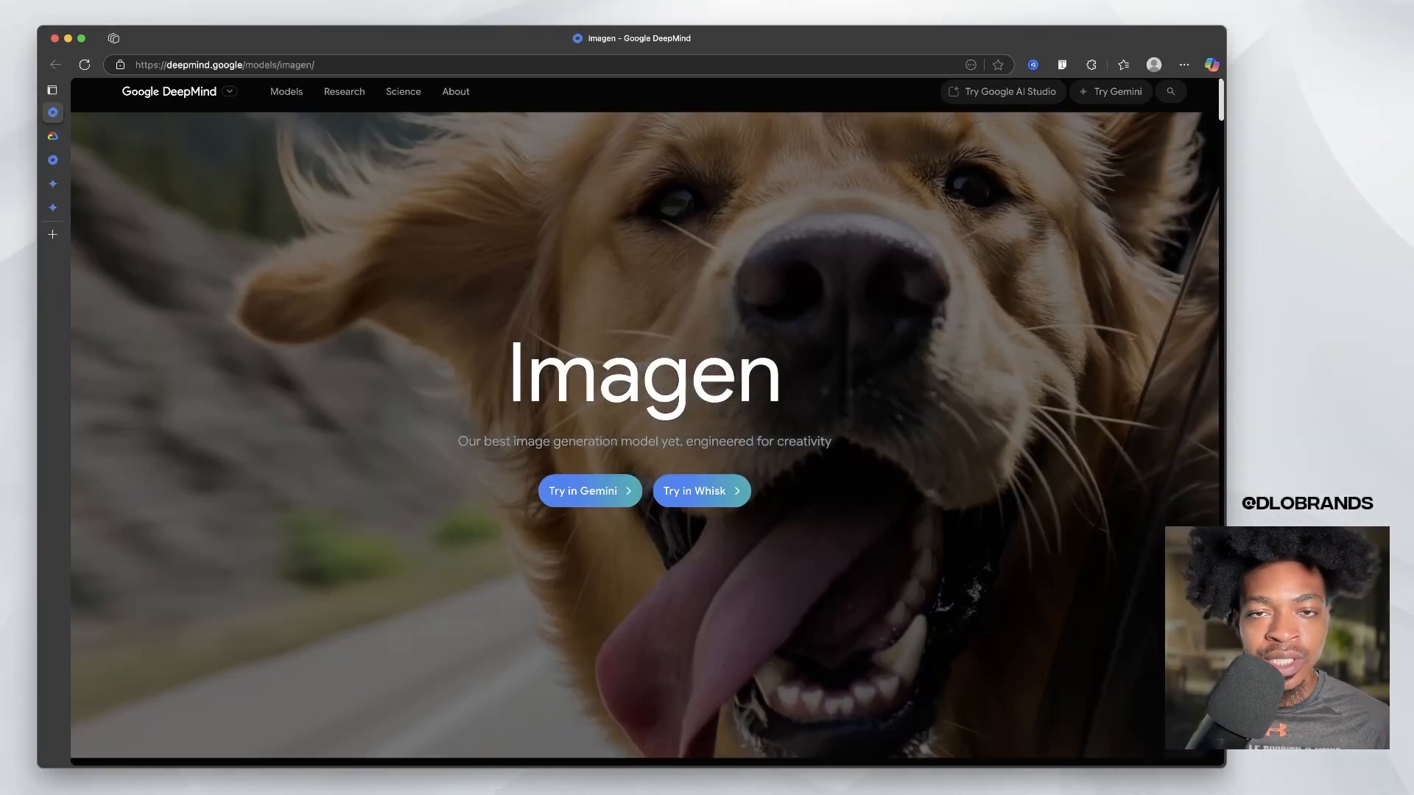
# - Reach the Photo-realistic section and step its carousel through the interior, frosted flowers and further examples
pyautogui.scroll(-3)
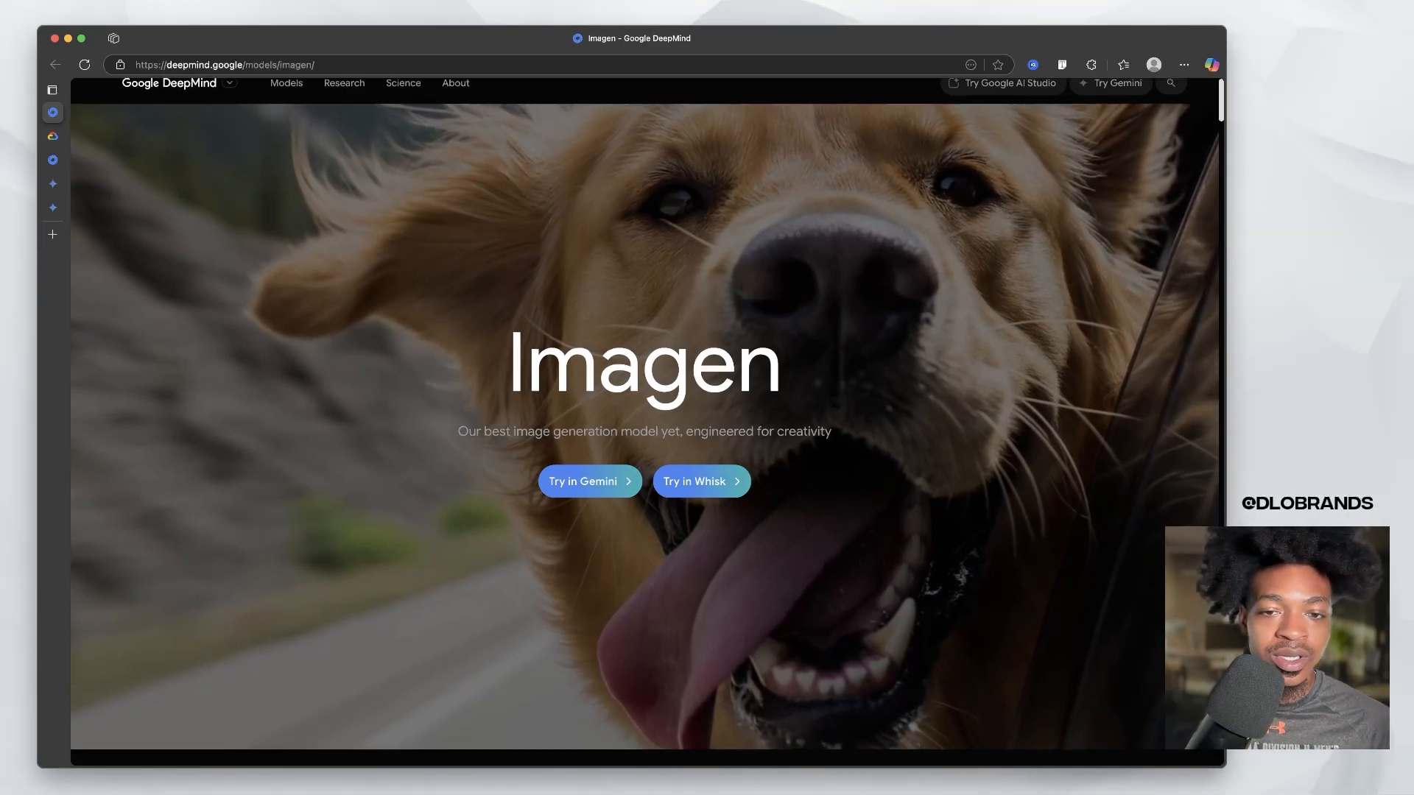
pyautogui.scroll(-3)
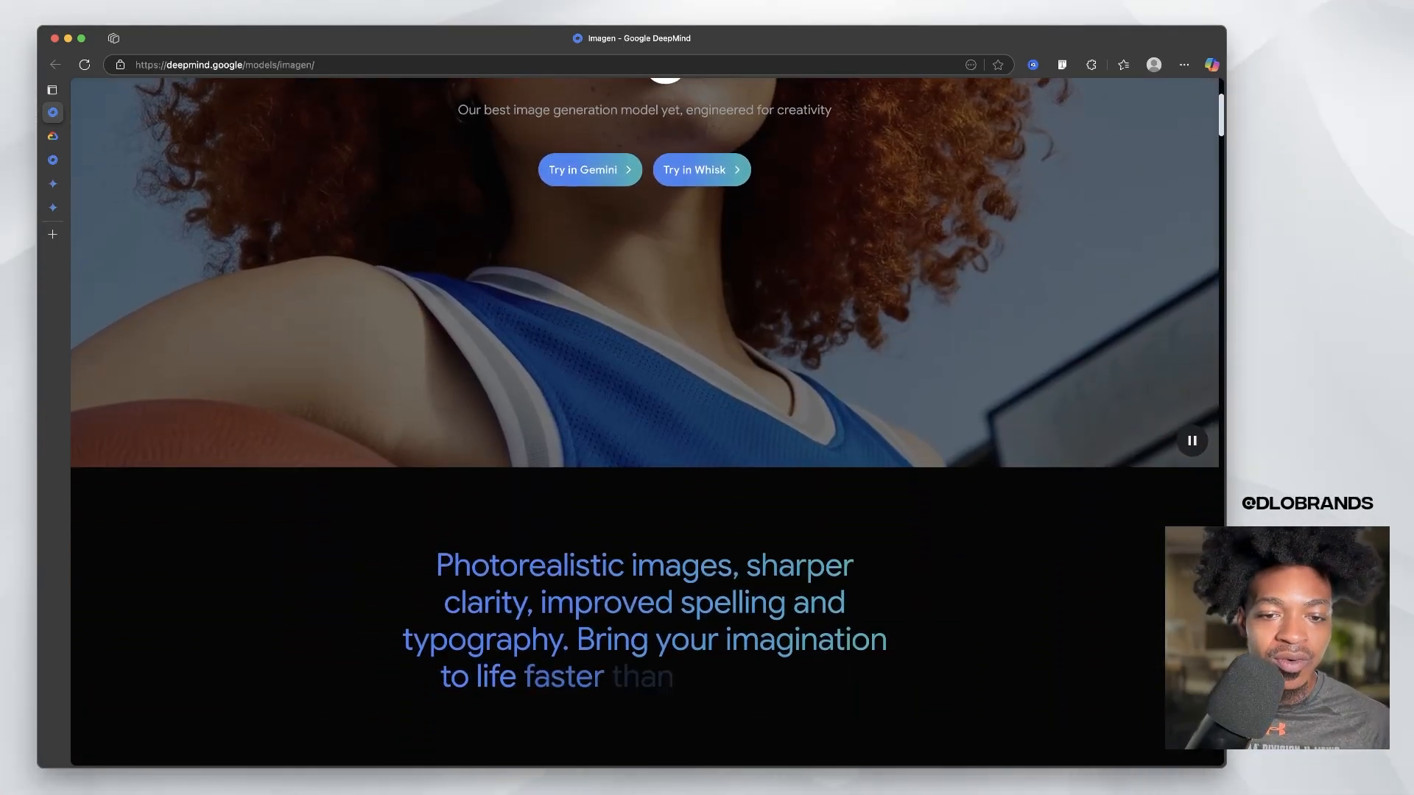
pyautogui.scroll(-3)
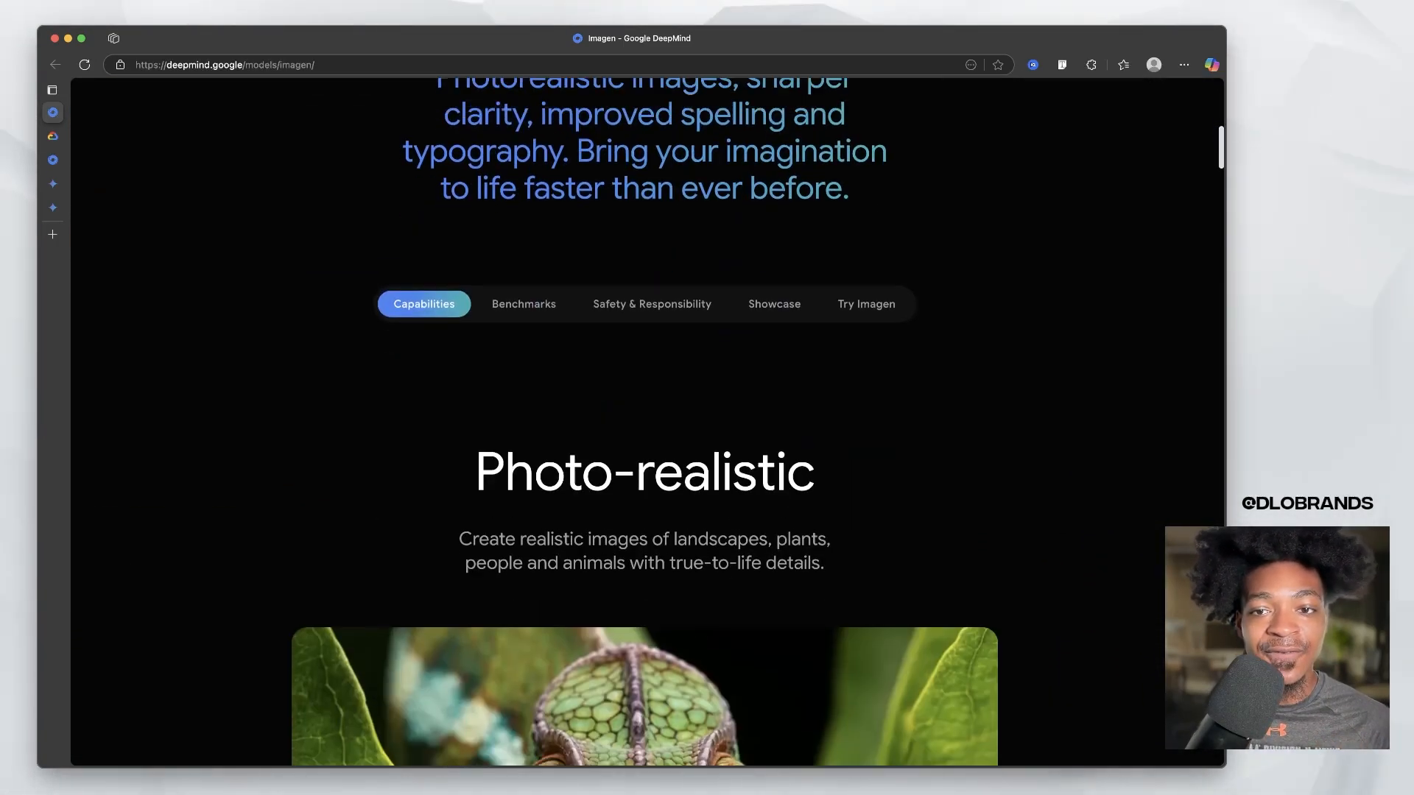
pyautogui.scroll(-3)
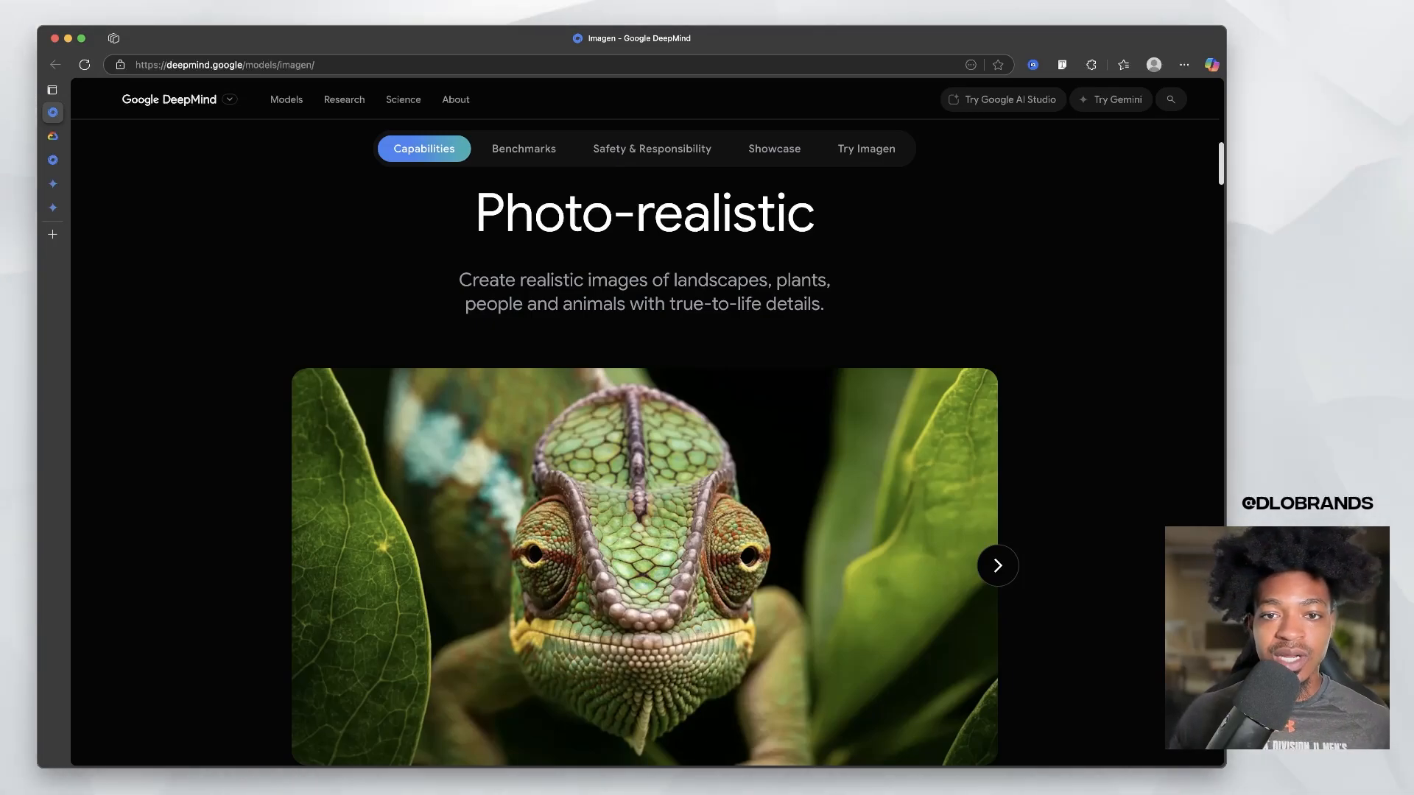
pyautogui.click(997, 566)
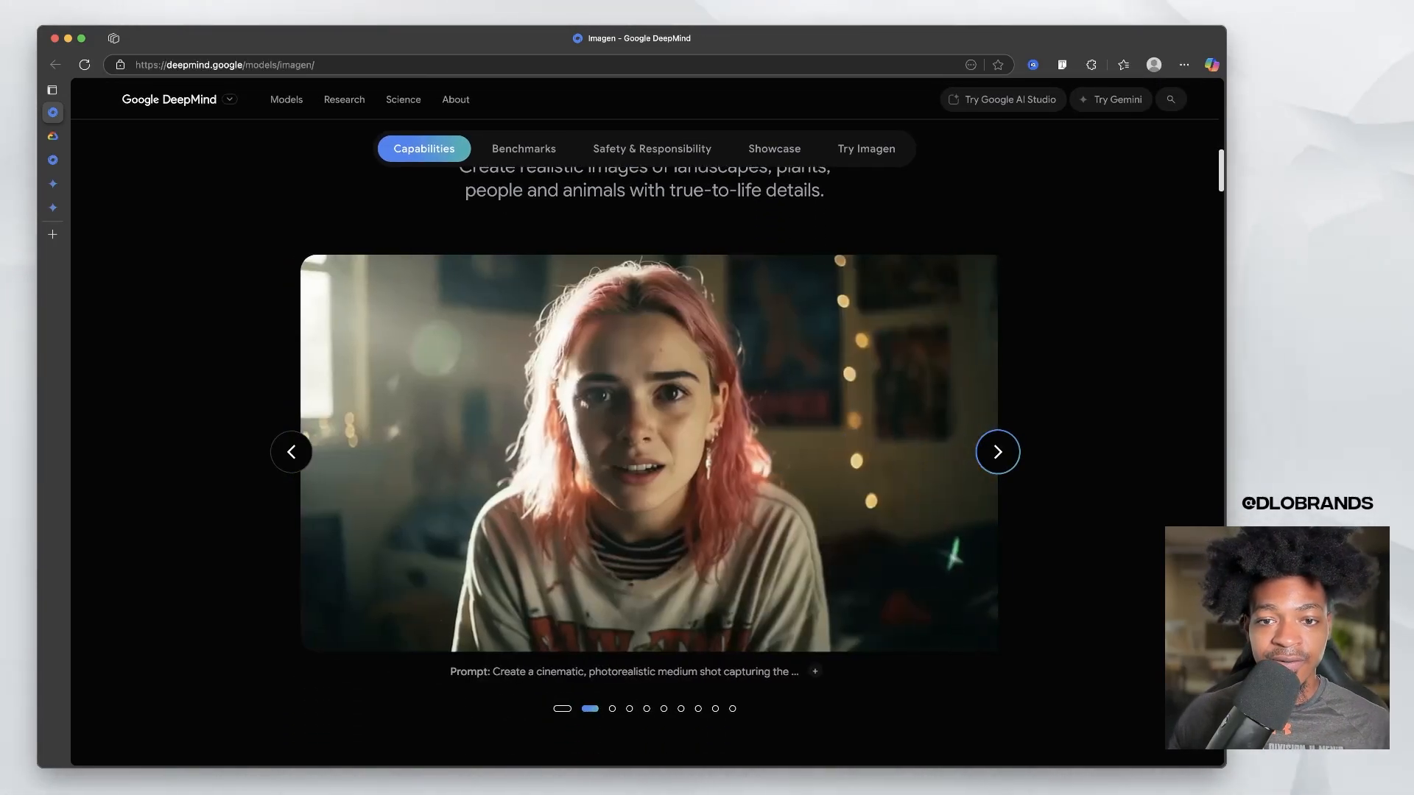
pyautogui.click(997, 452)
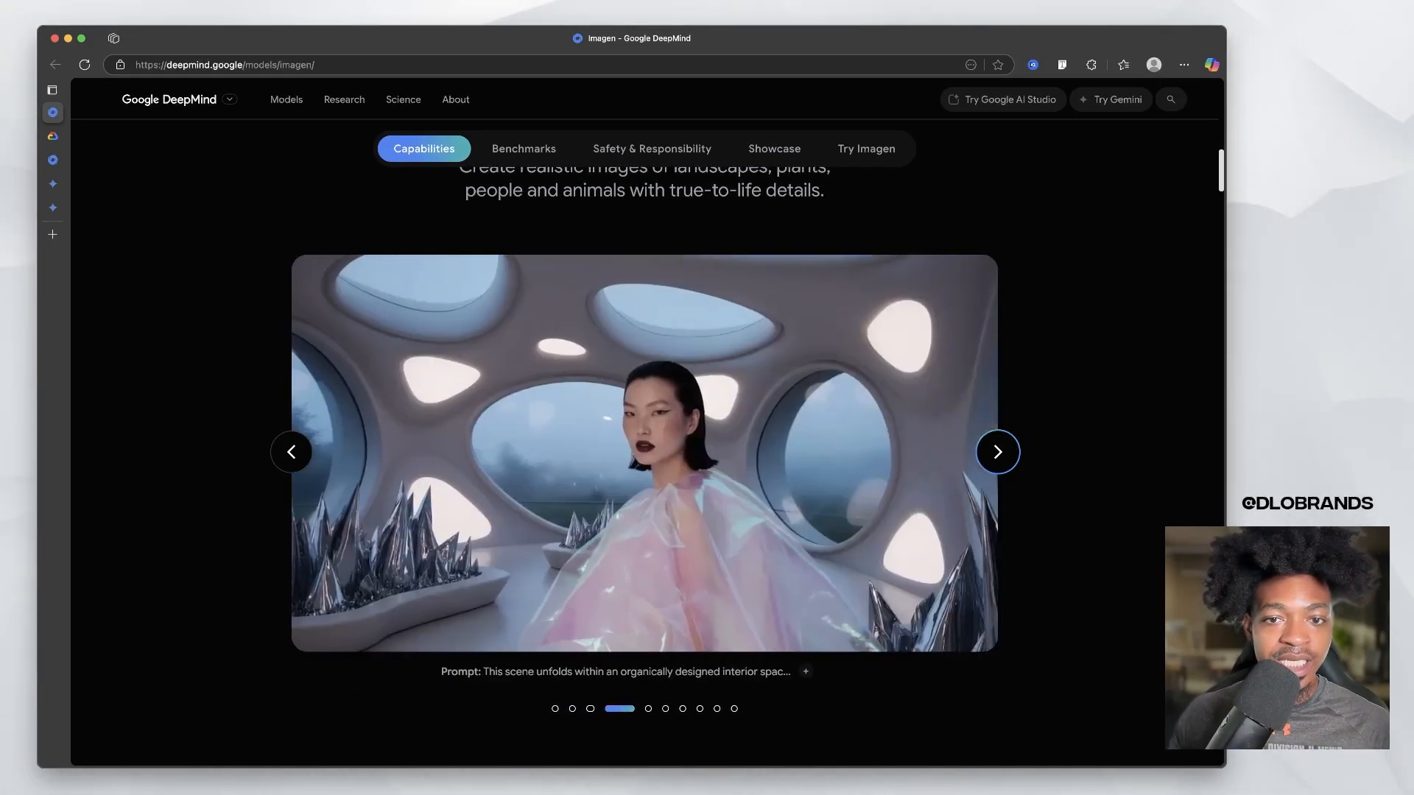
pyautogui.click(997, 452)
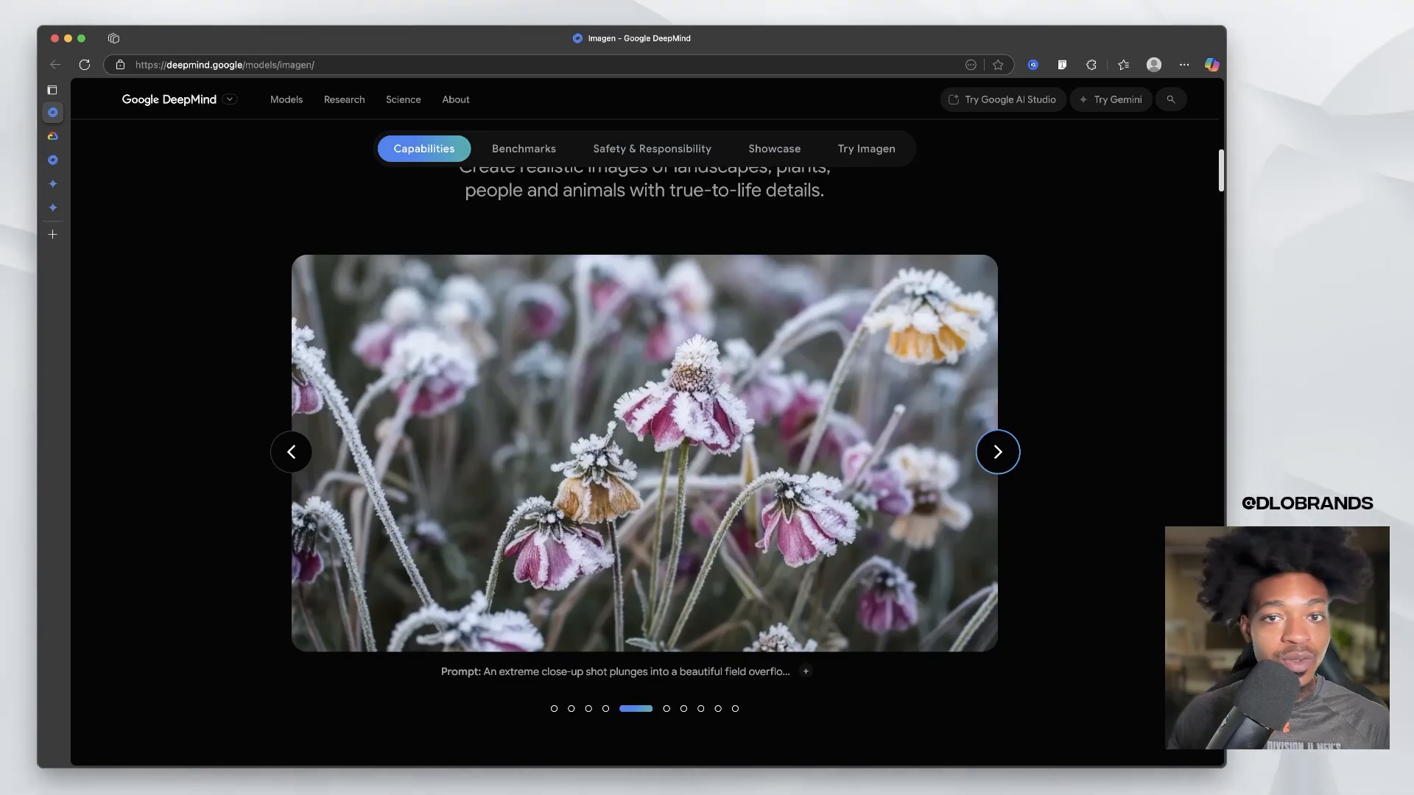
pyautogui.click(997, 452)
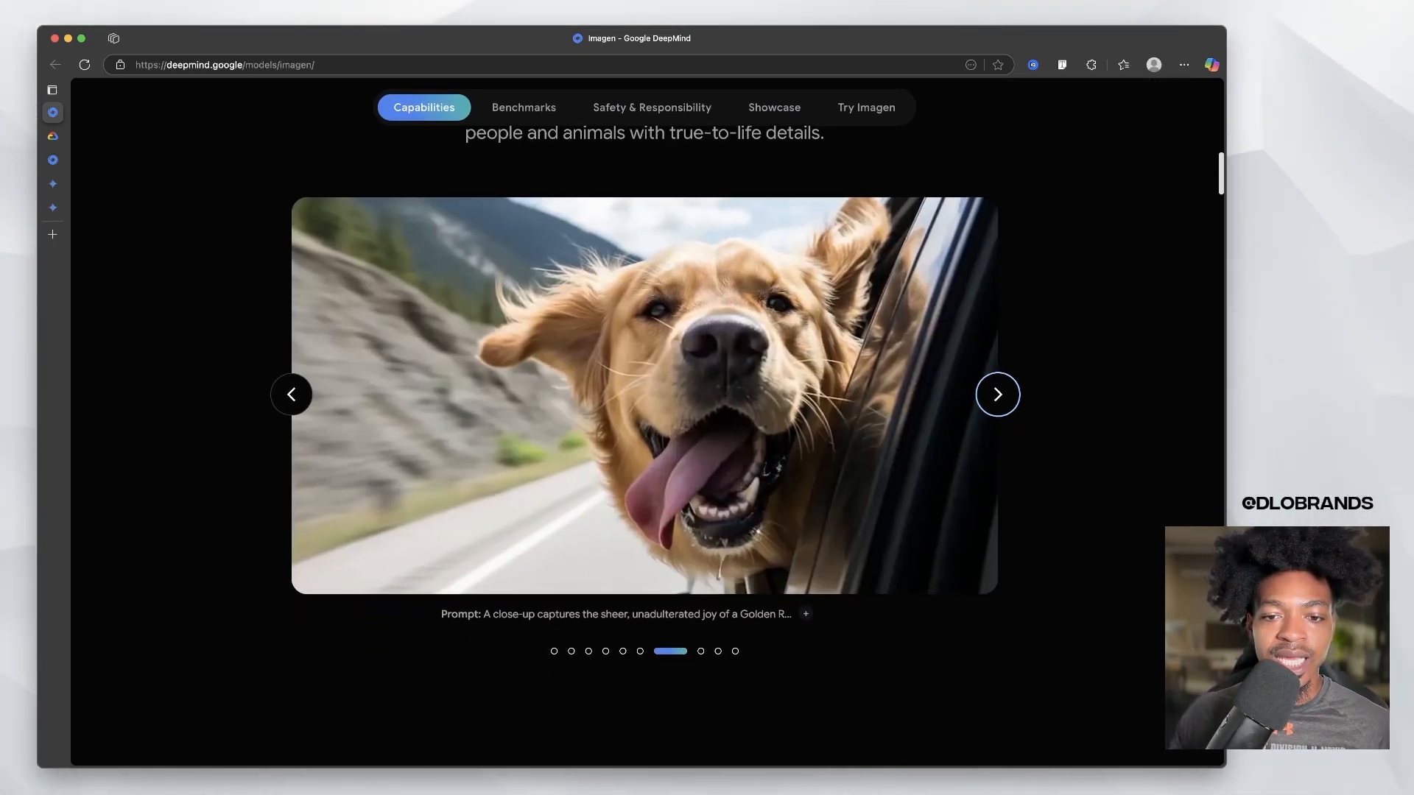
# - Move past Fine details to Advanced spelling and typography and advance from the comic to the egg carton and flour bag
pyautogui.scroll(-3)
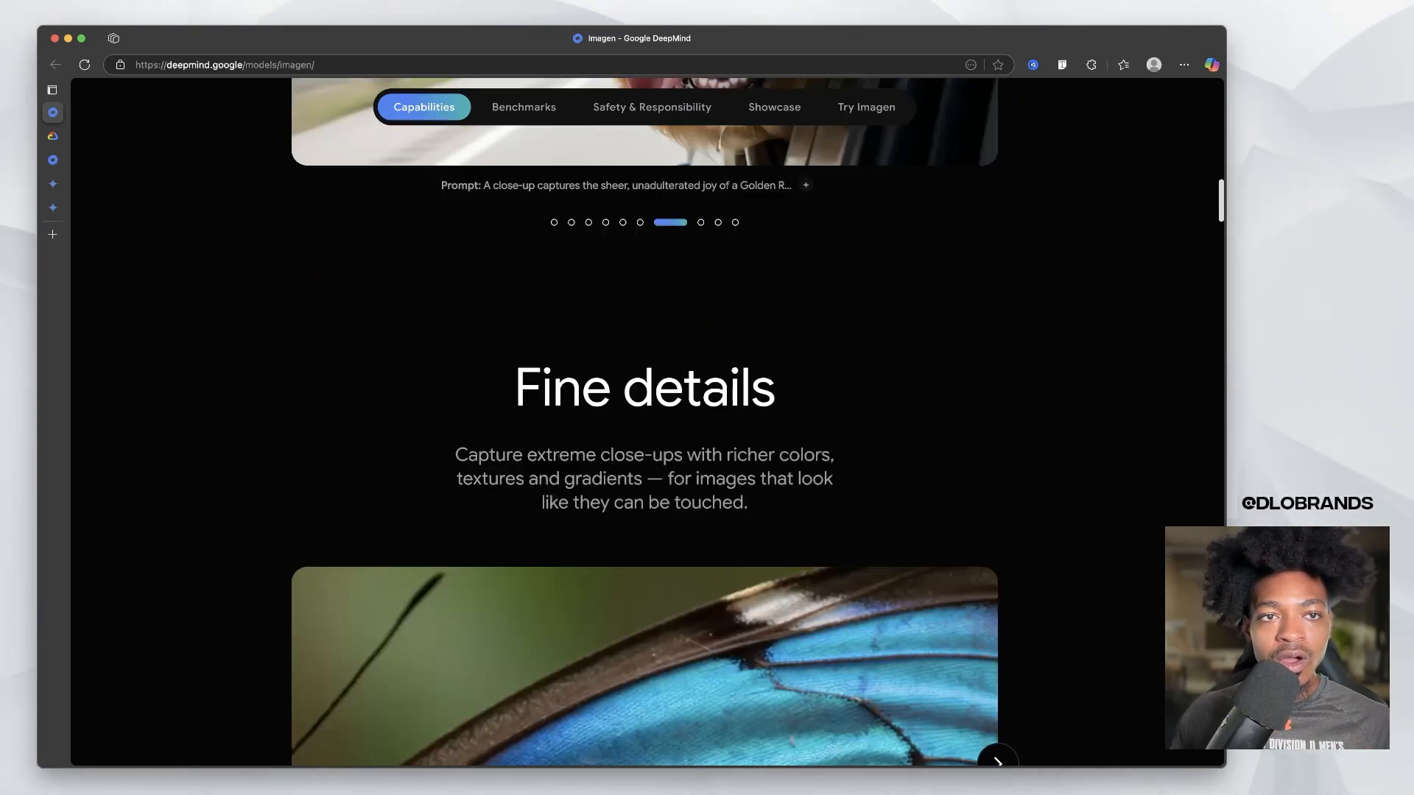
pyautogui.scroll(-3)
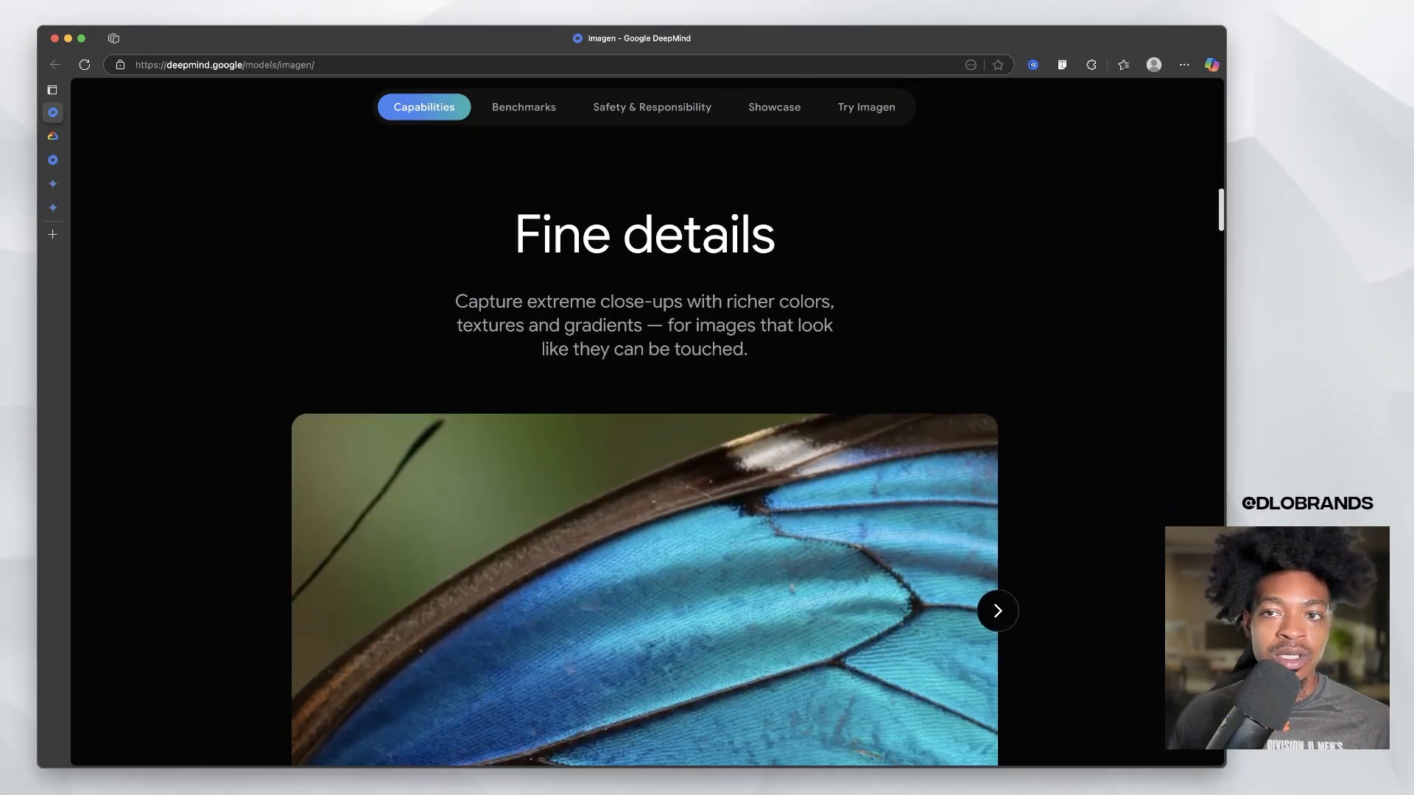
pyautogui.scroll(-3)
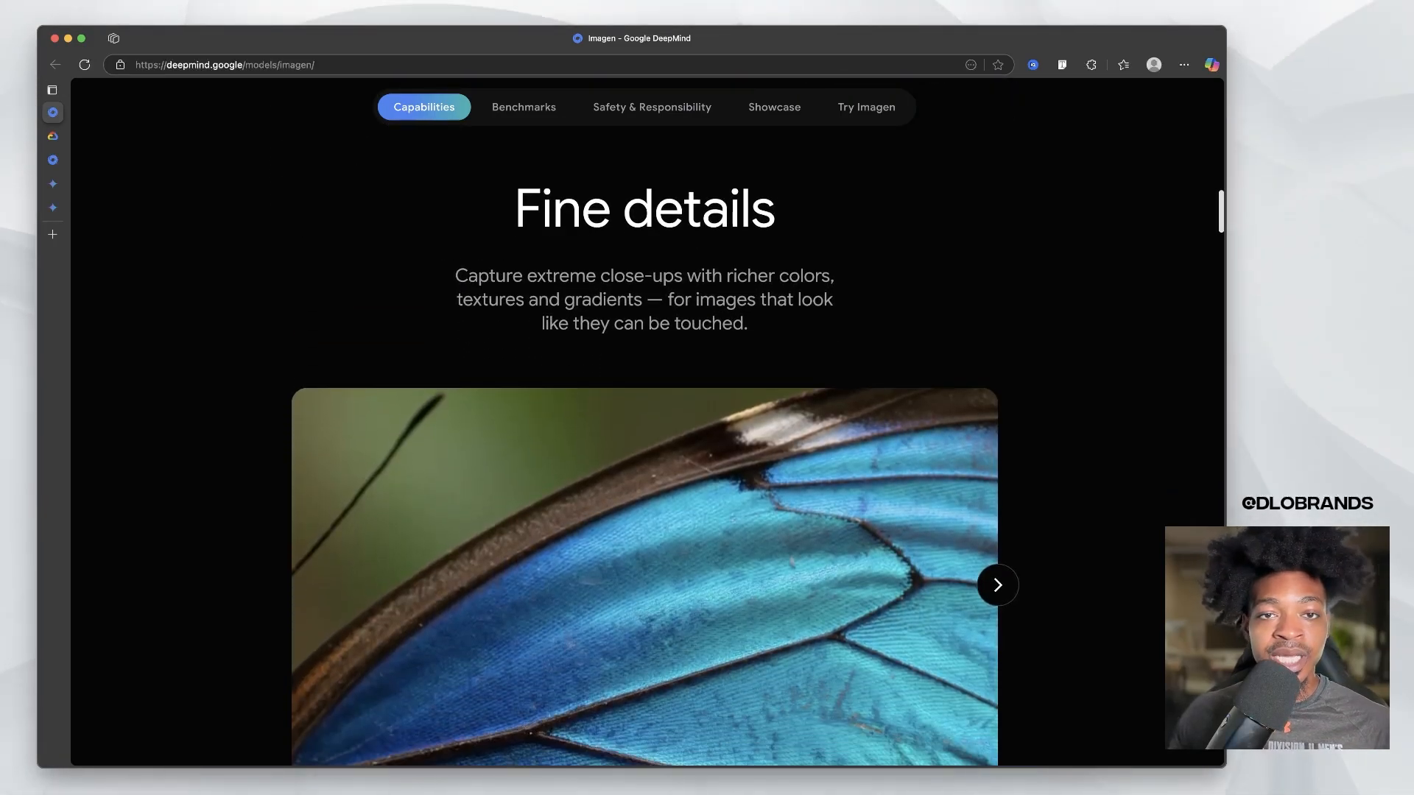
pyautogui.scroll(-3)
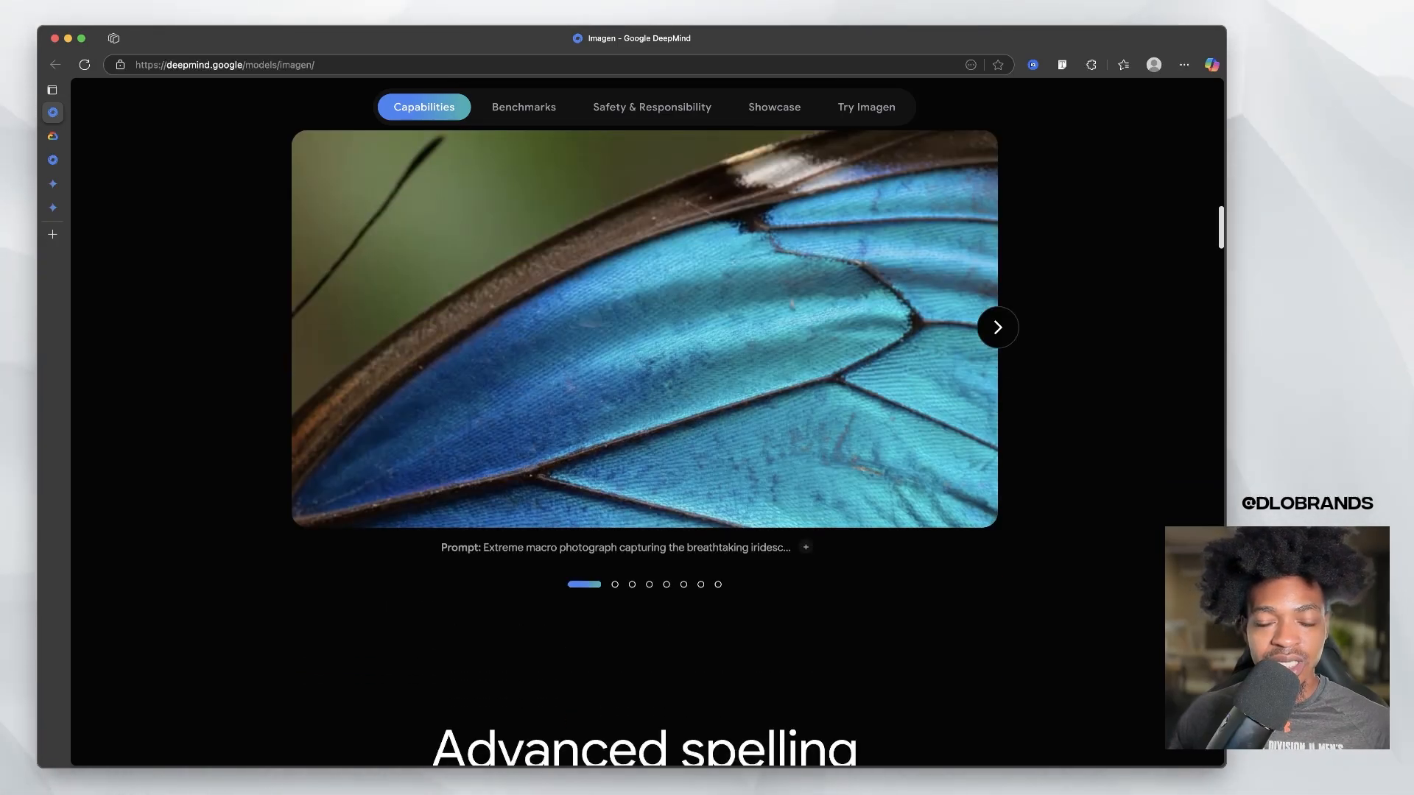
pyautogui.scroll(-3)
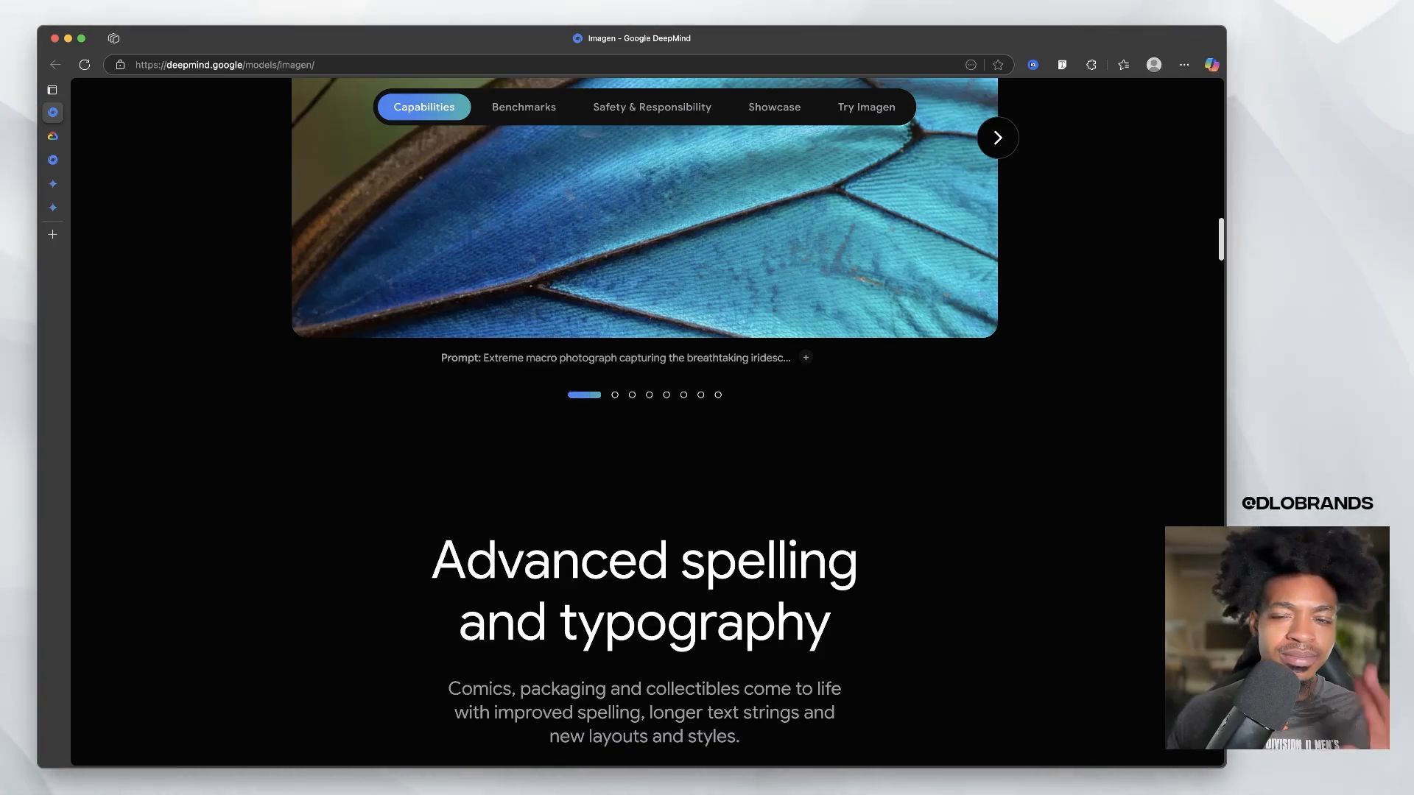
pyautogui.scroll(-3)
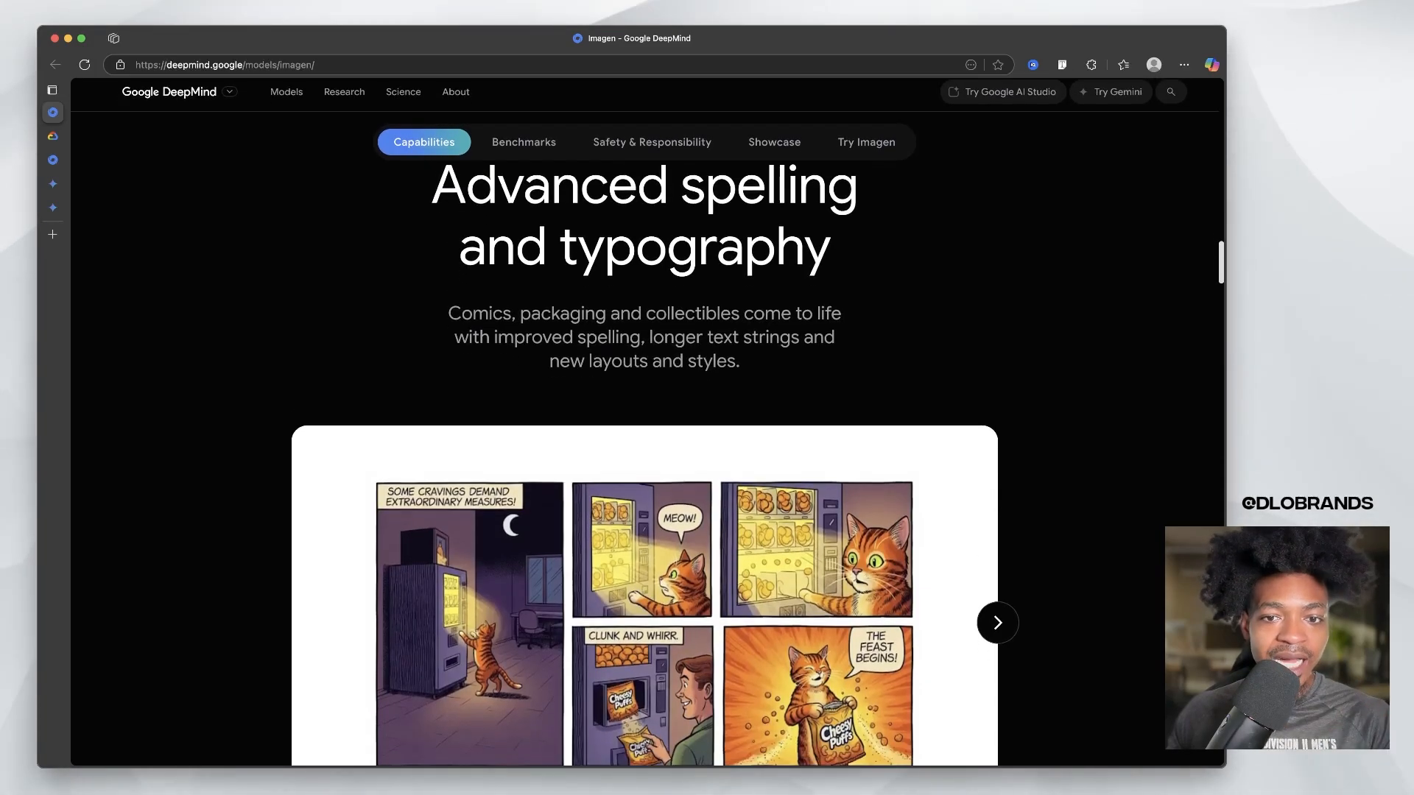
pyautogui.scroll(-3)
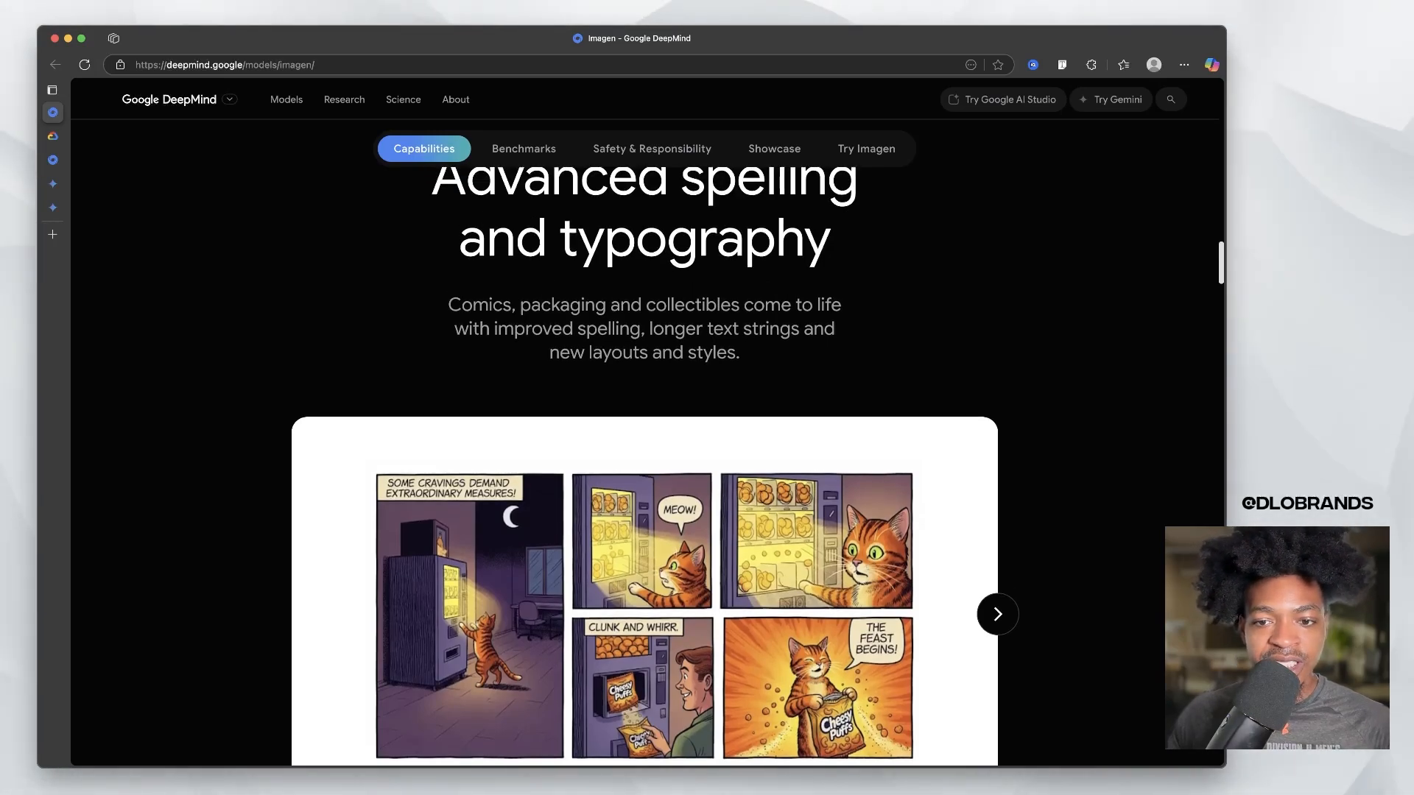
pyautogui.scroll(-3)
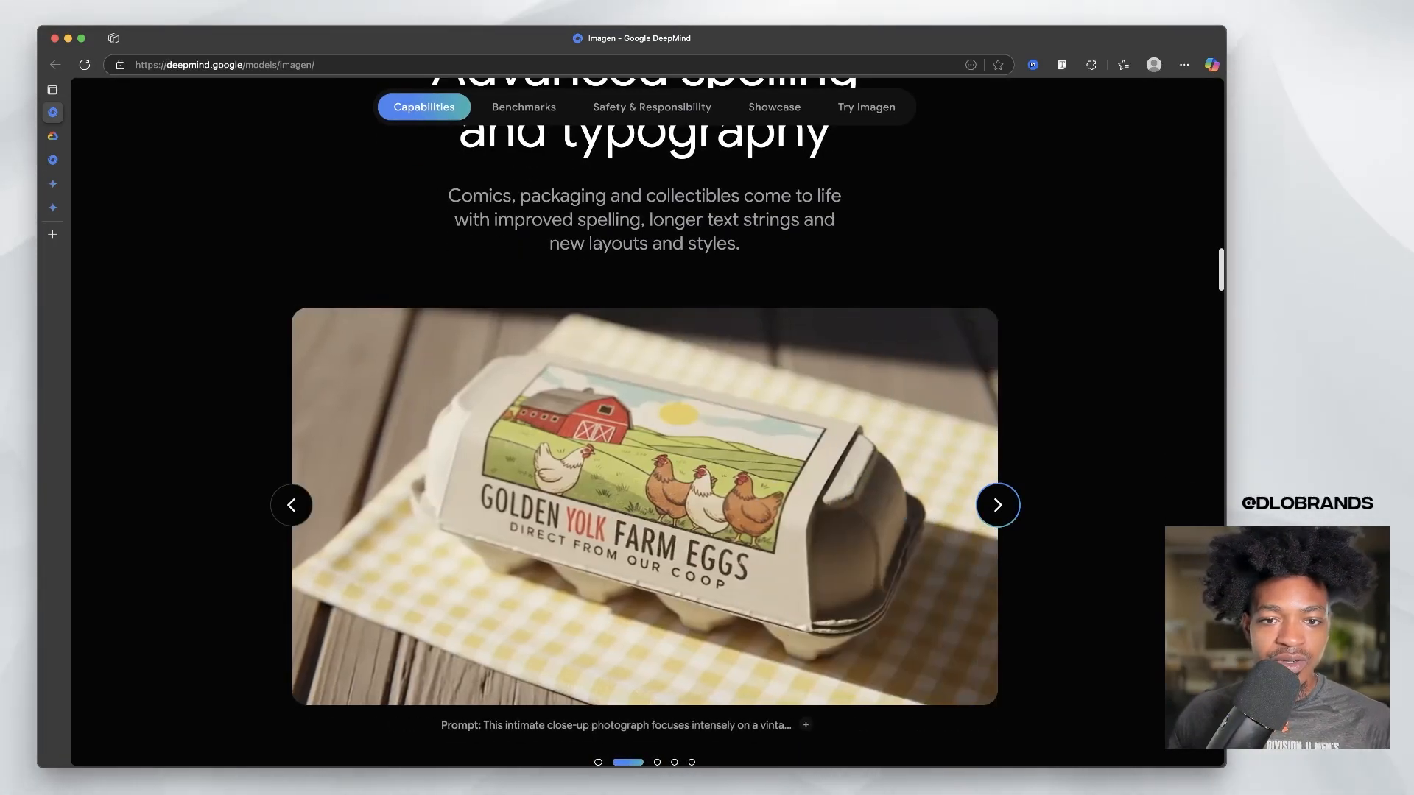
pyautogui.click(997, 504)
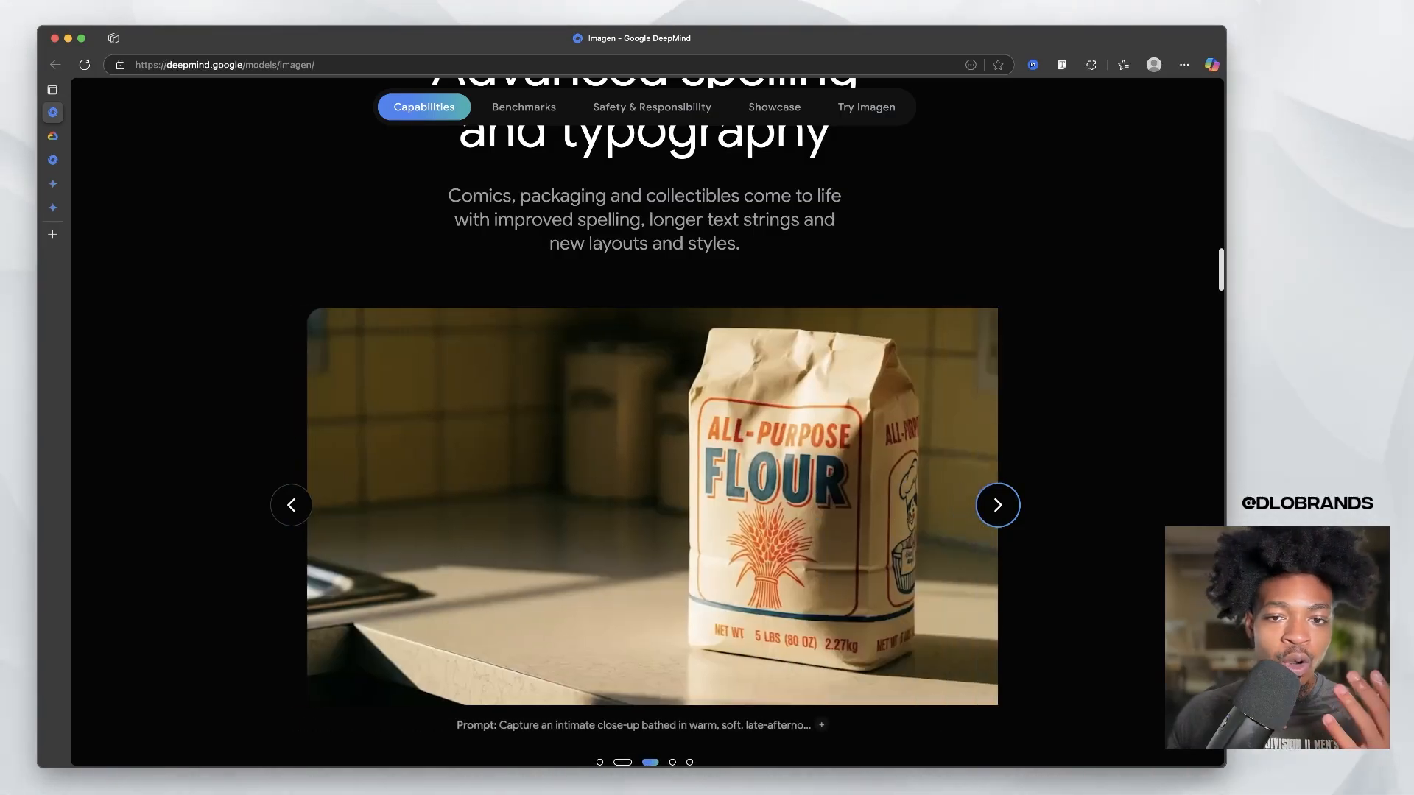
pyautogui.click(996, 503)
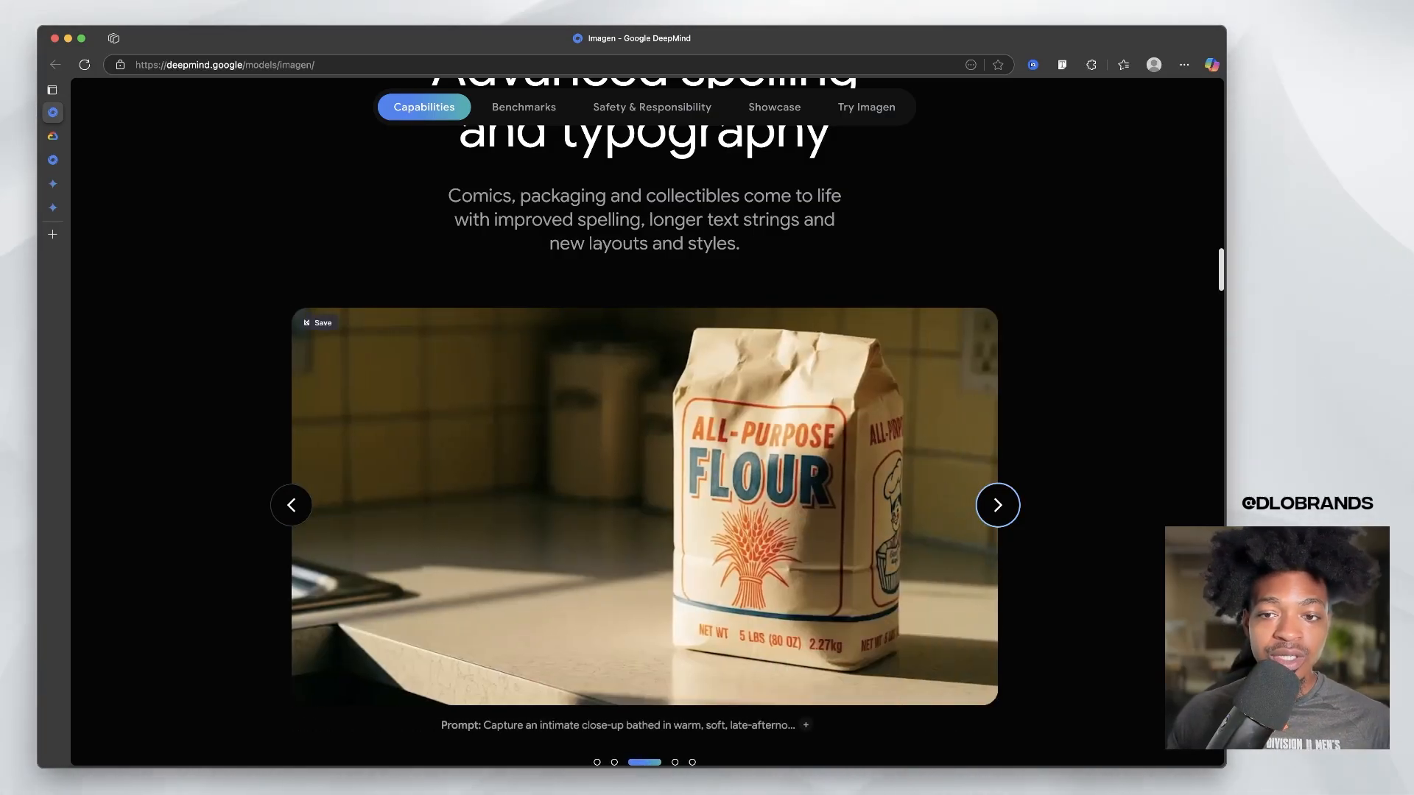
# - Scroll past the Diverse art styles prompt gallery down to the 'What's new in Imagen 4?' feature cards
pyautogui.scroll(-3)
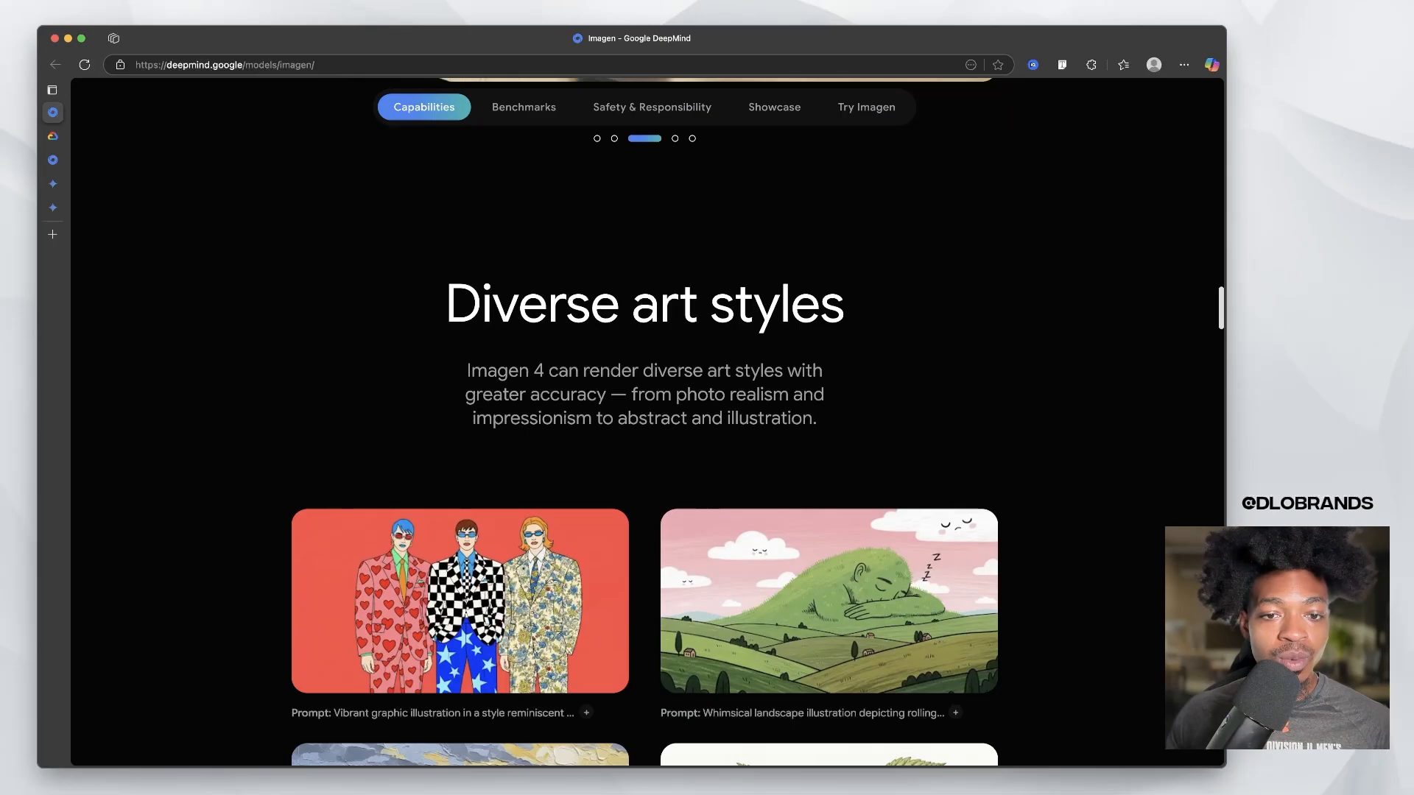
pyautogui.scroll(-3)
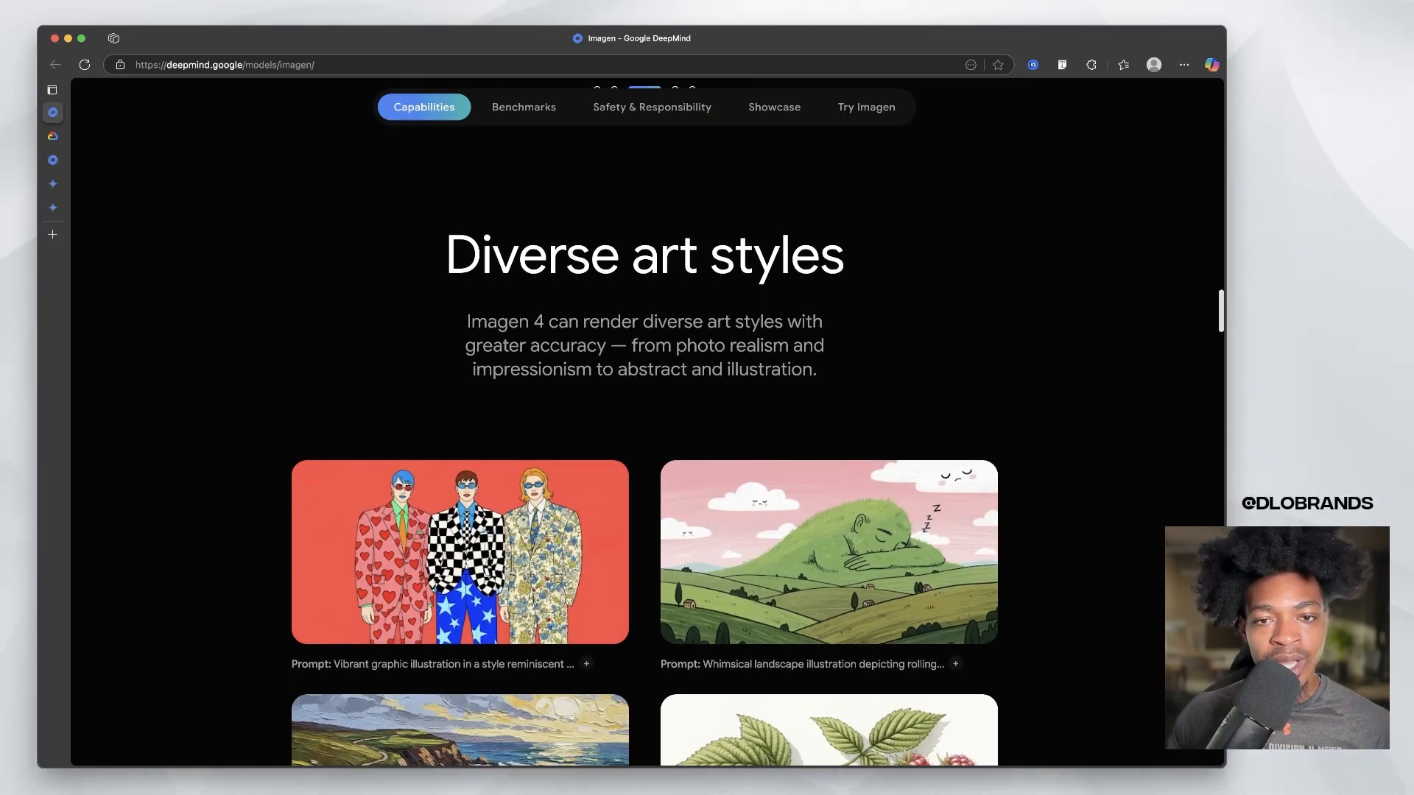
pyautogui.scroll(-3)
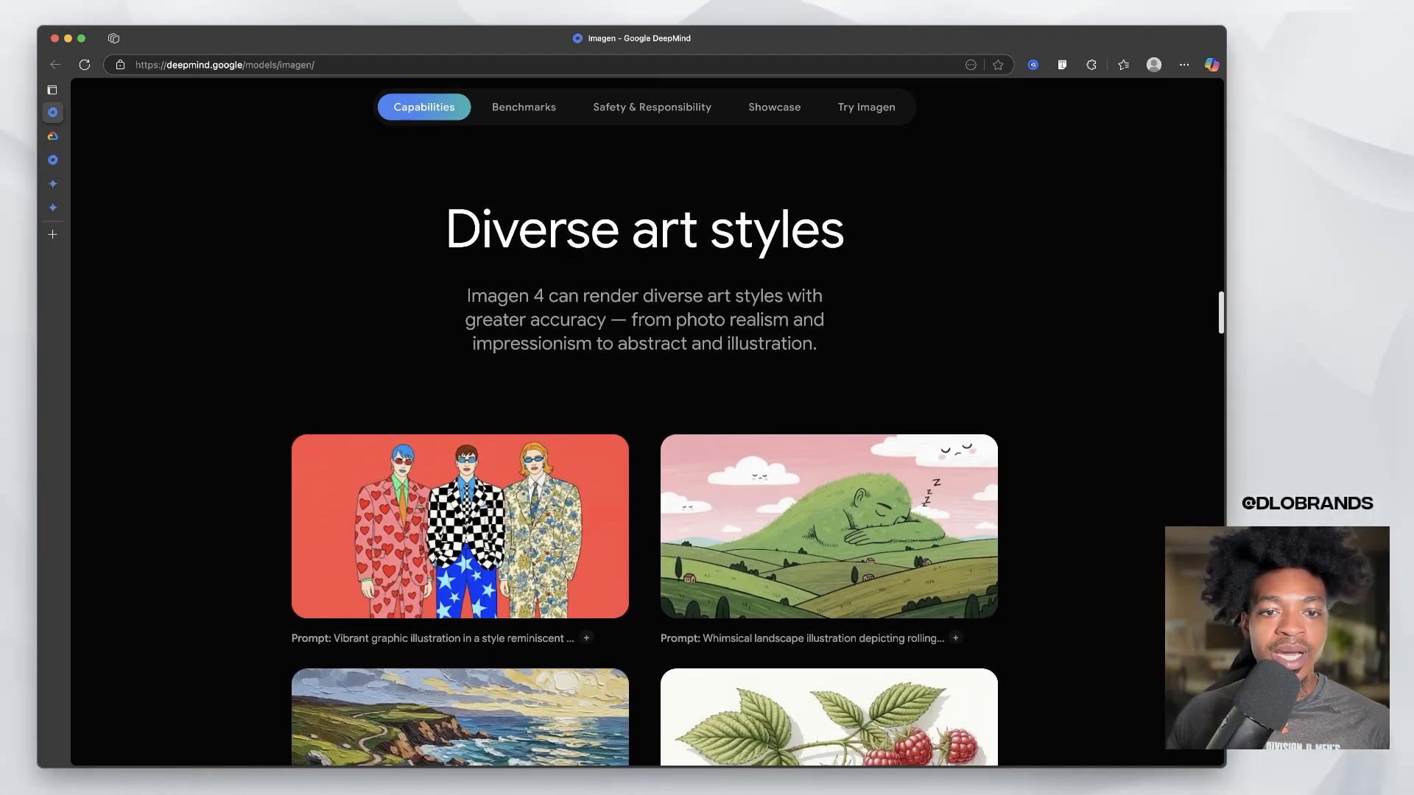
pyautogui.scroll(-3)
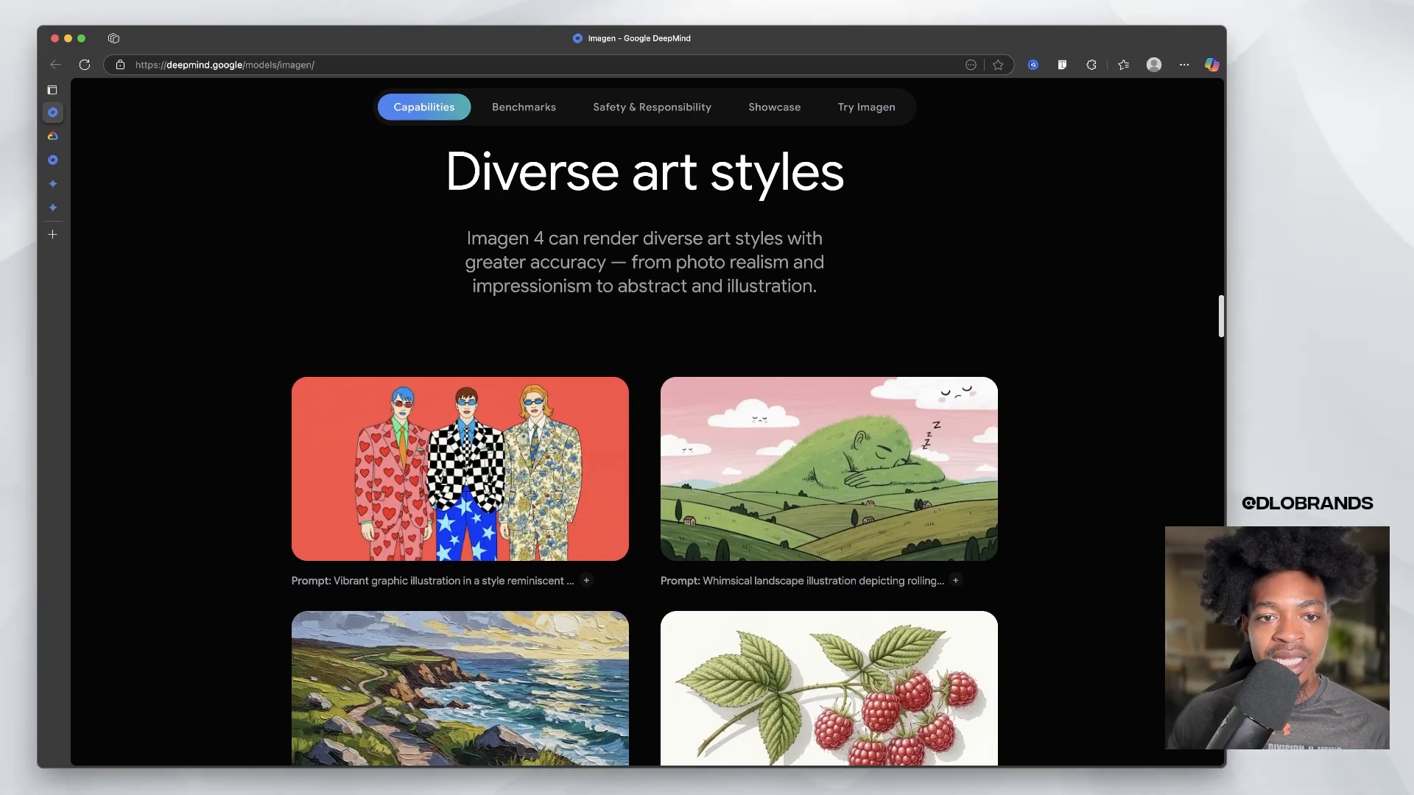
pyautogui.scroll(-3)
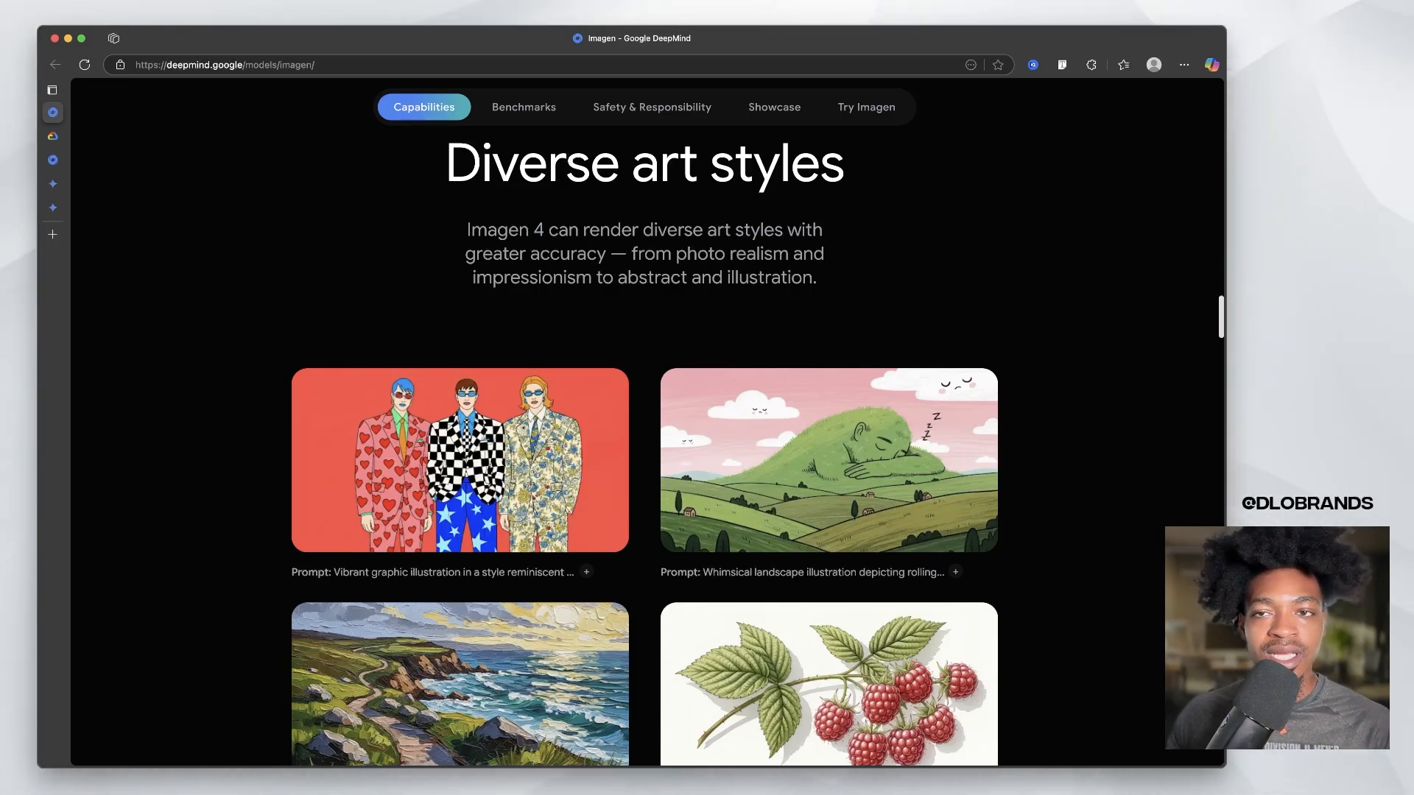
pyautogui.scroll(-3)
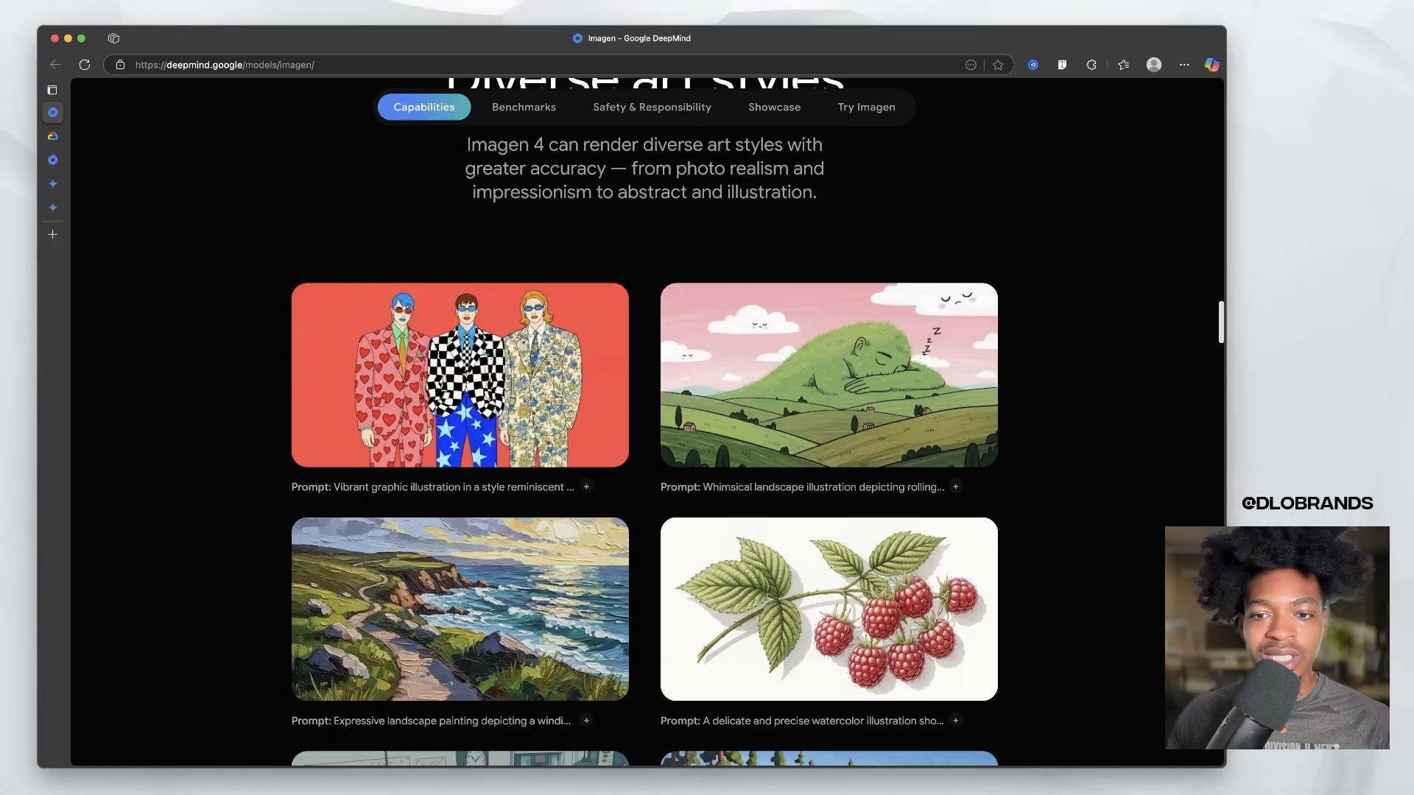
pyautogui.scroll(-3)
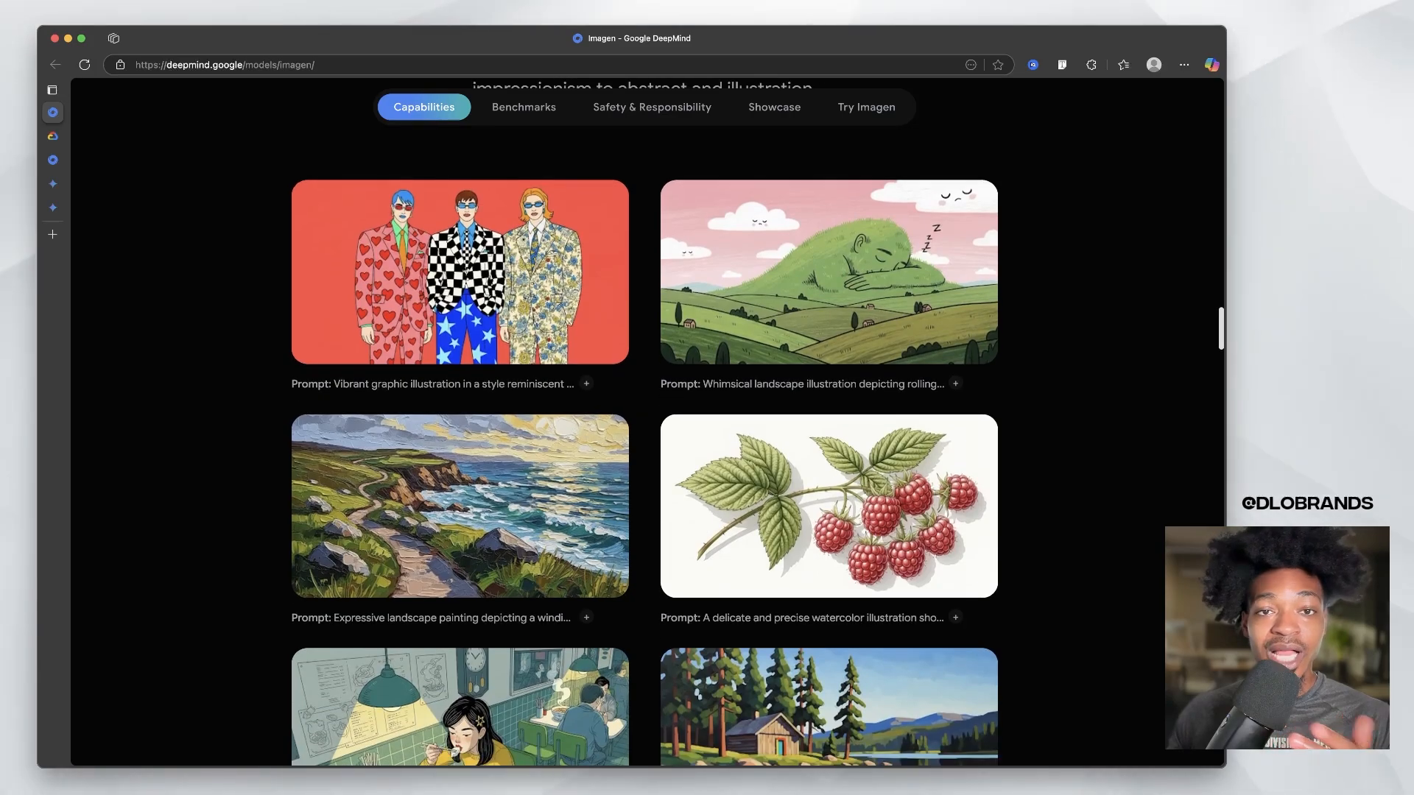
pyautogui.scroll(-3)
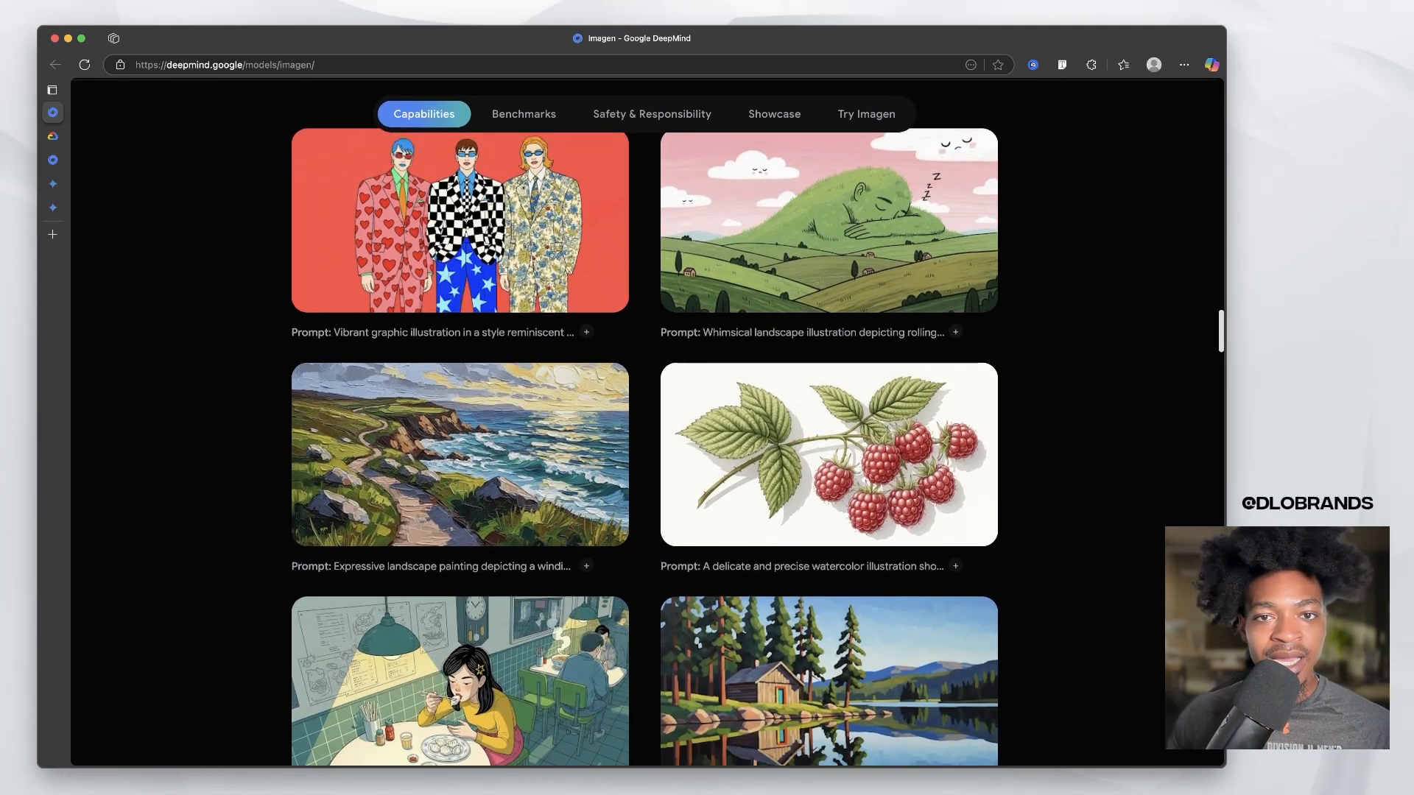
pyautogui.scroll(-3)
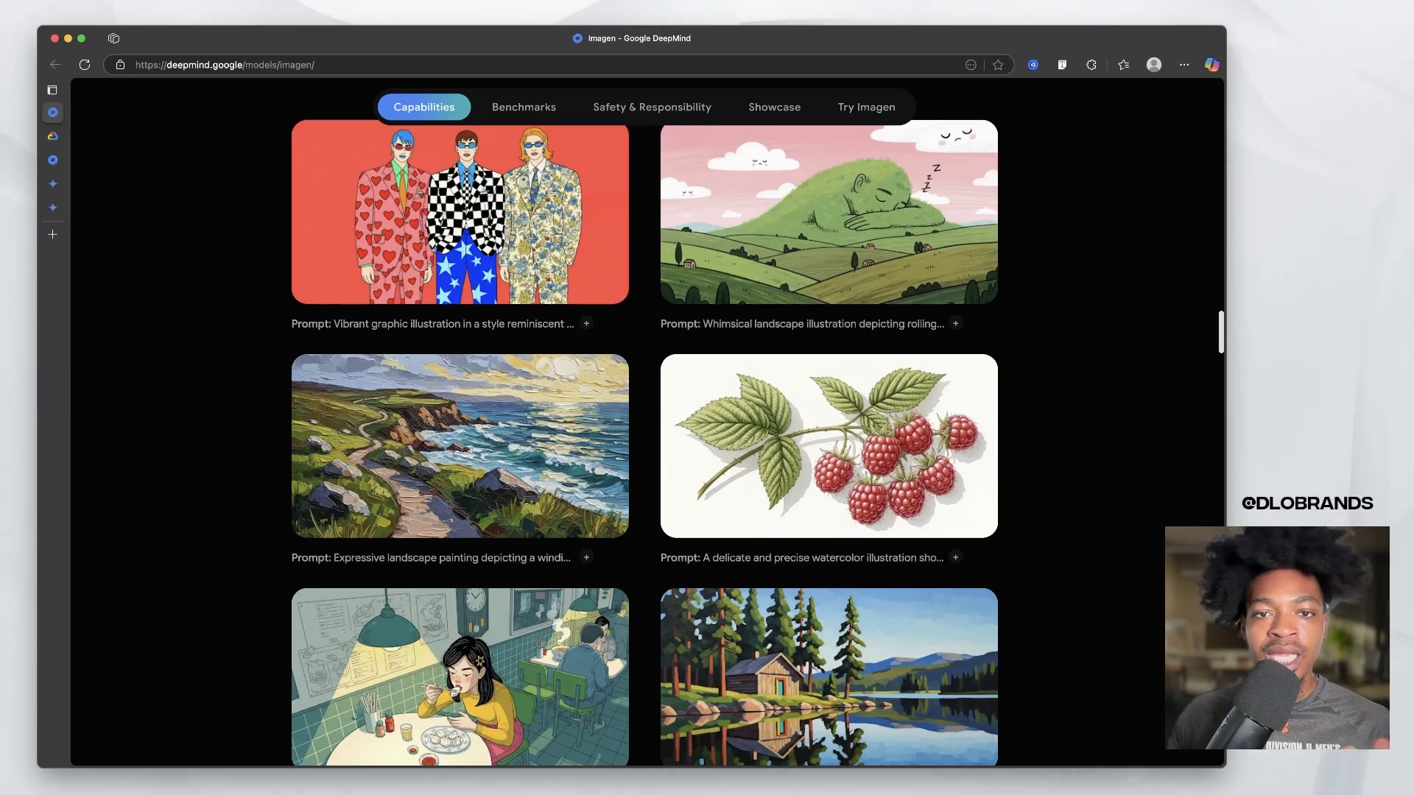
pyautogui.scroll(-3)
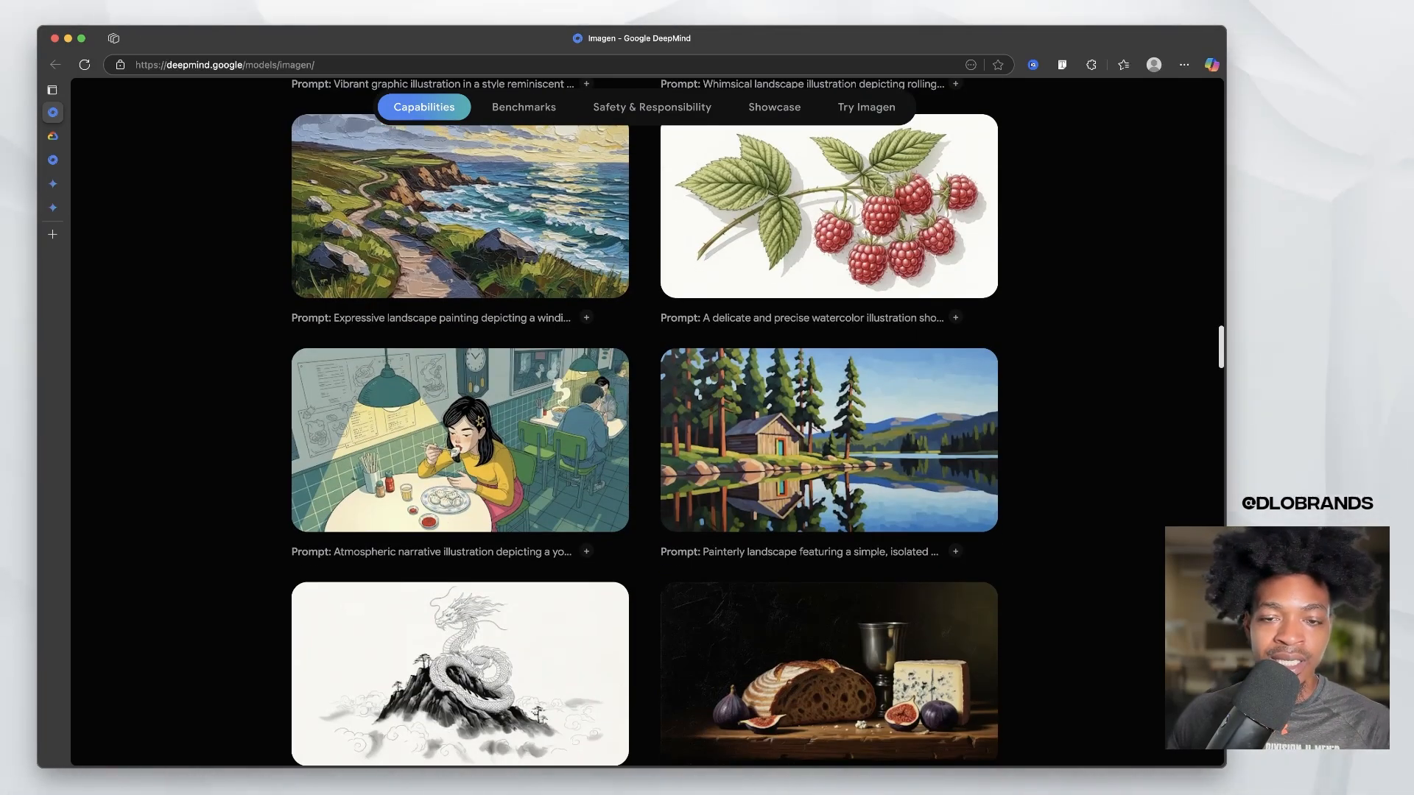
pyautogui.scroll(-3)
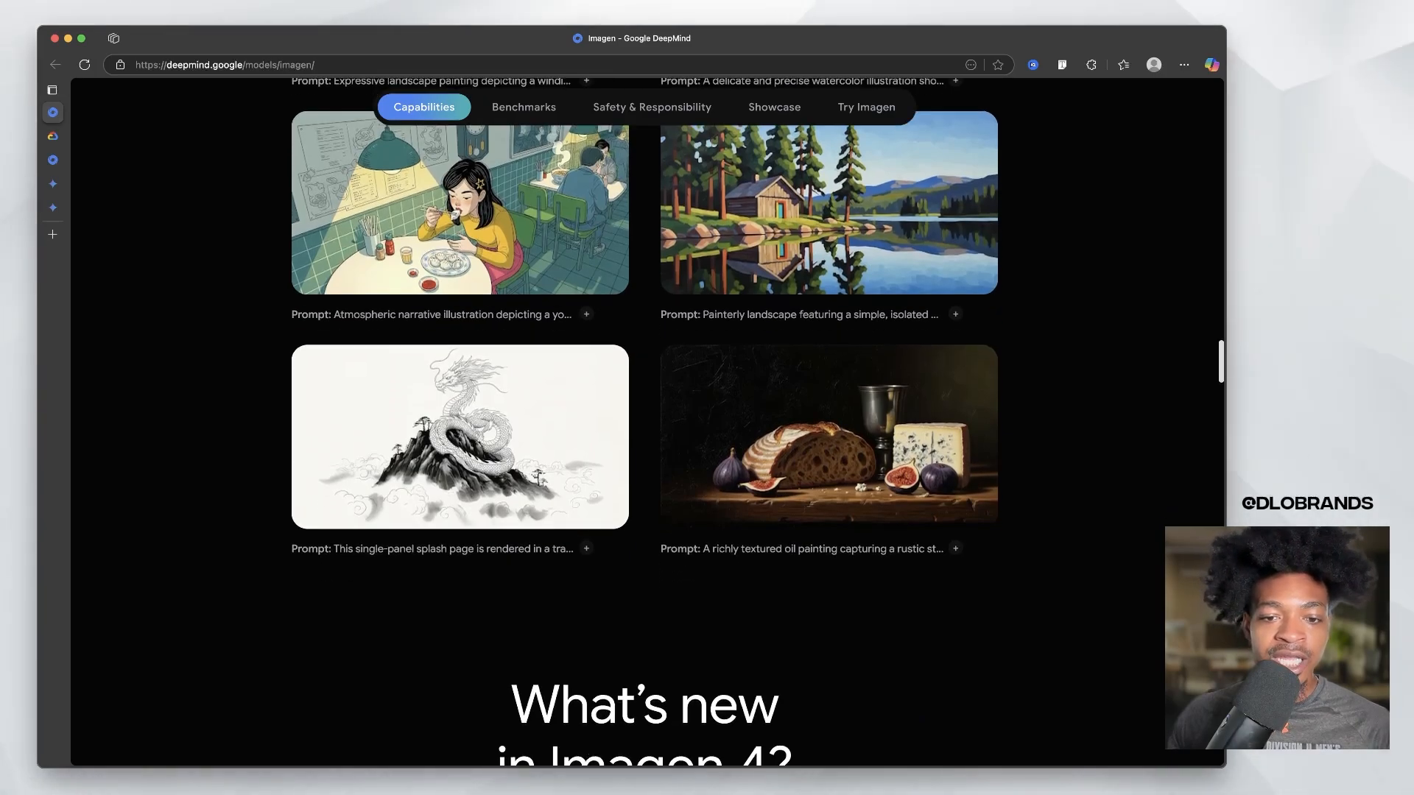
pyautogui.scroll(-3)
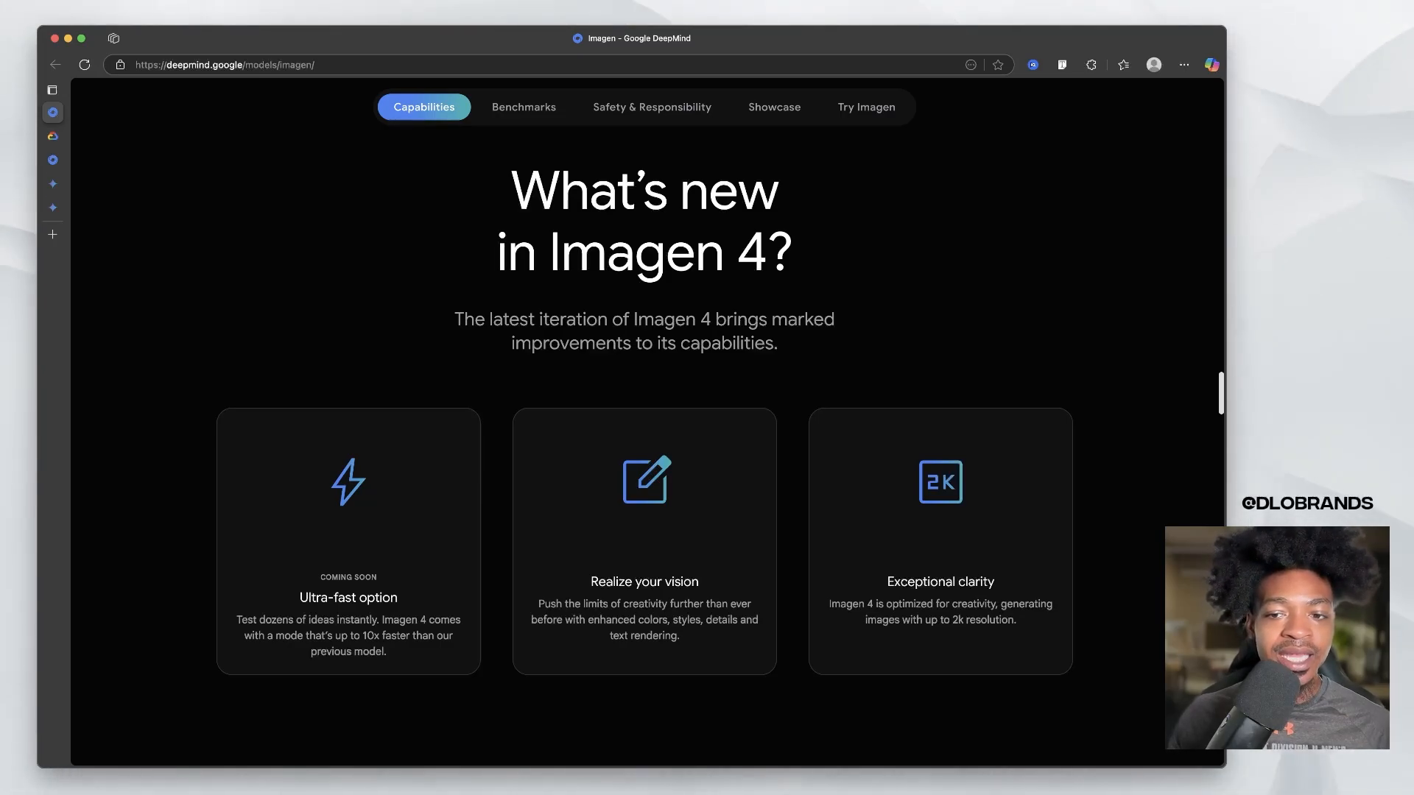
# - Scroll further down to the 'Imagine it — visualize it' carousel with the aerial salt ponds photo
pyautogui.scroll(-3)
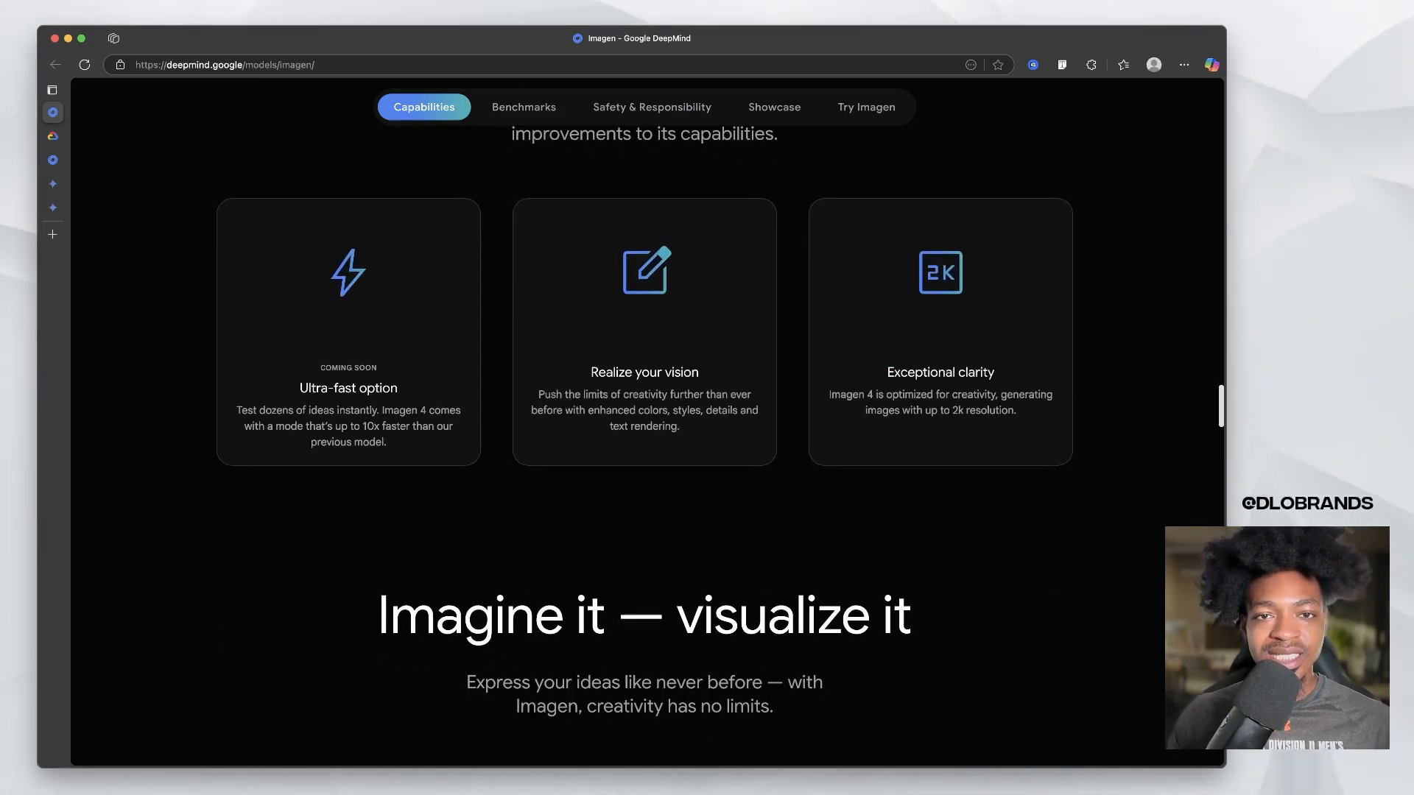
pyautogui.scroll(-3)
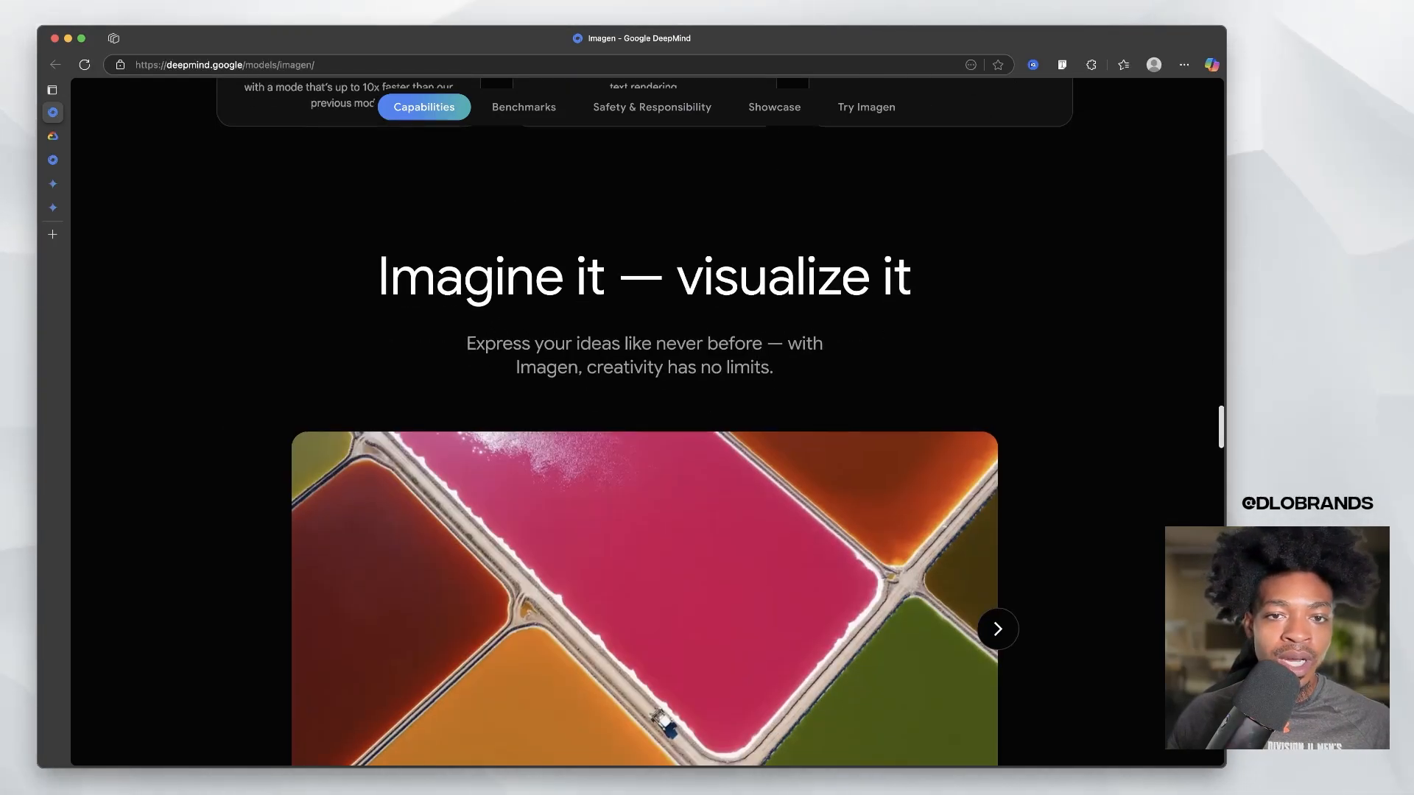
pyautogui.scroll(-3)
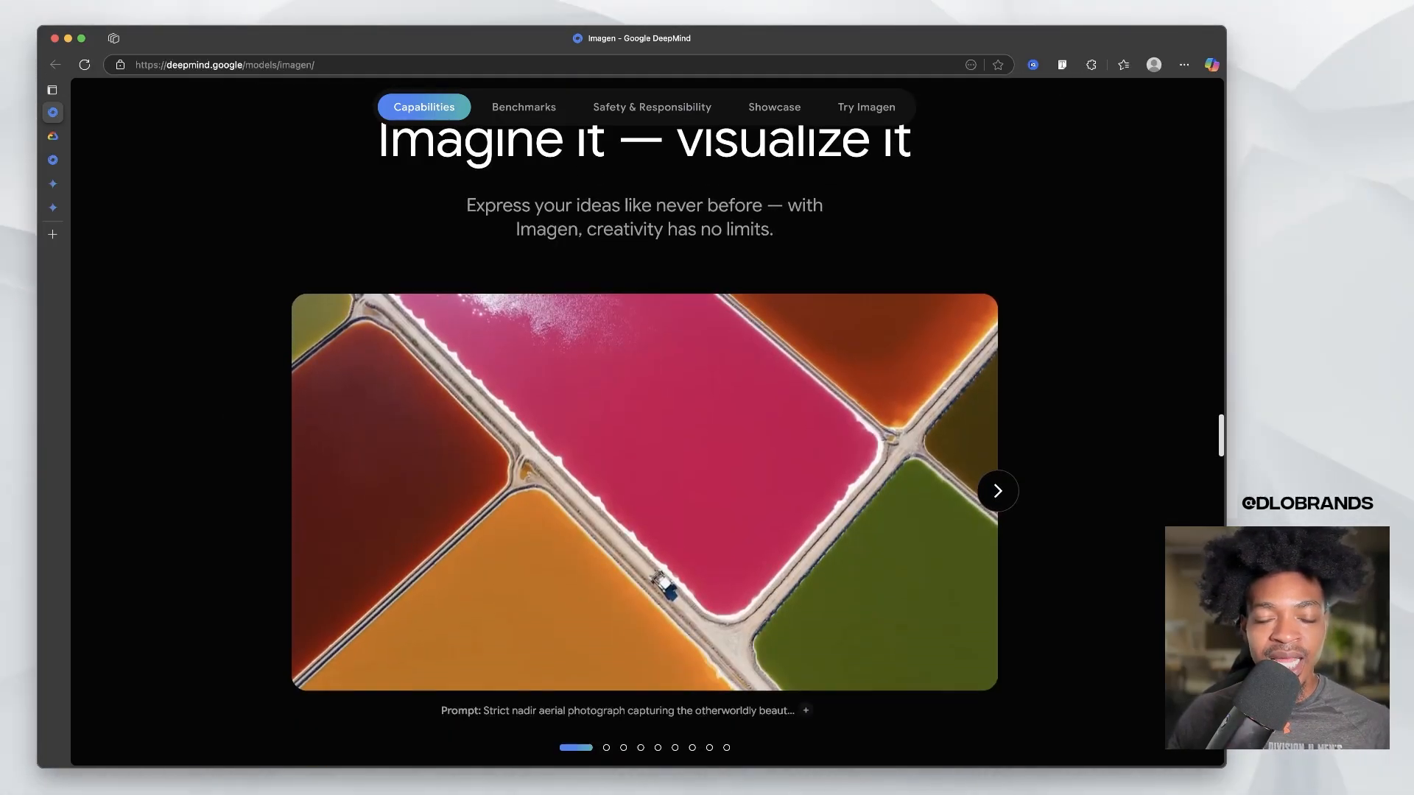
pyautogui.scroll(-3)
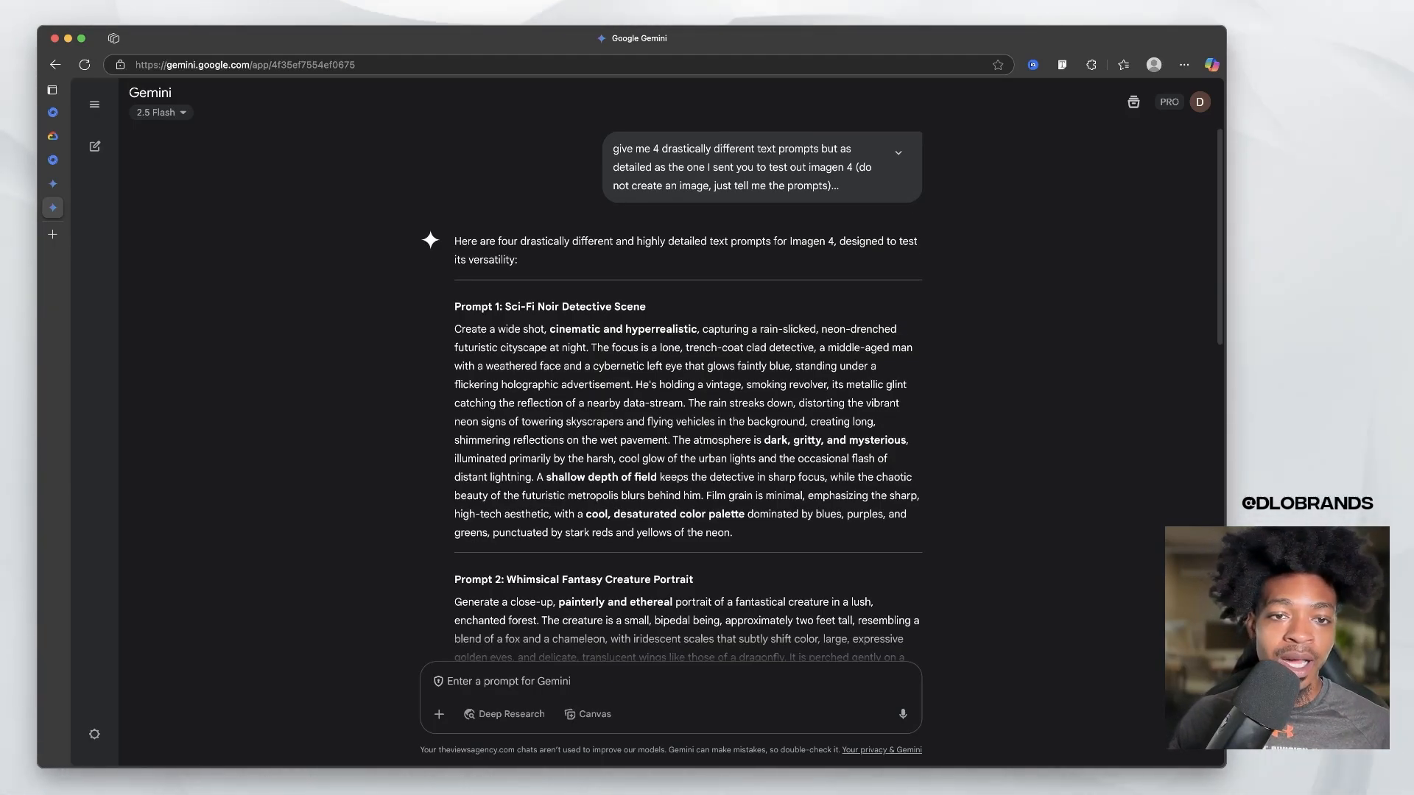
# - Copy the sci-fi noir detective prompt from Gemini's response and start a new chat
pyautogui.moveTo(455, 328); pyautogui.dragTo(733, 532)
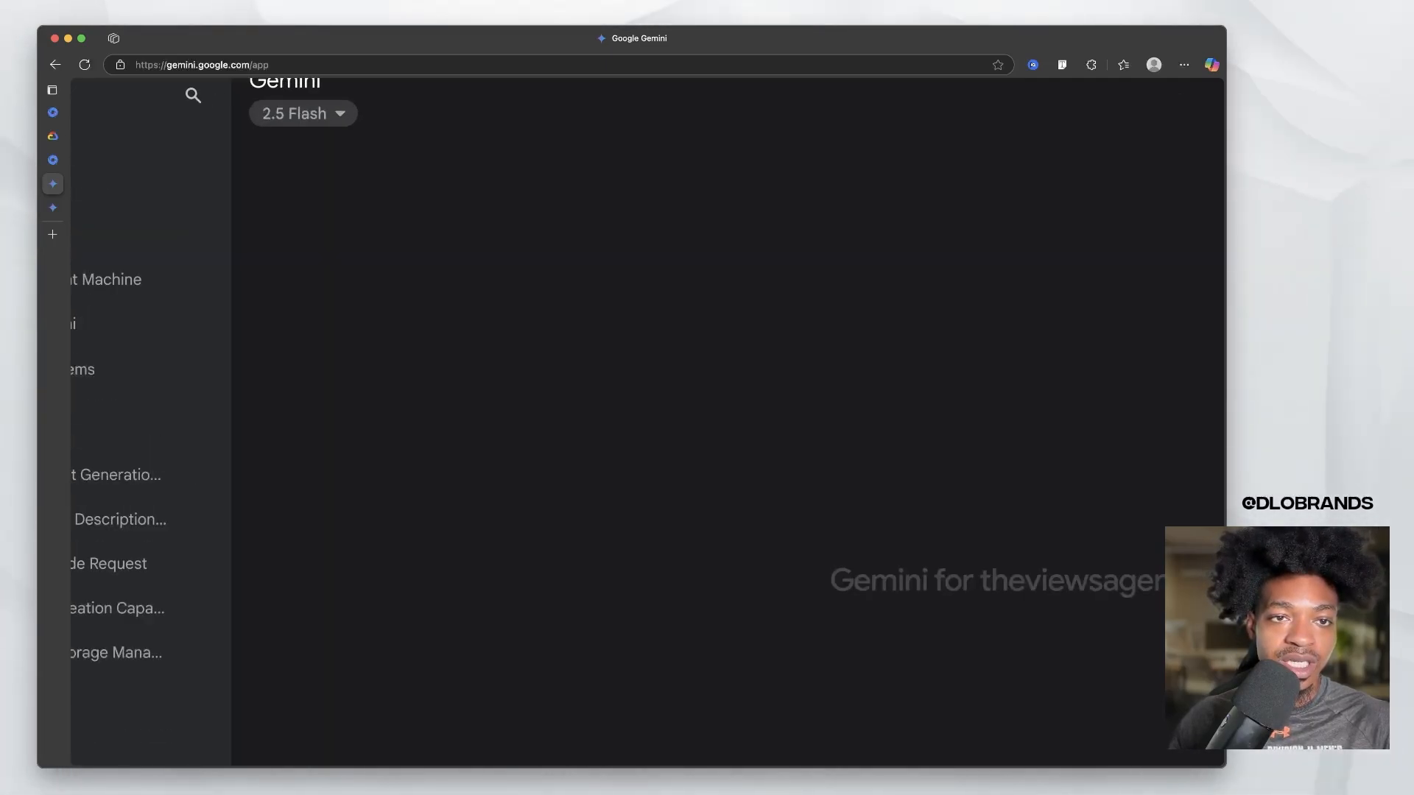
pyautogui.click(301, 113)
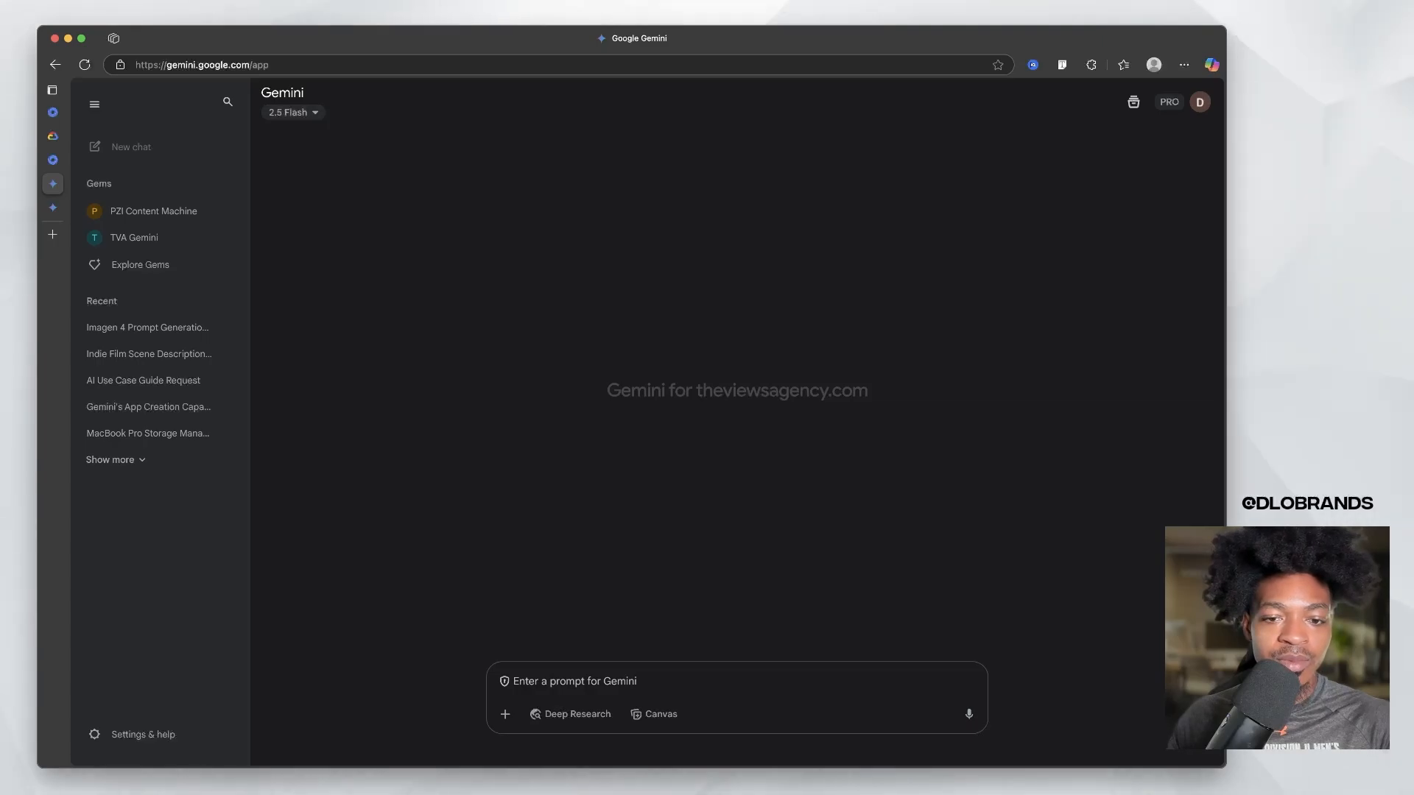
pyautogui.moveTo(654, 713)
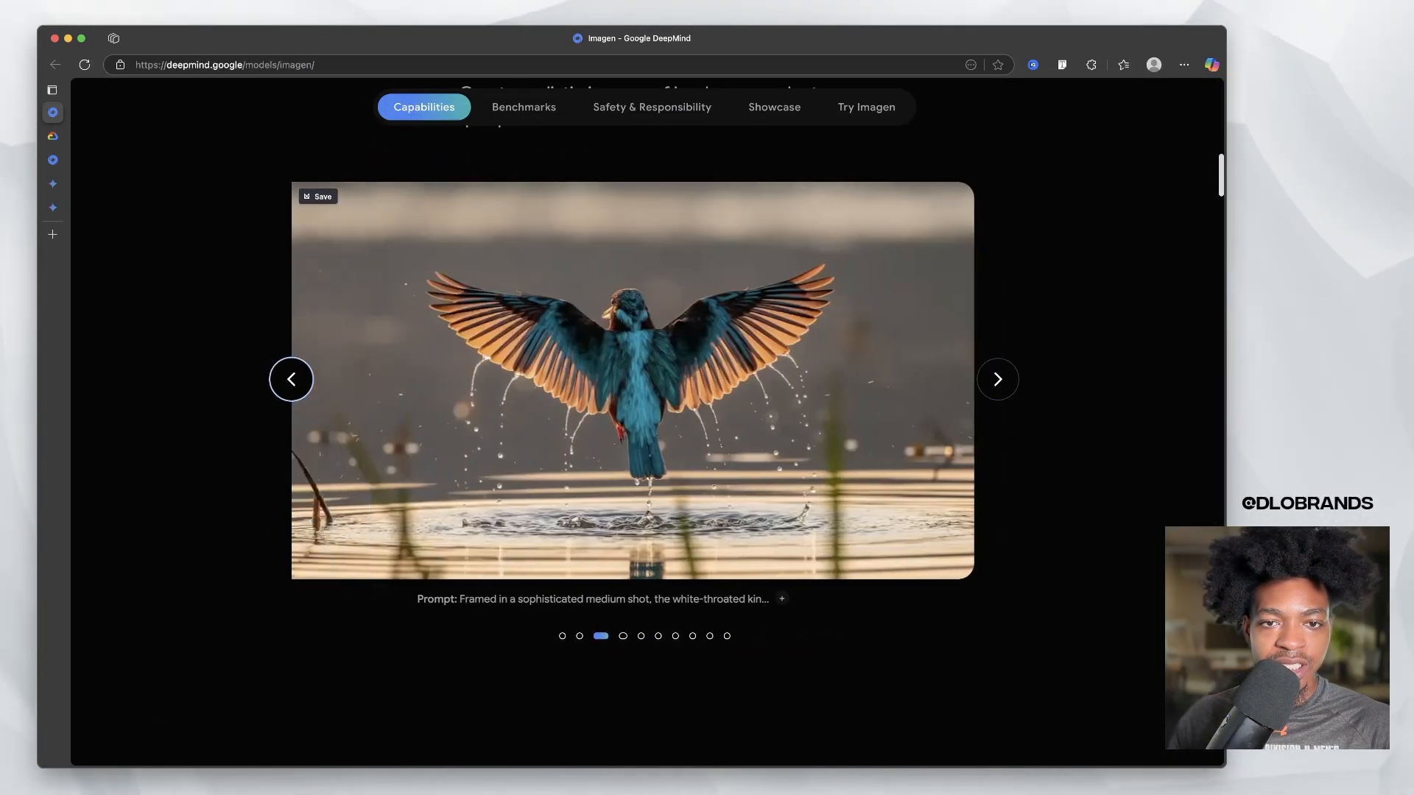
# - Advance the showcase carousel to the late-90s indie film portrait and read its prompt
pyautogui.click(997, 378)
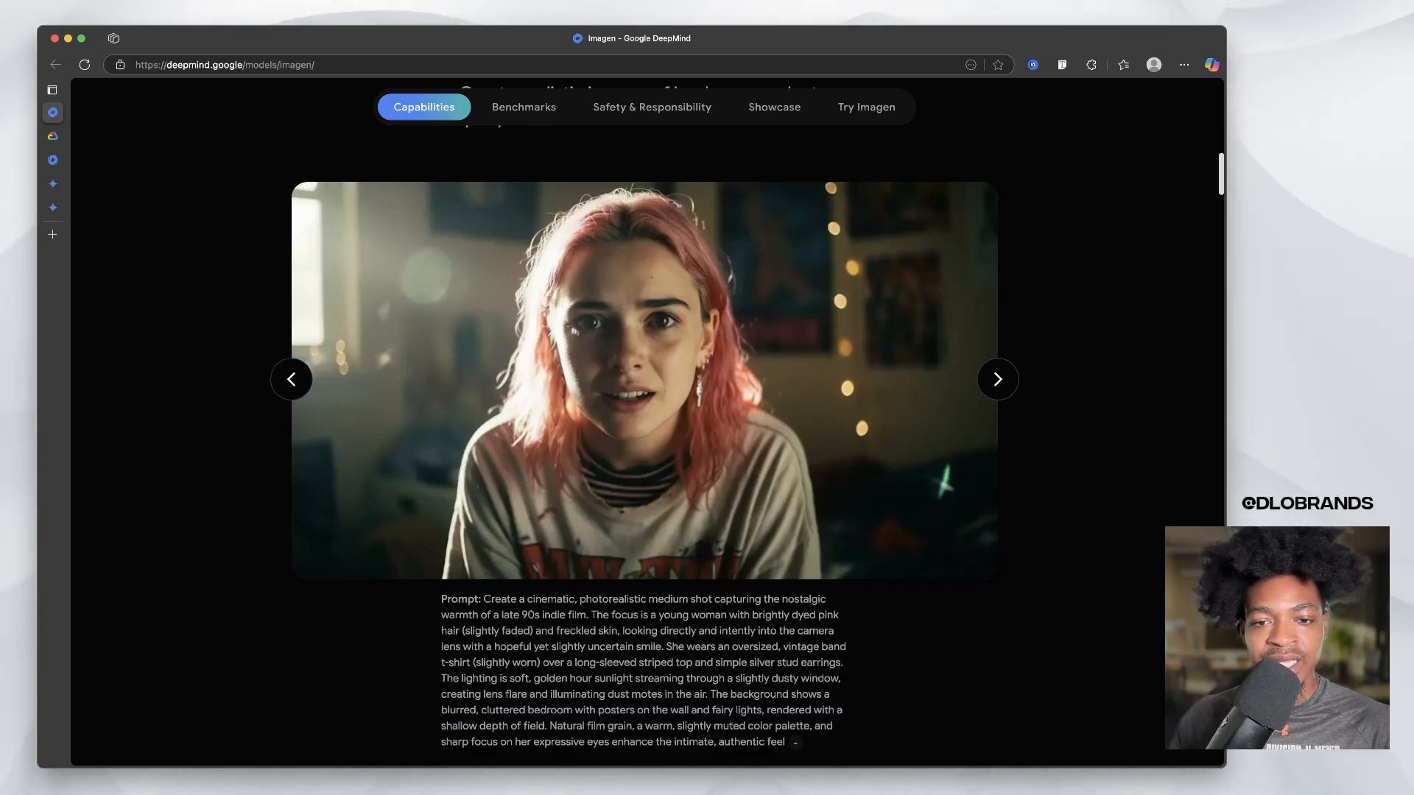
pyautogui.scroll(-3)
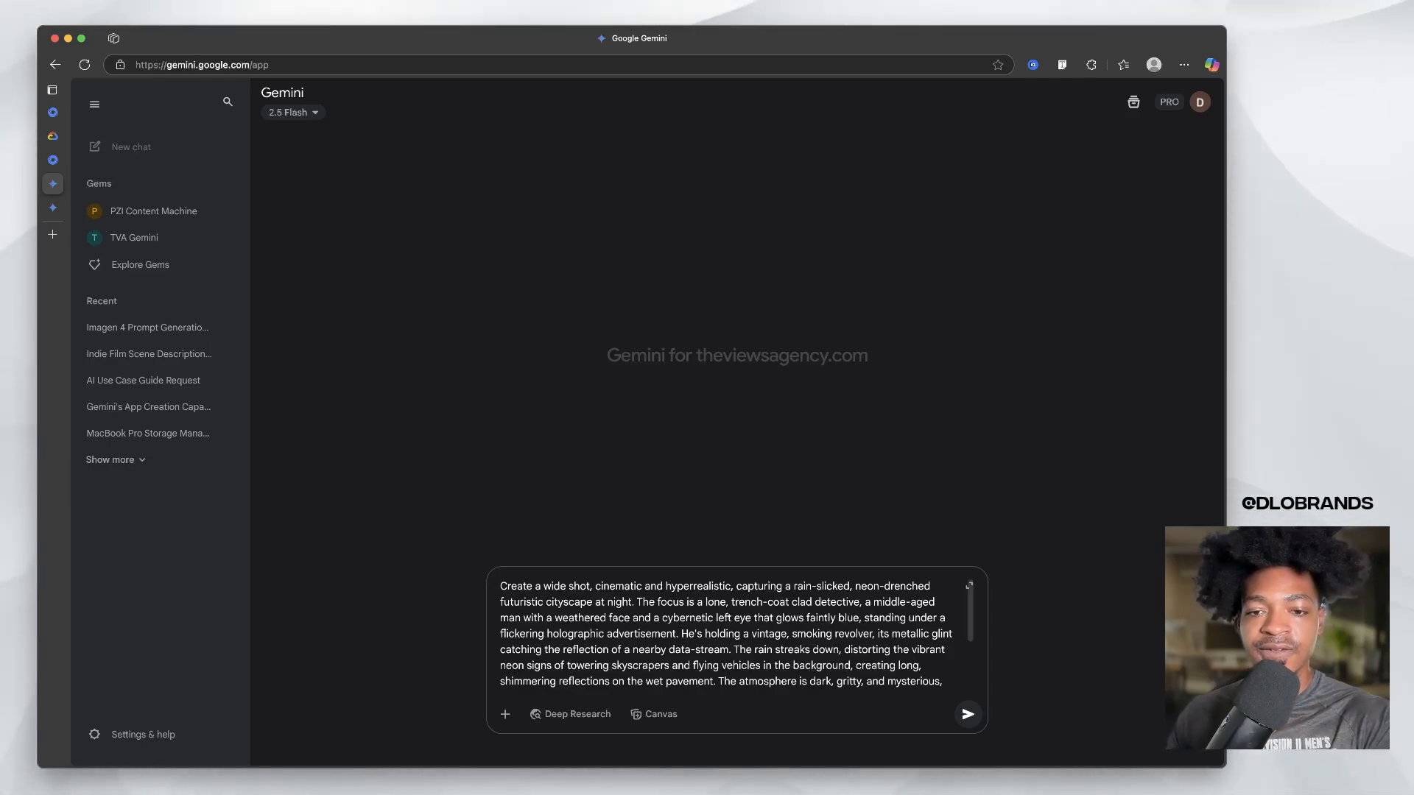
# - Send the detective prompt, view the generated neon-city detective image and expand the full prompt text
pyautogui.click(967, 713)
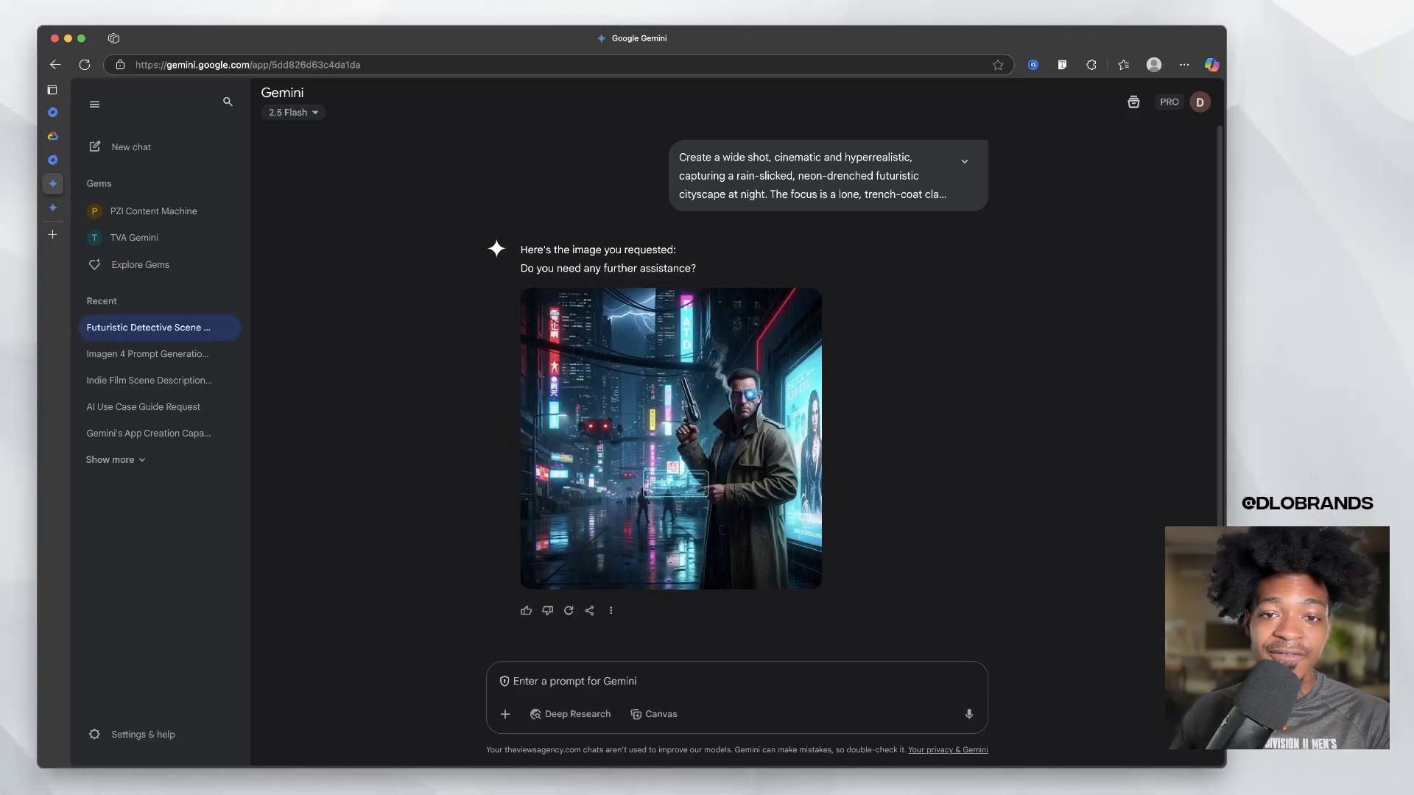
pyautogui.moveTo(670, 438)
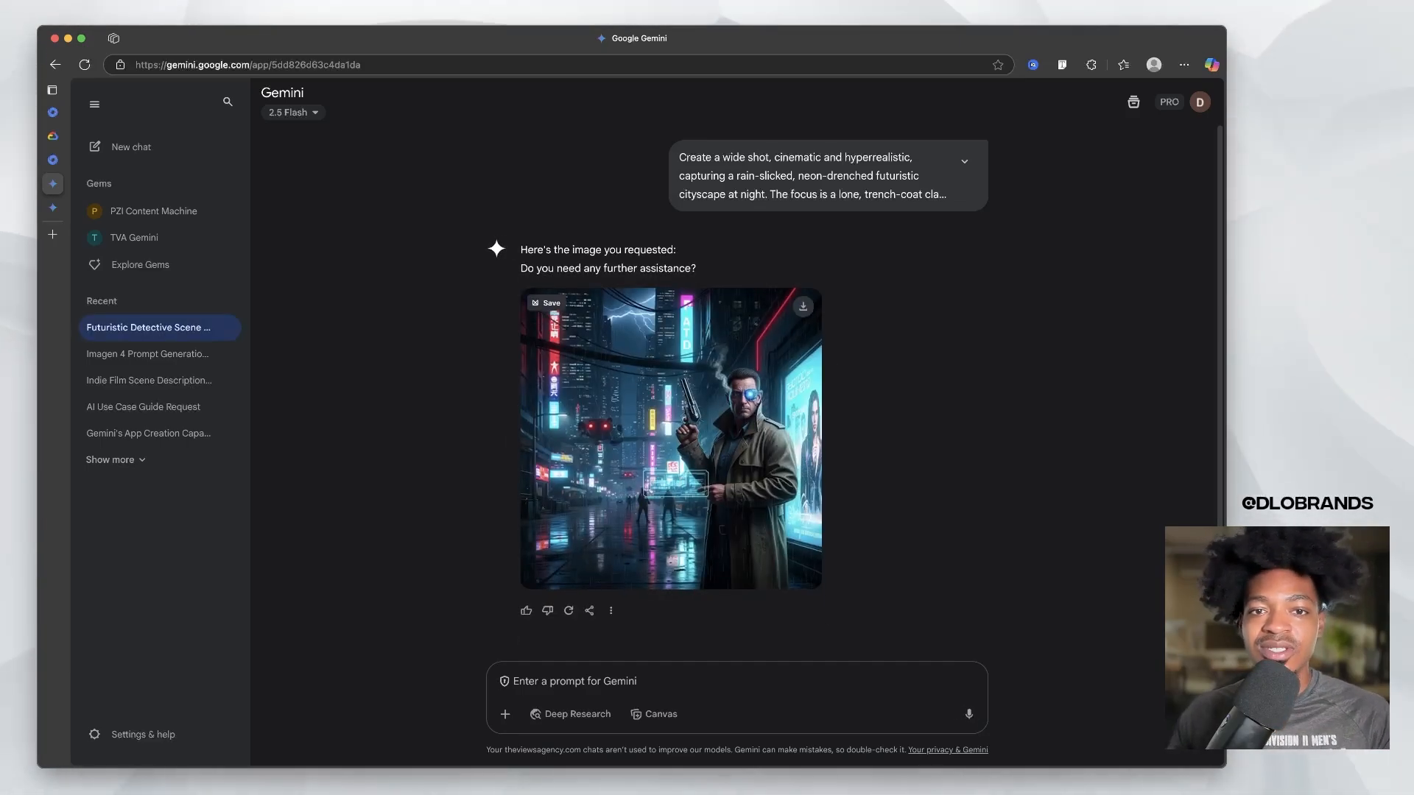
pyautogui.click(670, 439)
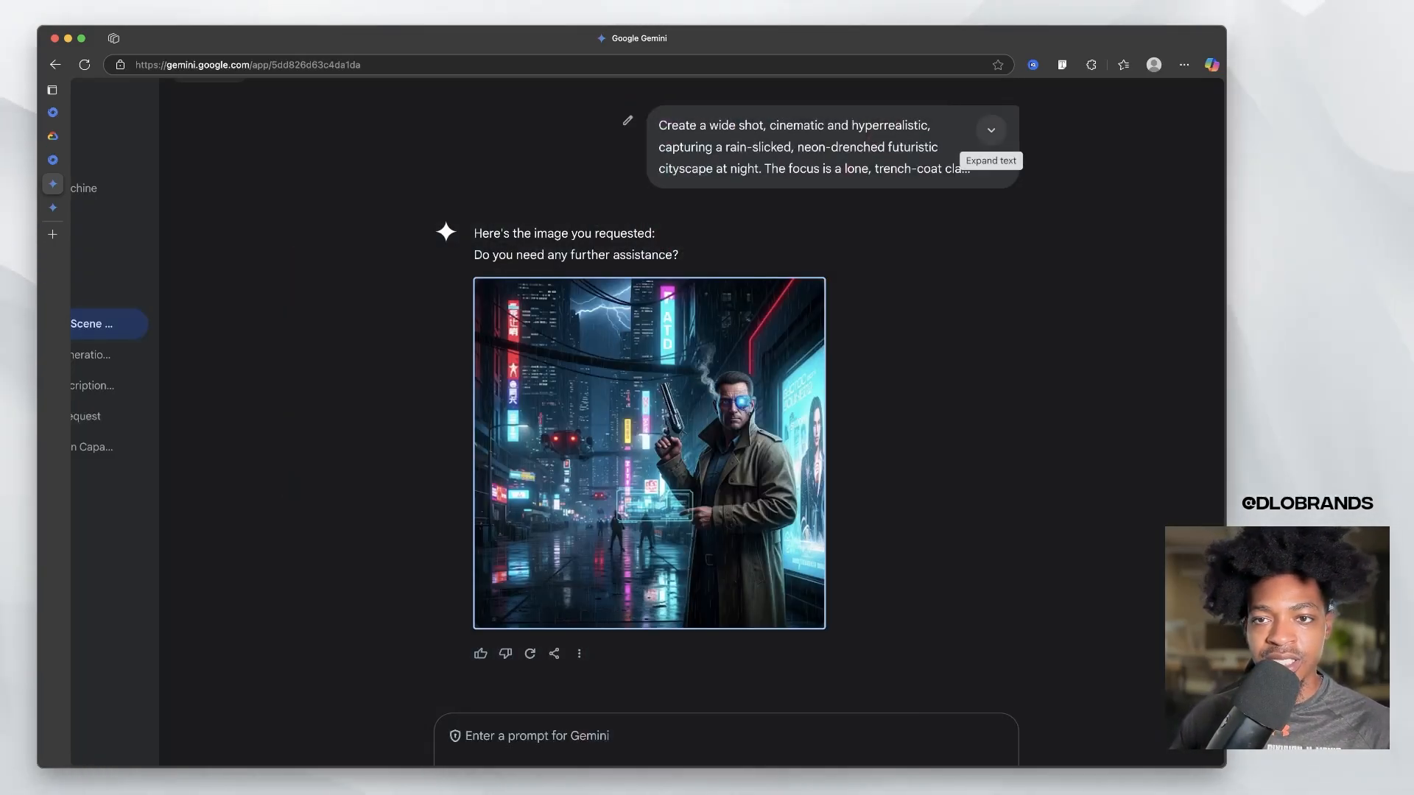
pyautogui.click(989, 130)
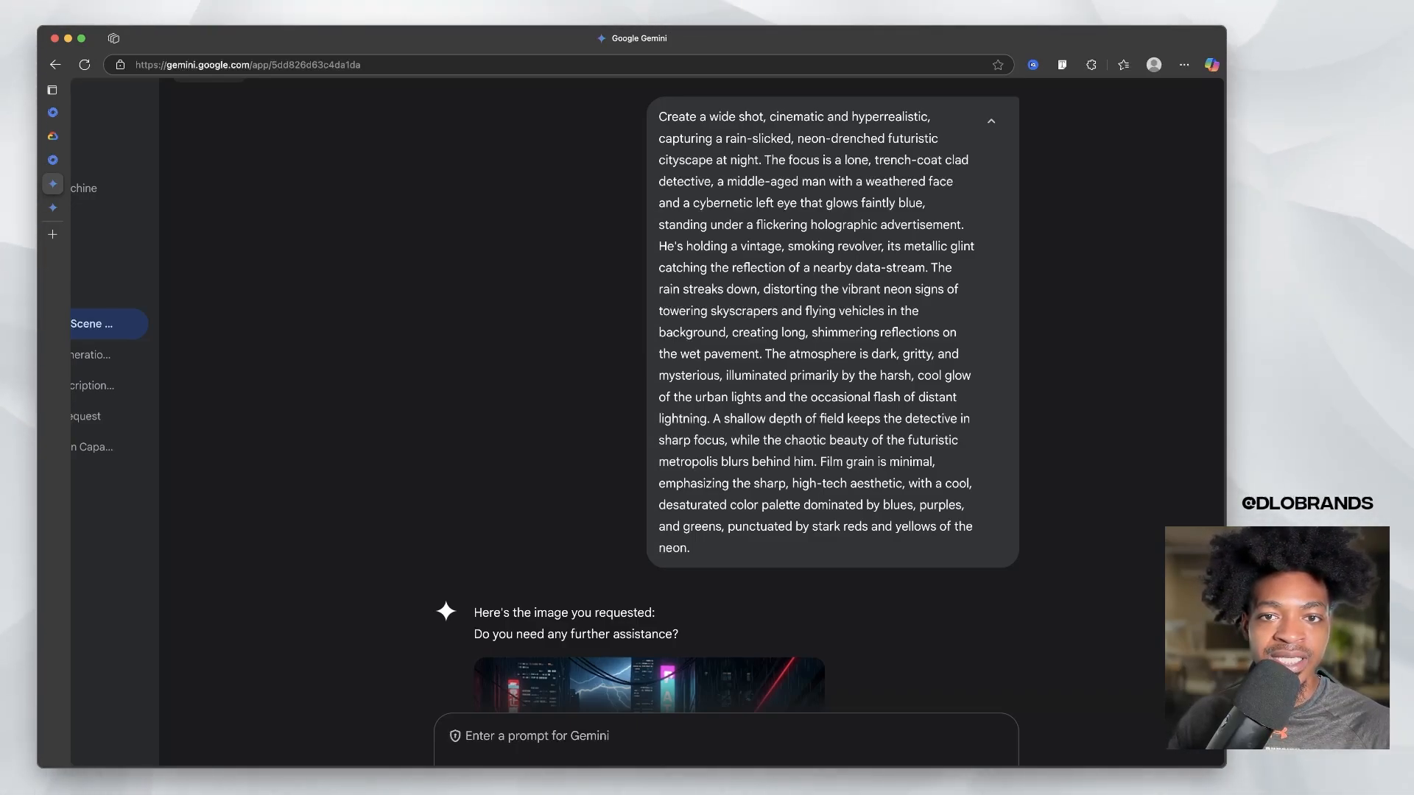
# - Review the detective image result and place the fantastical forest creature prompt into the chat input
pyautogui.scroll(-3)
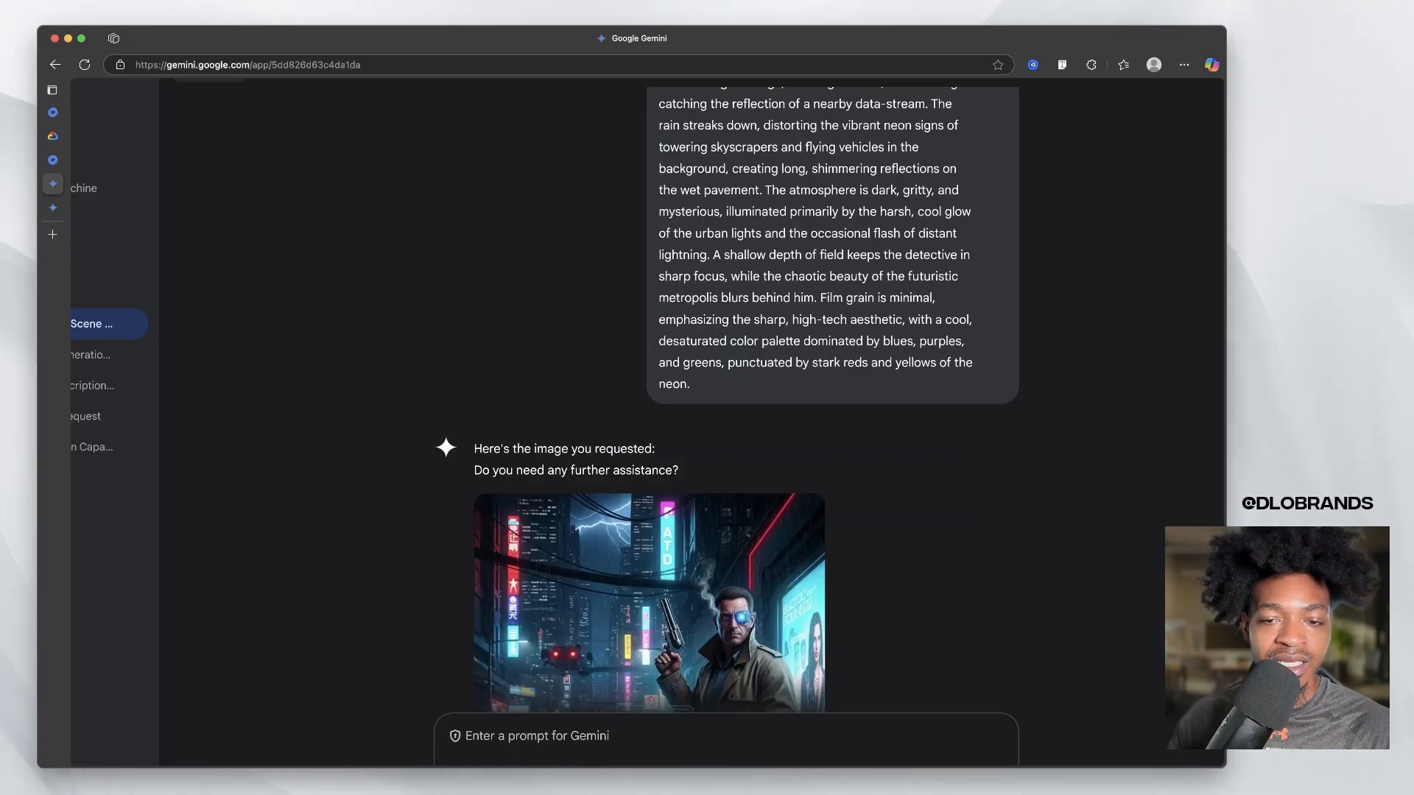
pyautogui.click(648, 603)
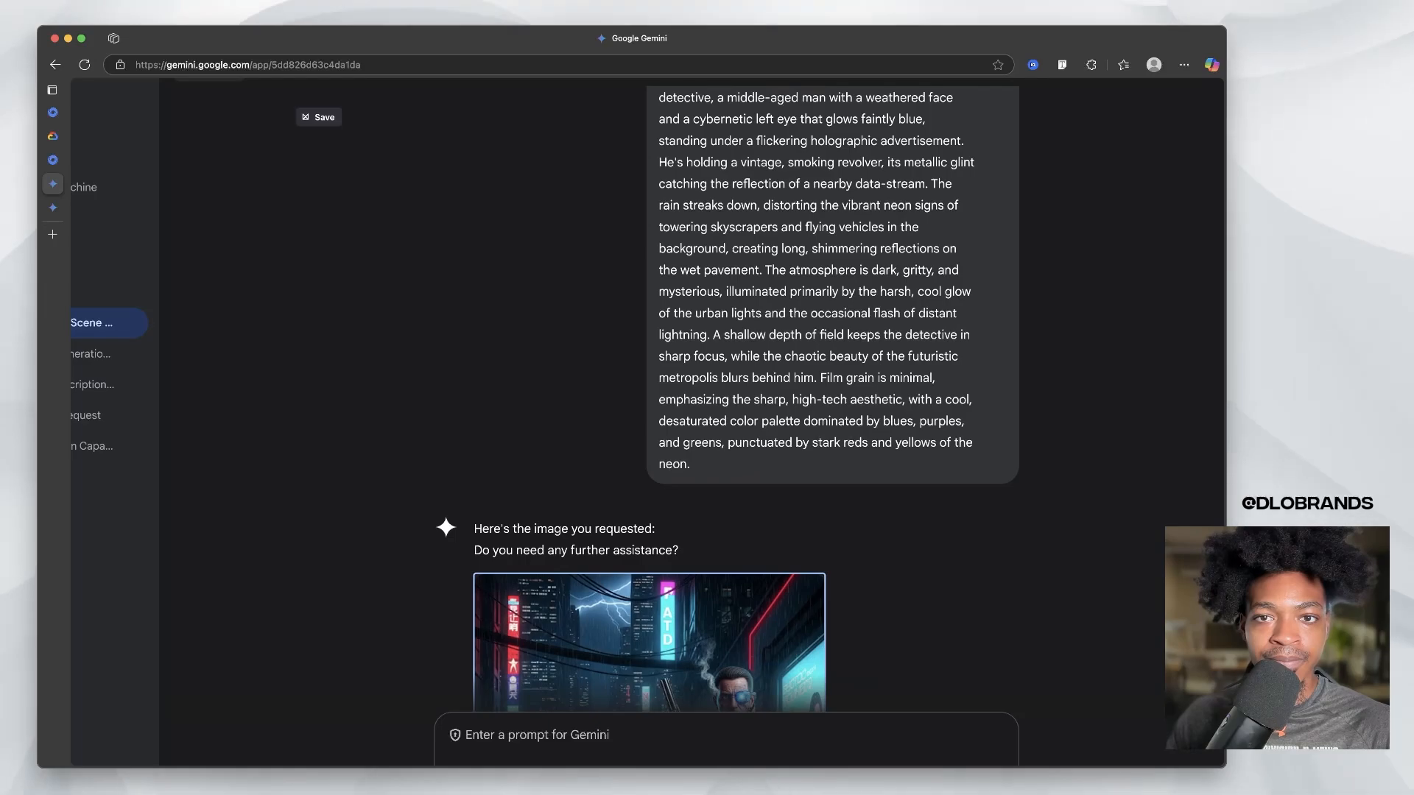
pyautogui.scroll(-3)
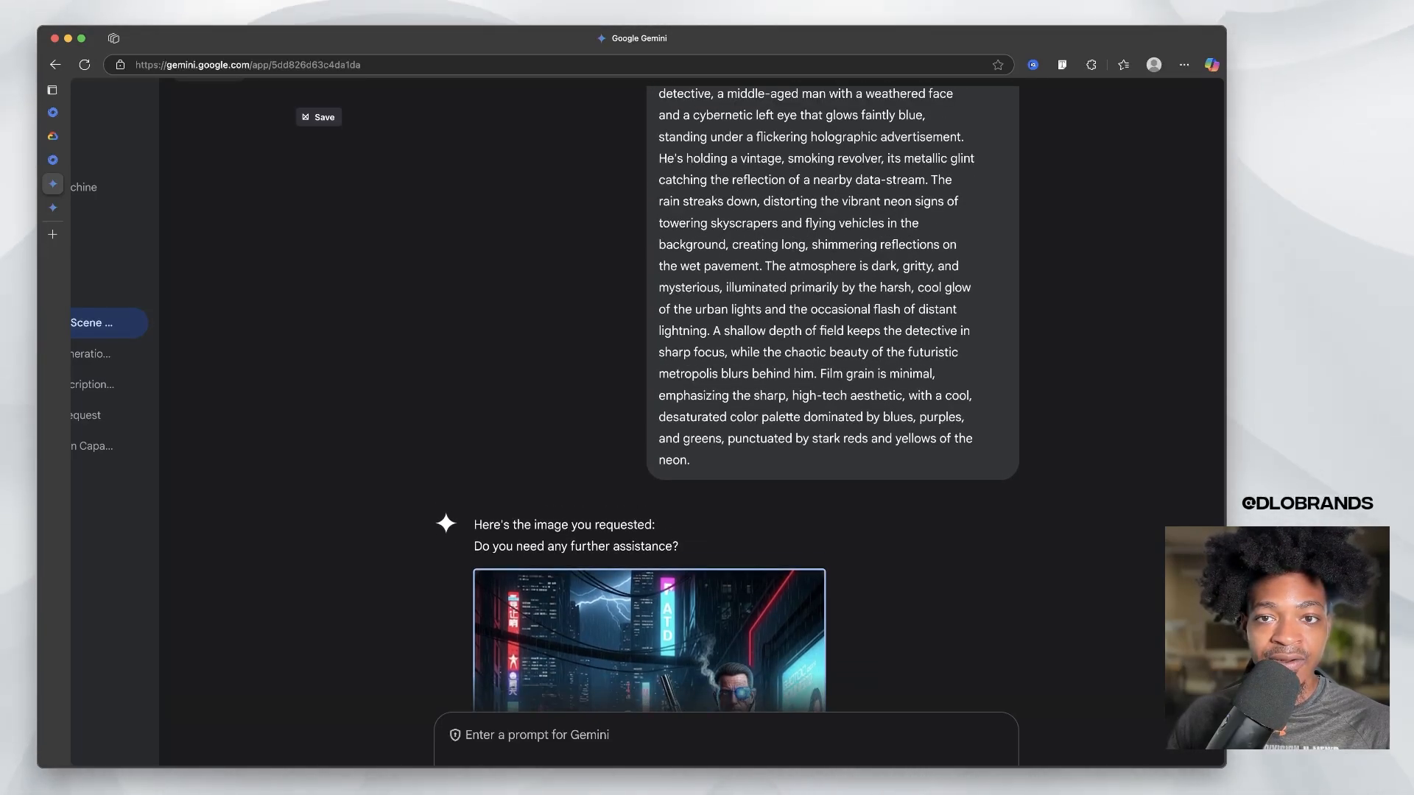
pyautogui.scroll(-3)
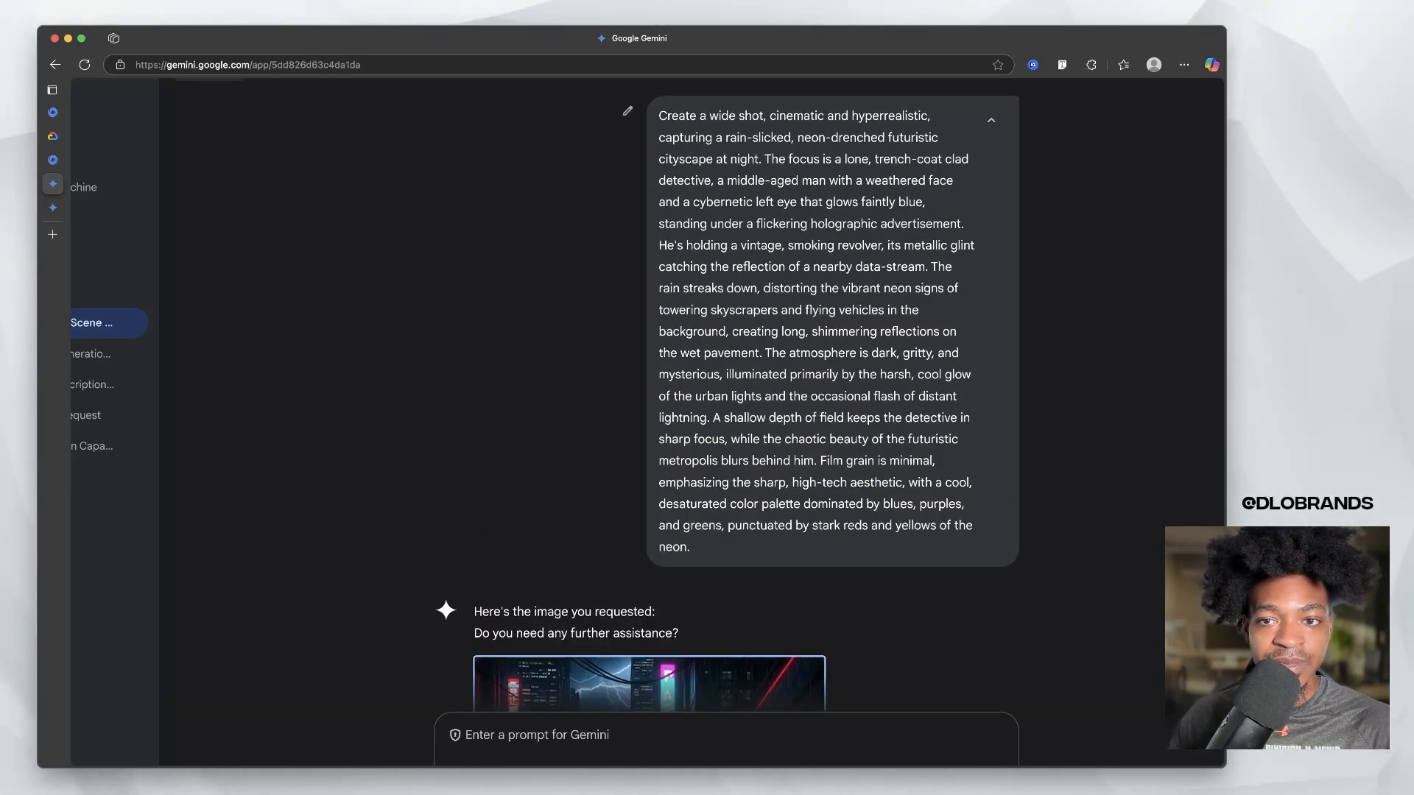
pyautogui.scroll(-3)
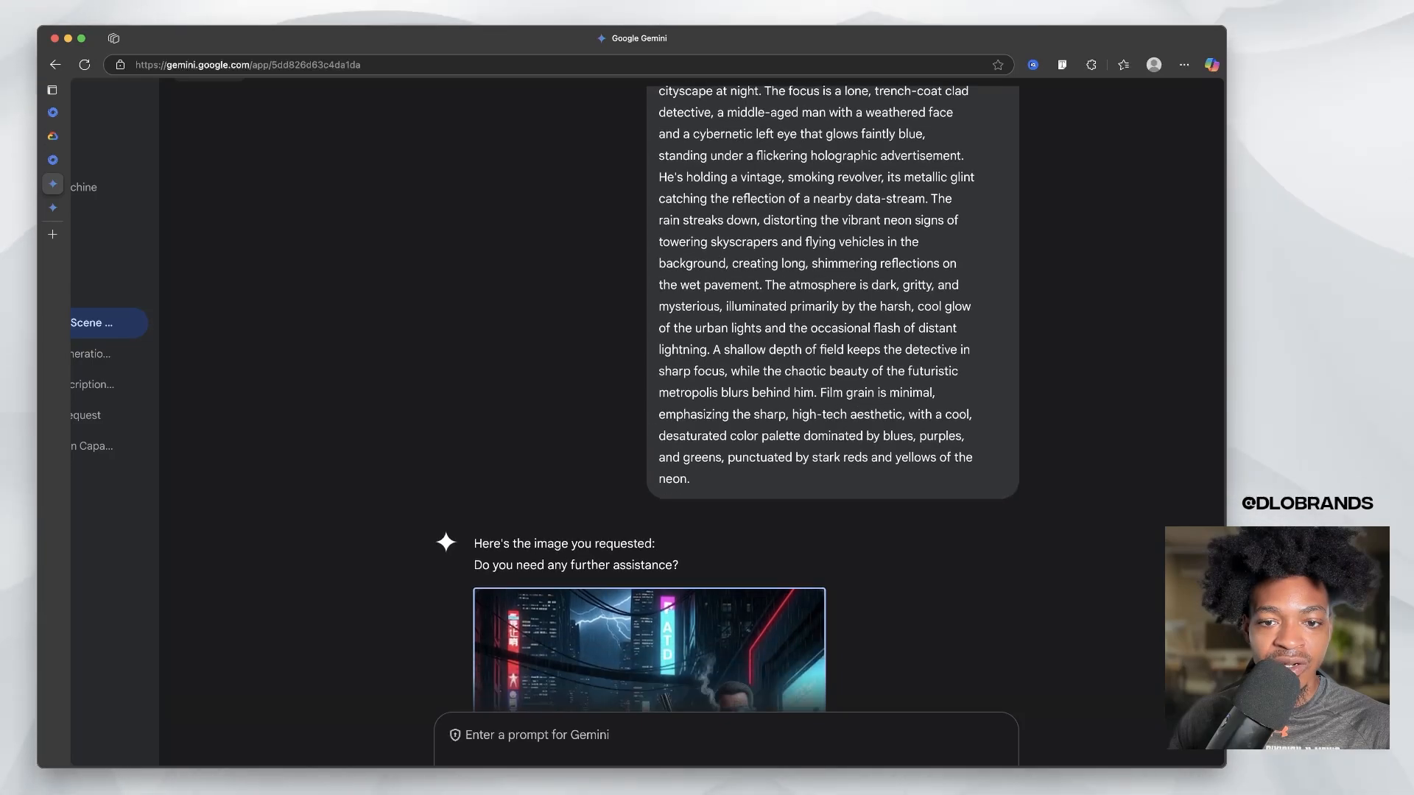
pyautogui.scroll(-3)
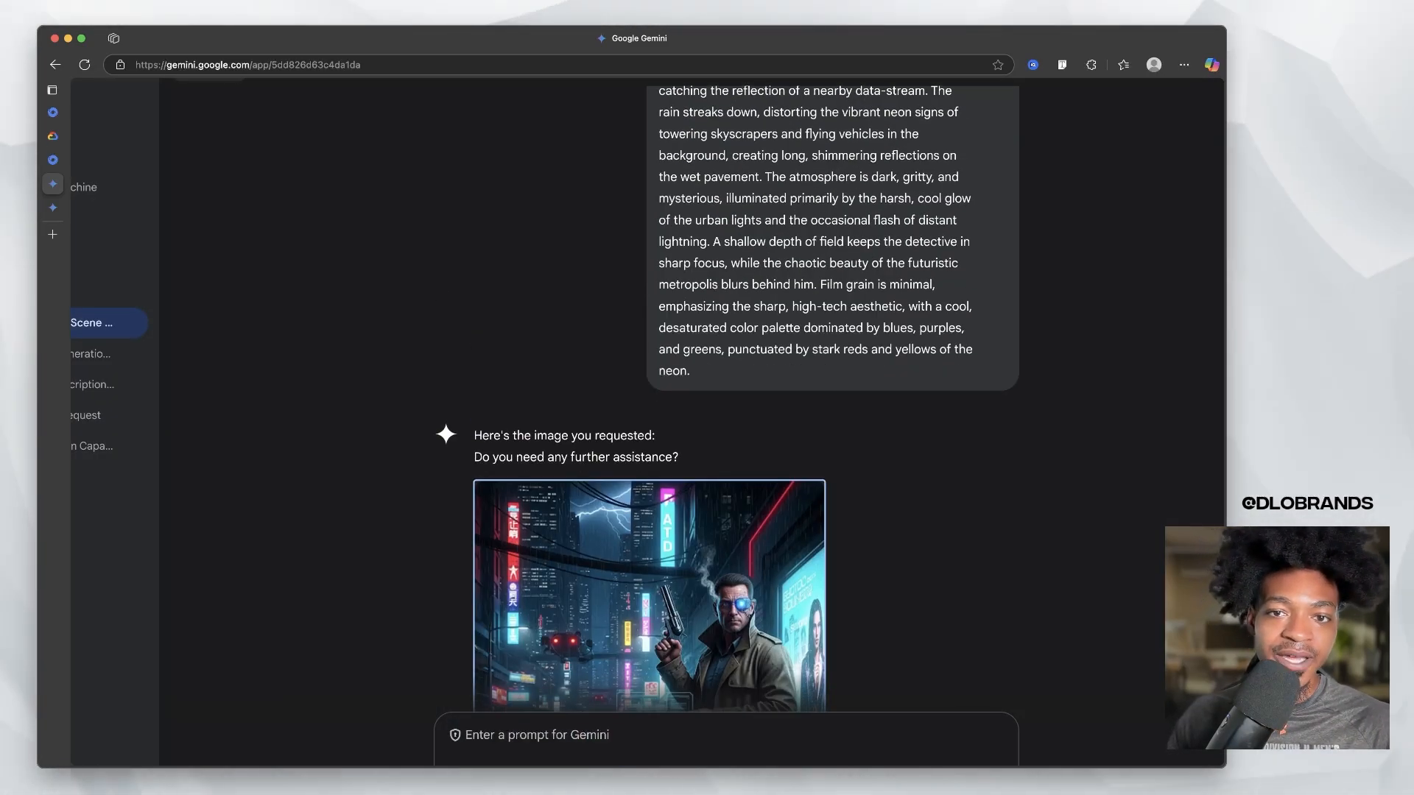
pyautogui.click(648, 595)
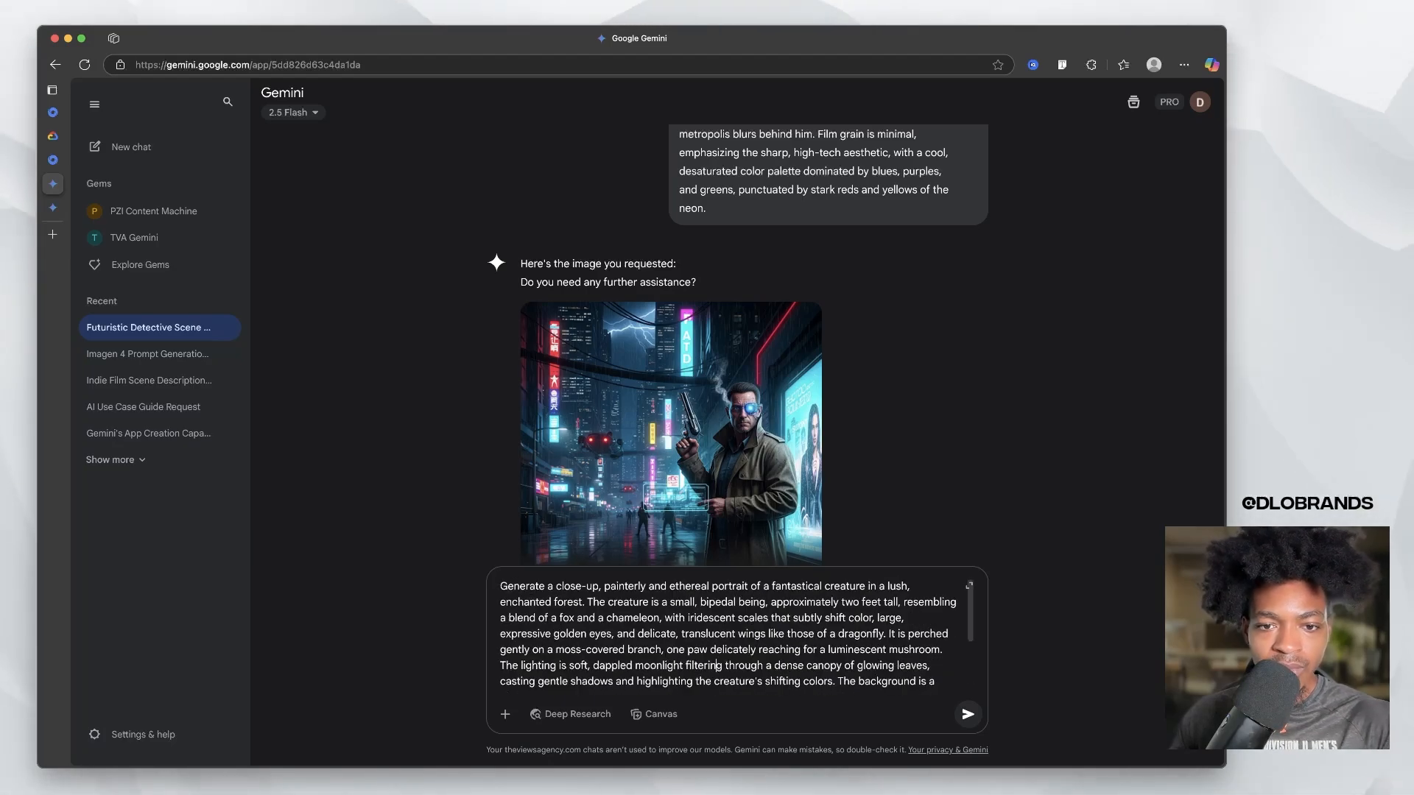
# - Send the creature prompt, view the winged fox-chameleon image enlarged and download it
pyautogui.click(966, 712)
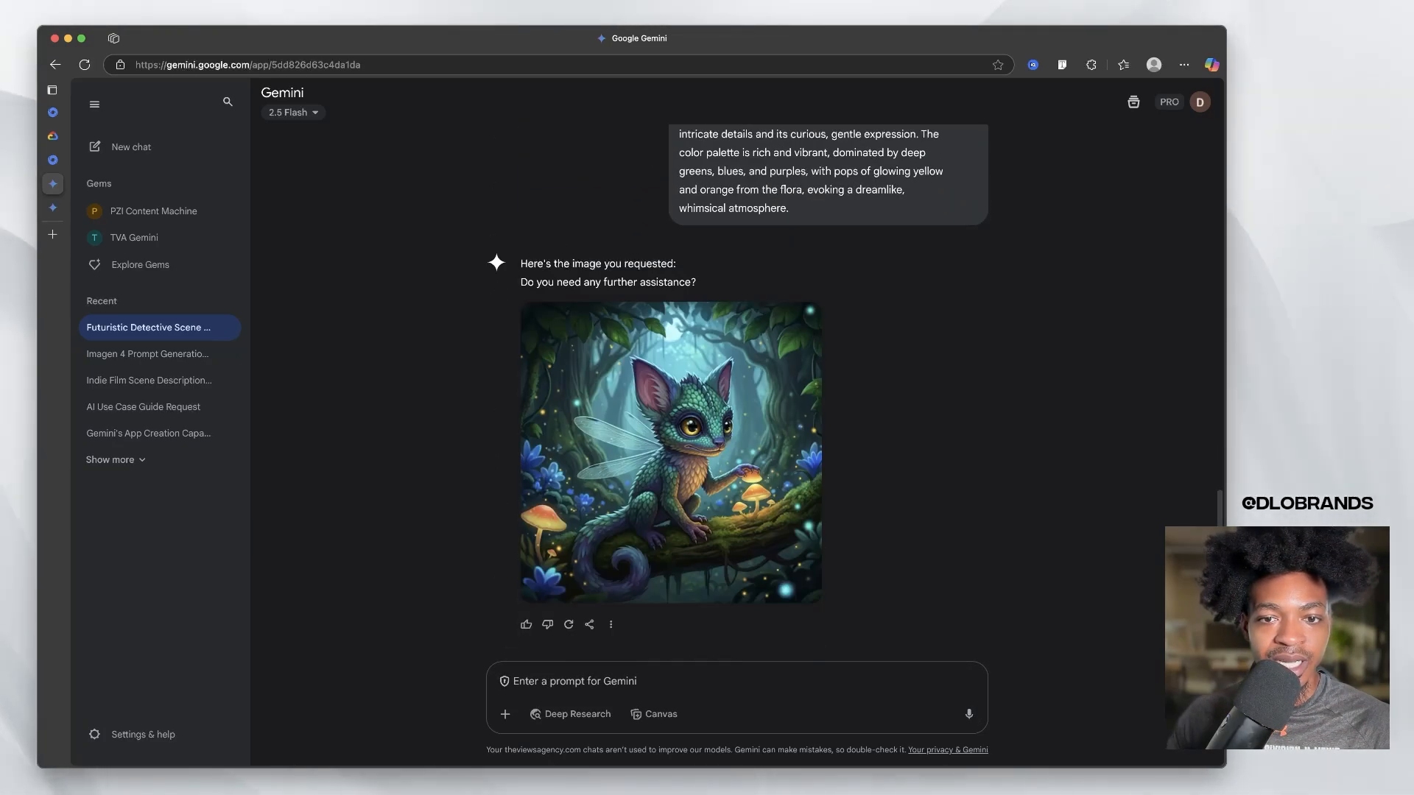
pyautogui.click(669, 452)
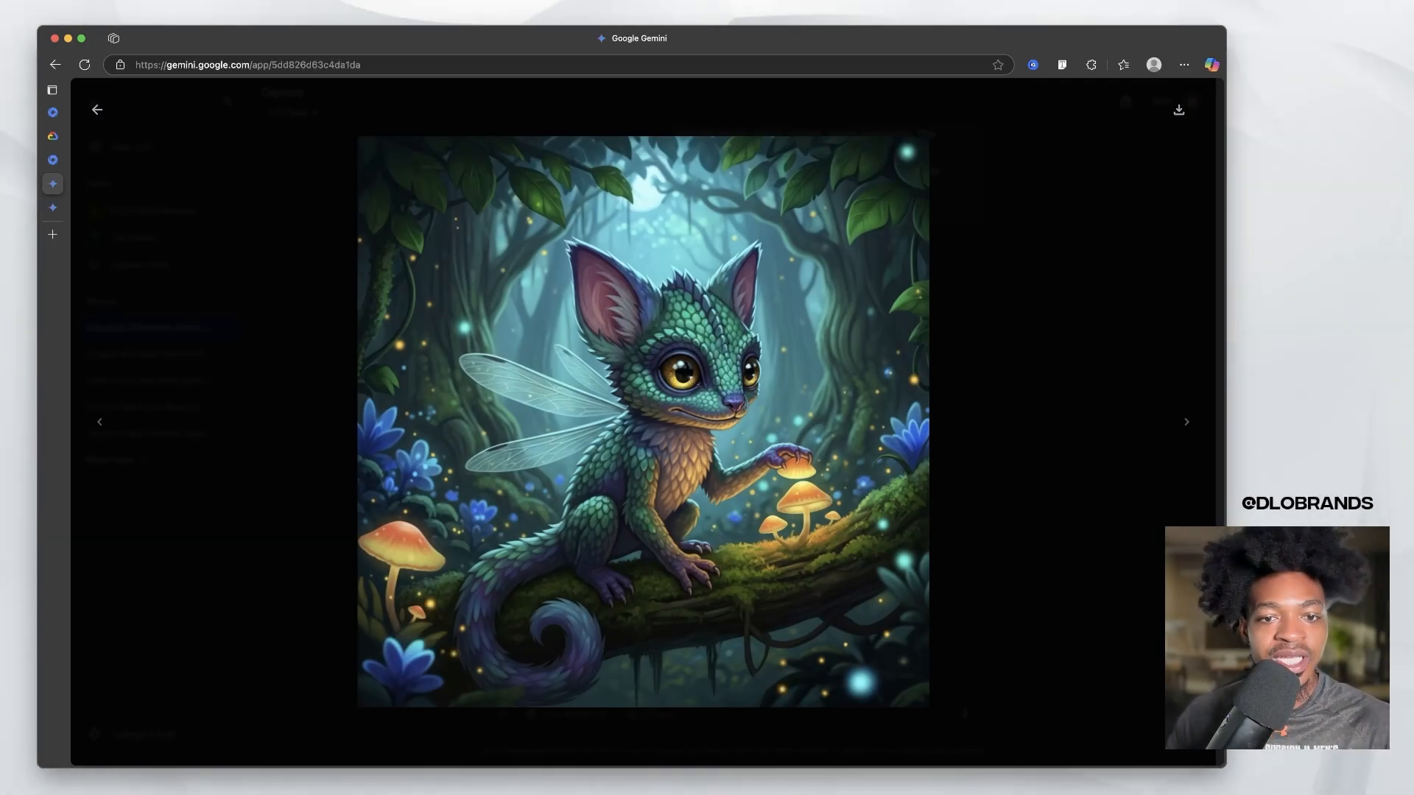
pyautogui.click(97, 109)
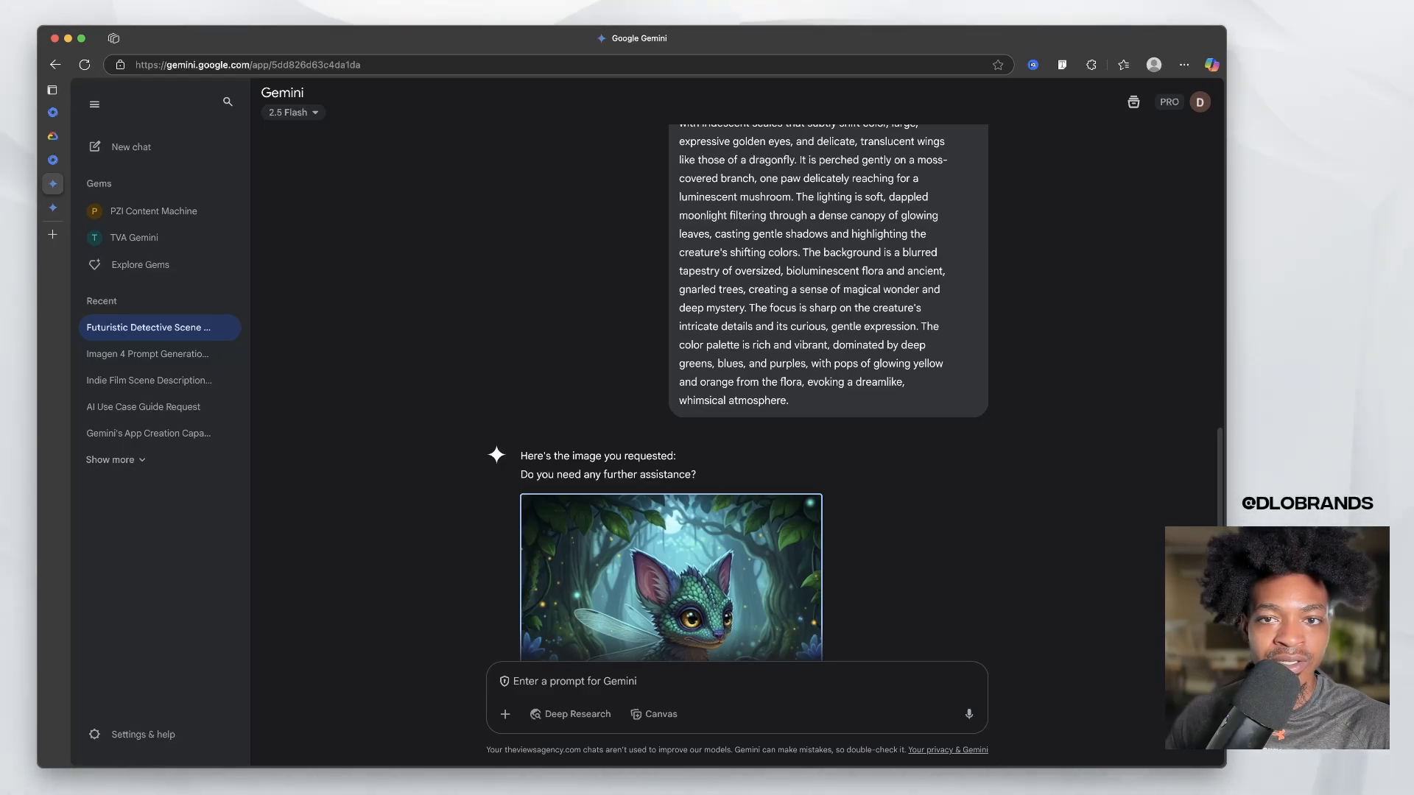
pyautogui.scroll(-3)
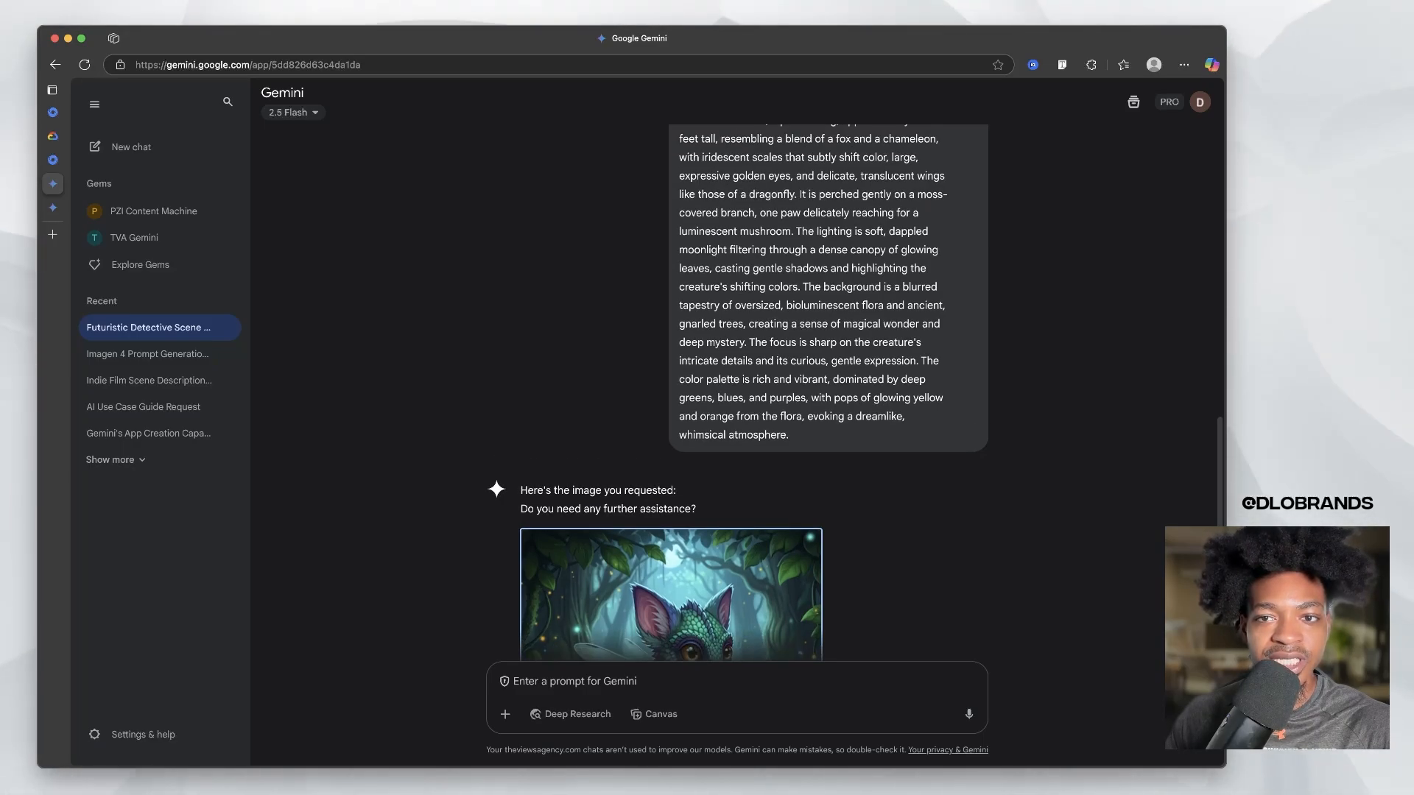
pyautogui.scroll(-3)
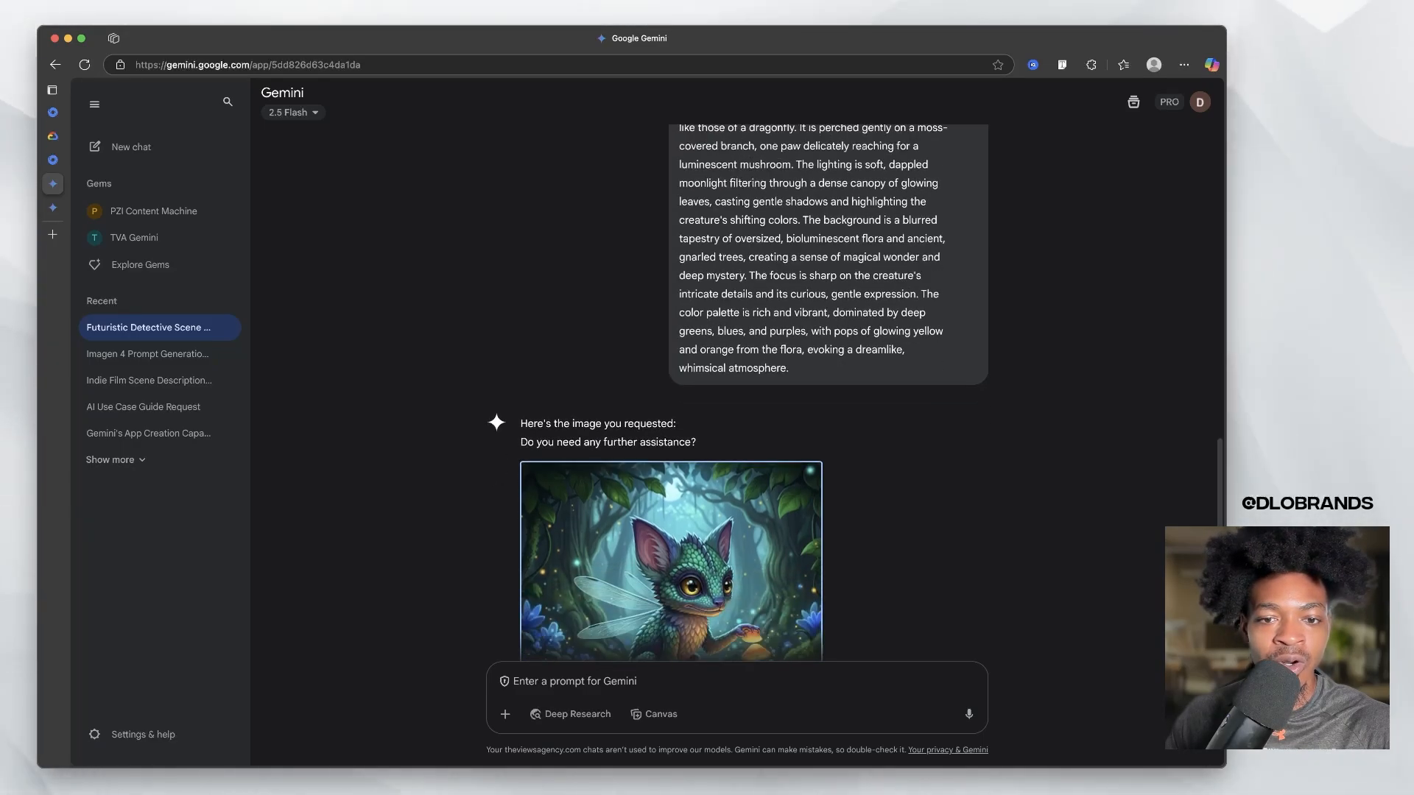
pyautogui.click(672, 559)
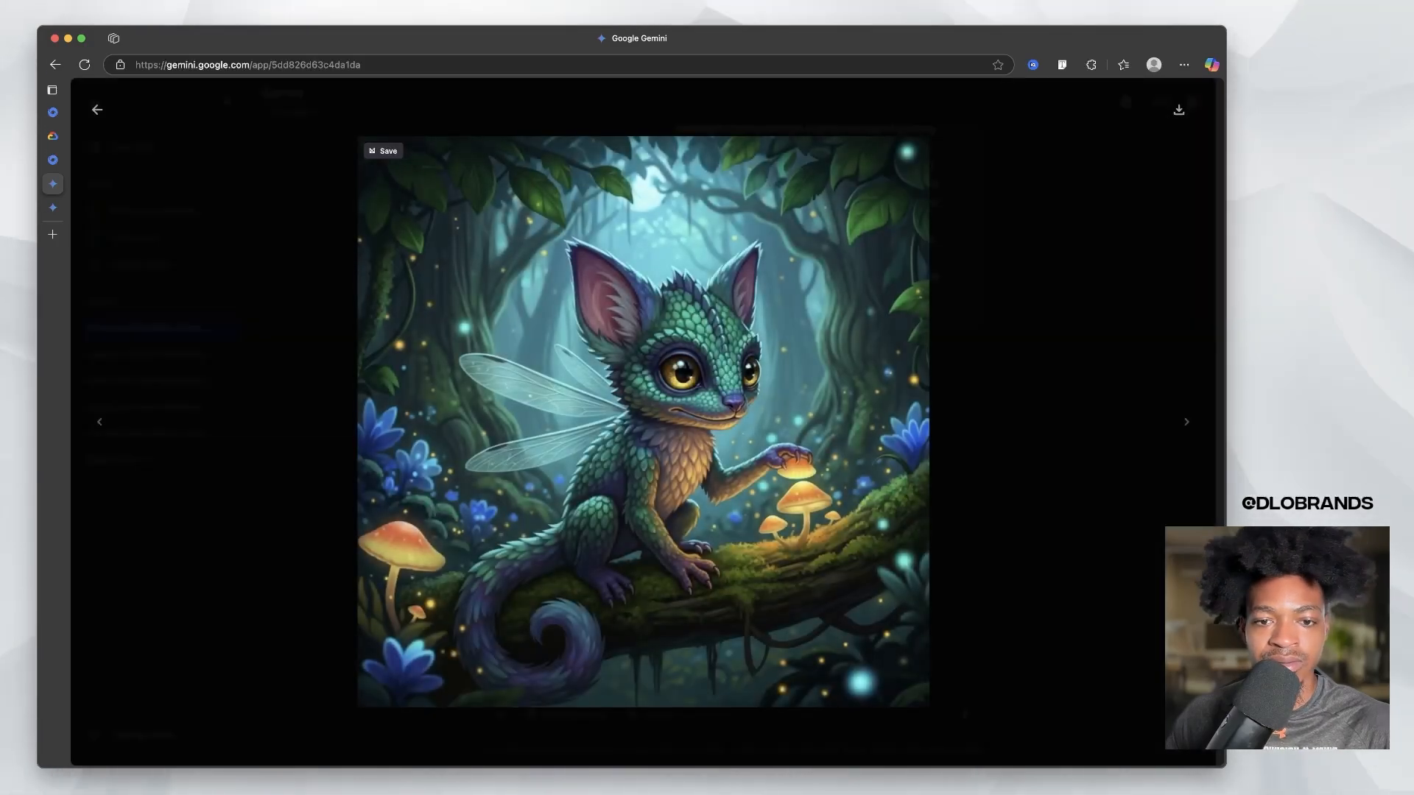
pyautogui.click(97, 109)
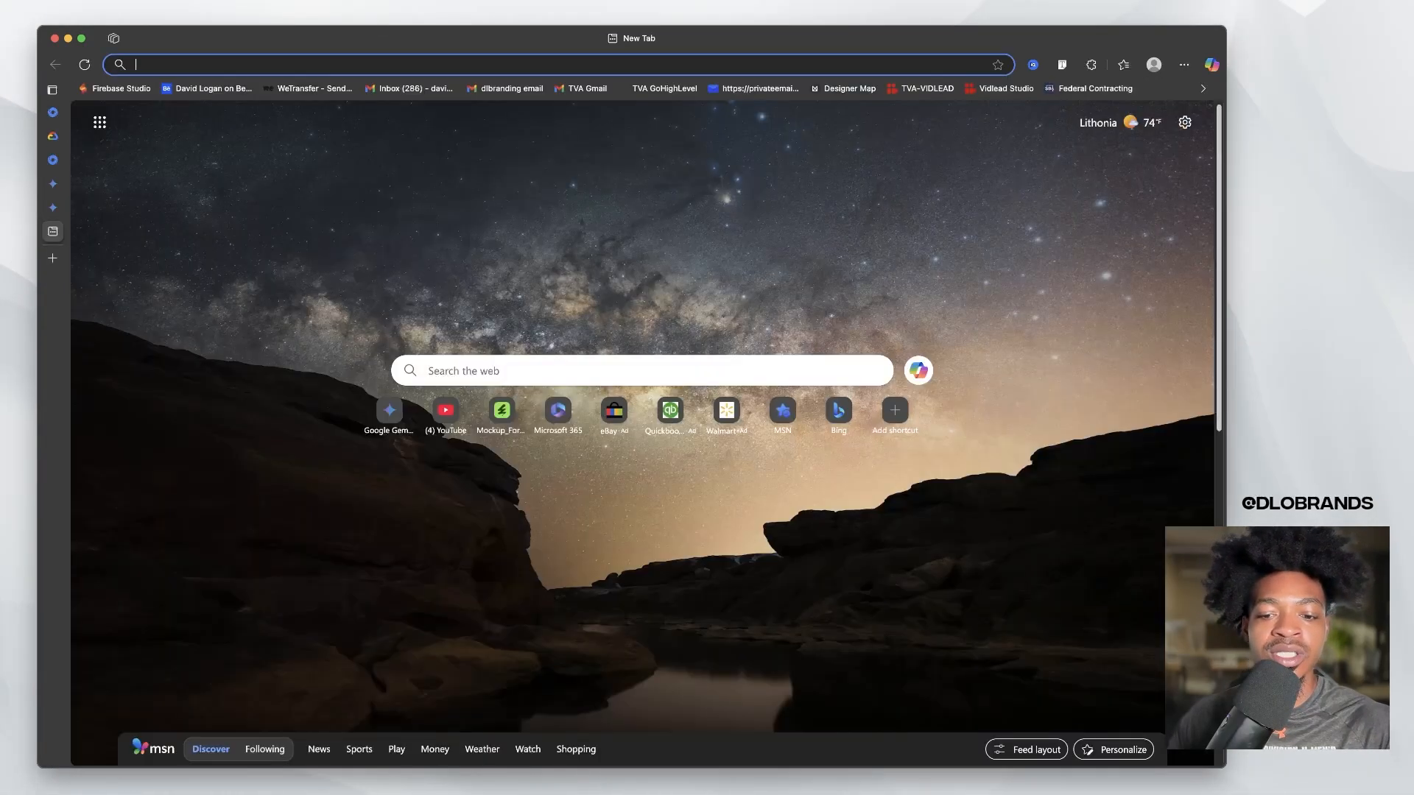
# - Search Google for an image editor and load the creature image into Envato ImageEdit at 2048 × 2048 px
pyautogui.write('image edit envato')
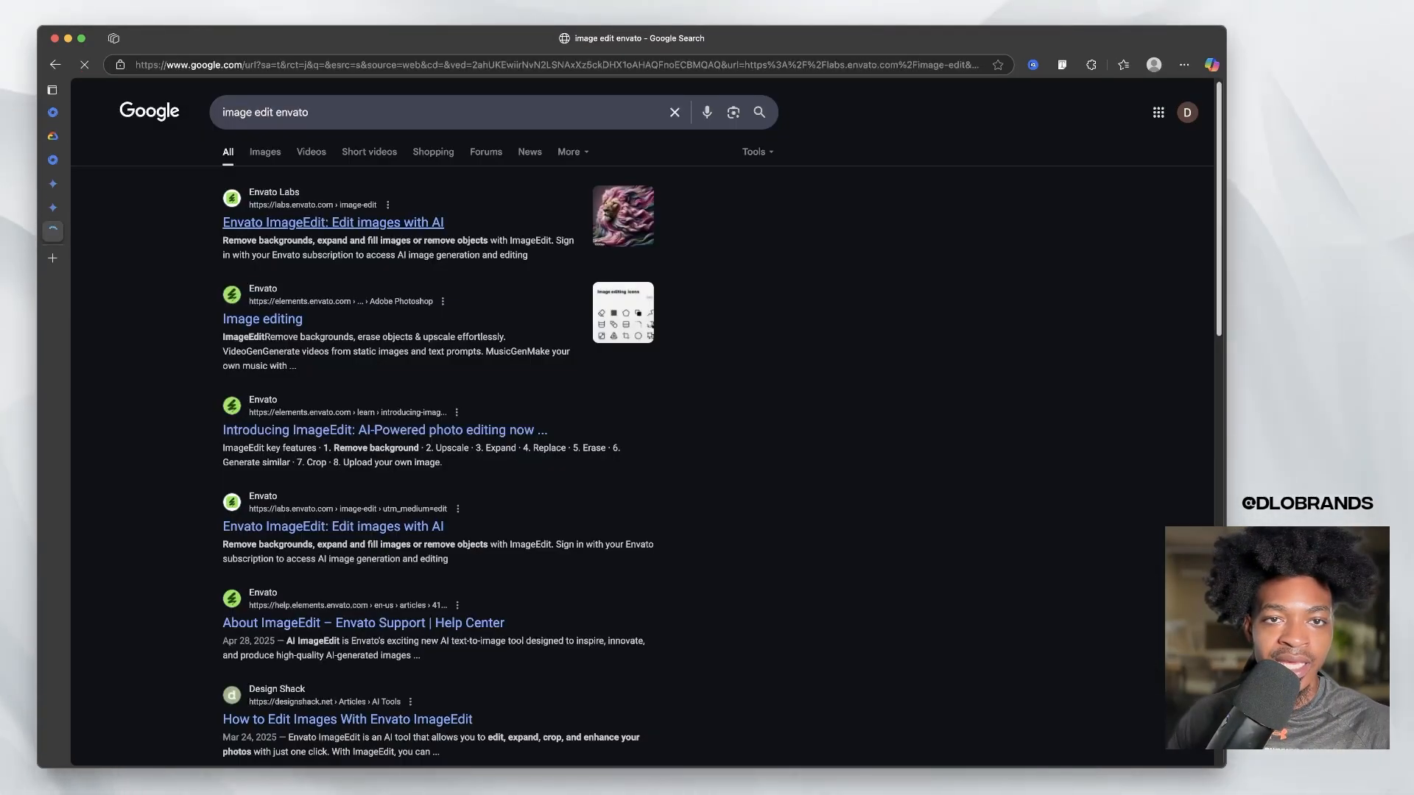
pyautogui.click(331, 223)
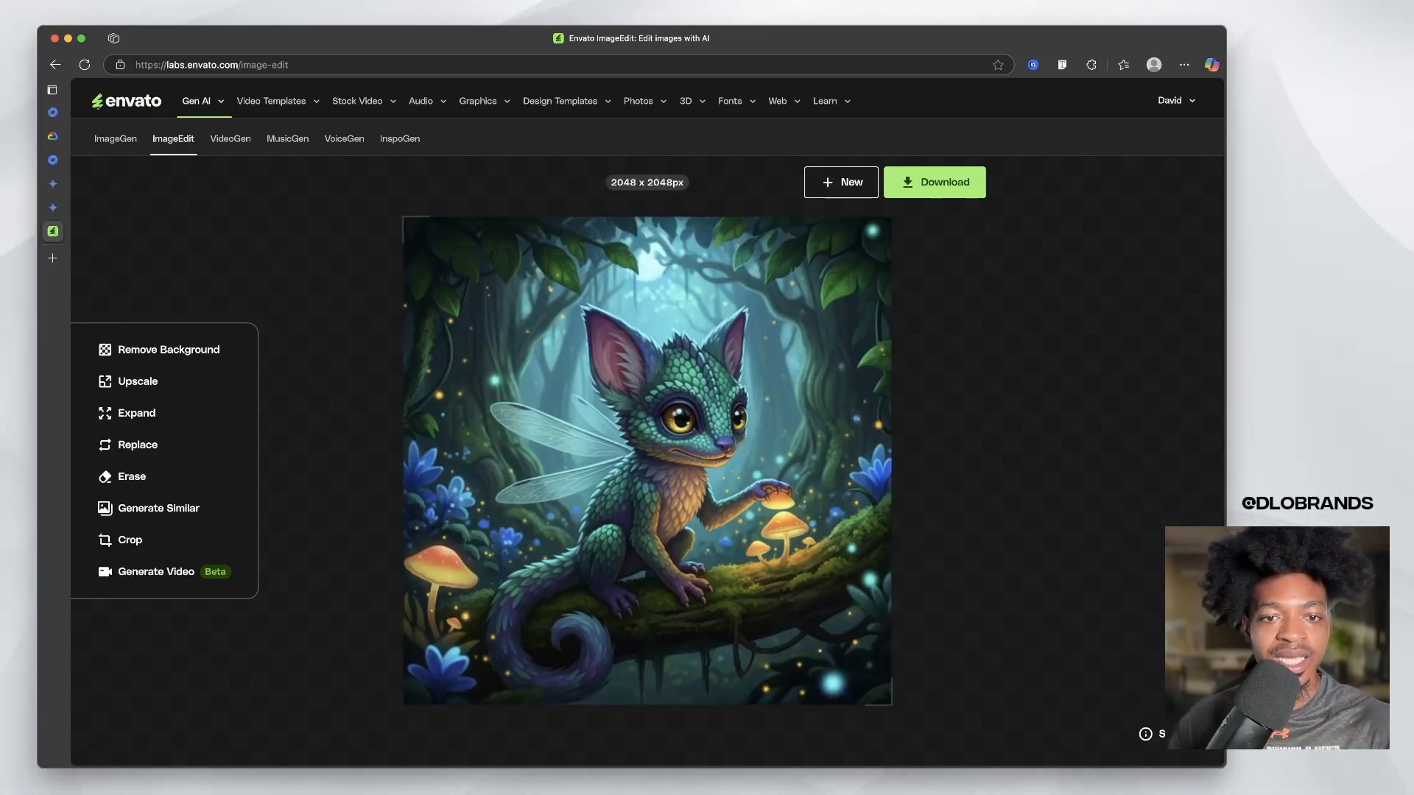
# - Upscale the creature image 2x to 4096 × 4096 px and compare it against the 2048 px original
pyautogui.click(137, 380)
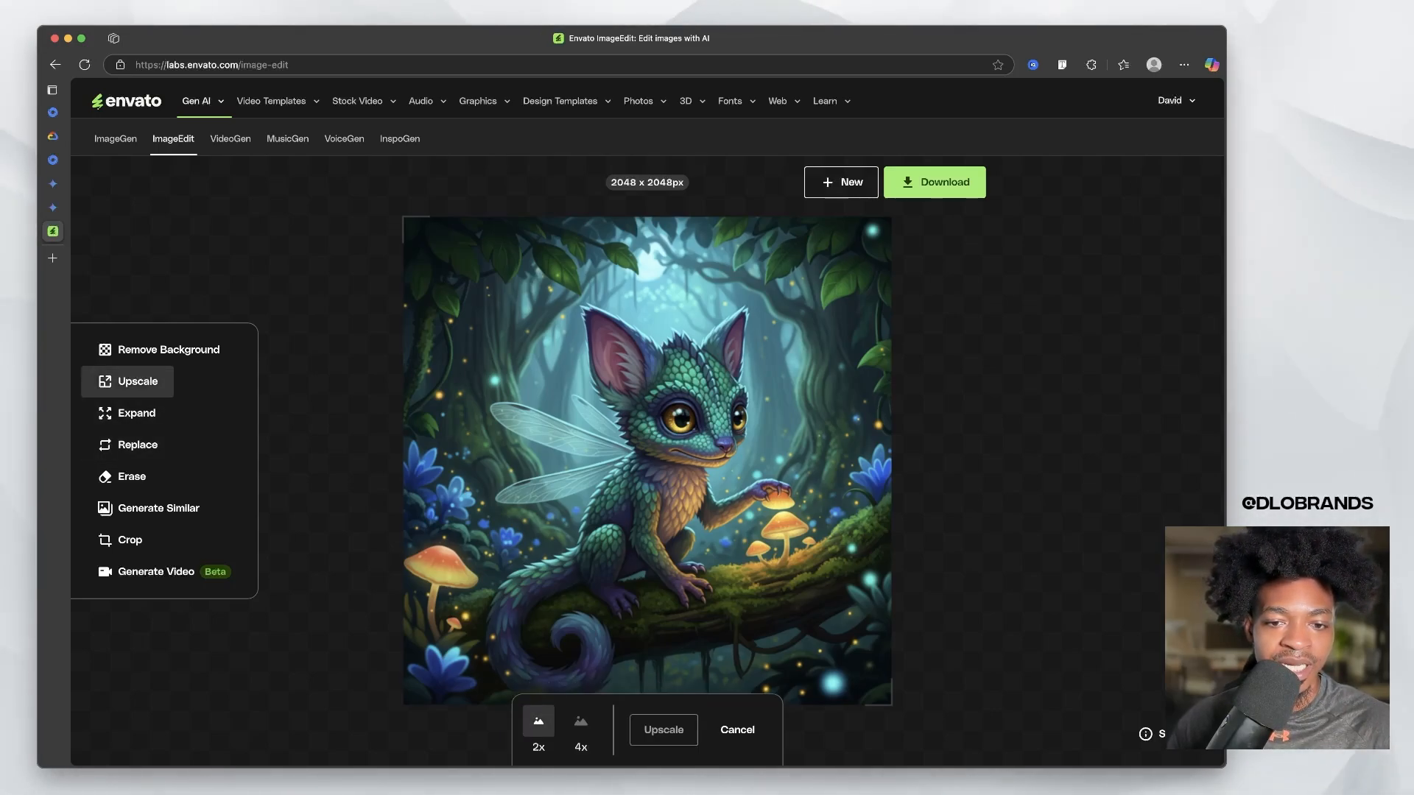
pyautogui.click(662, 729)
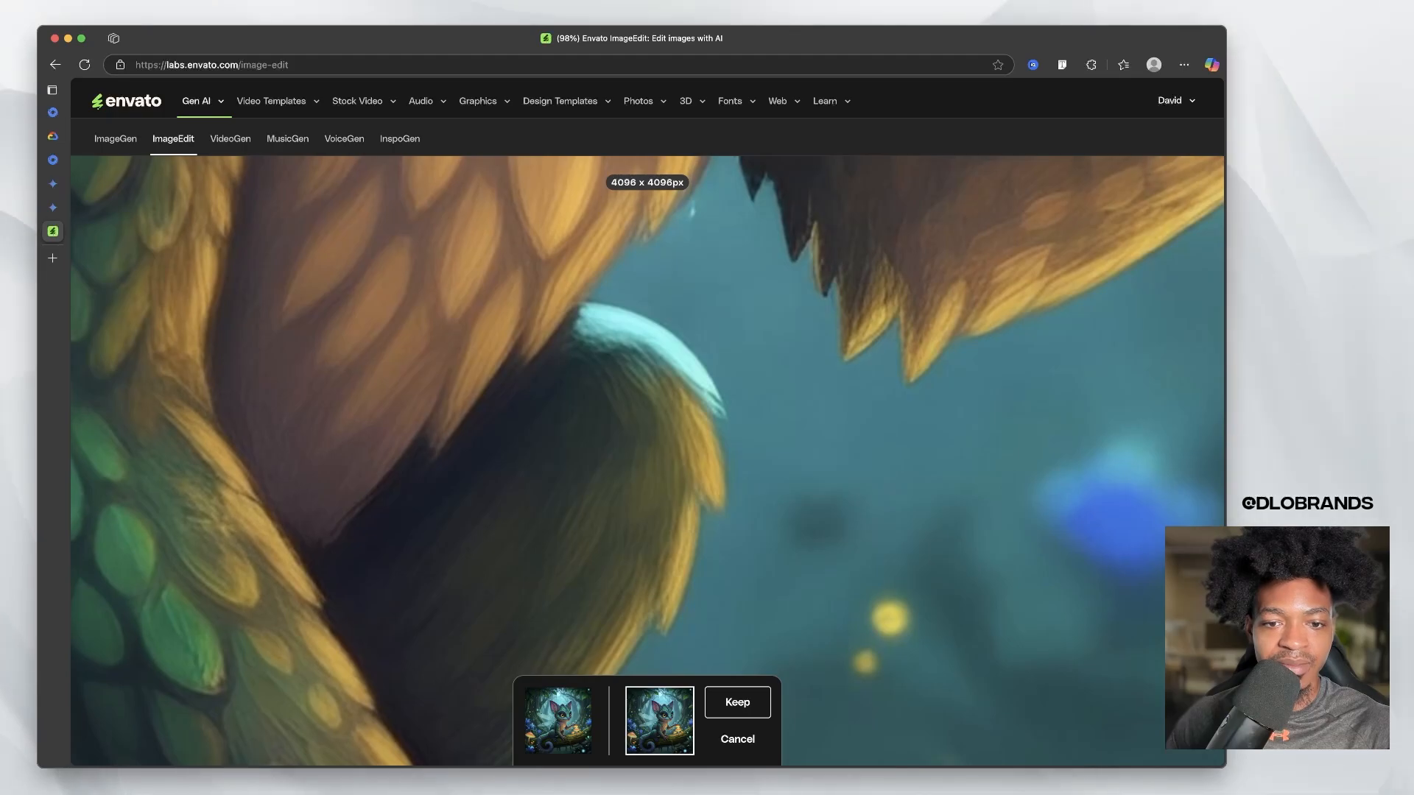
pyautogui.click(556, 720)
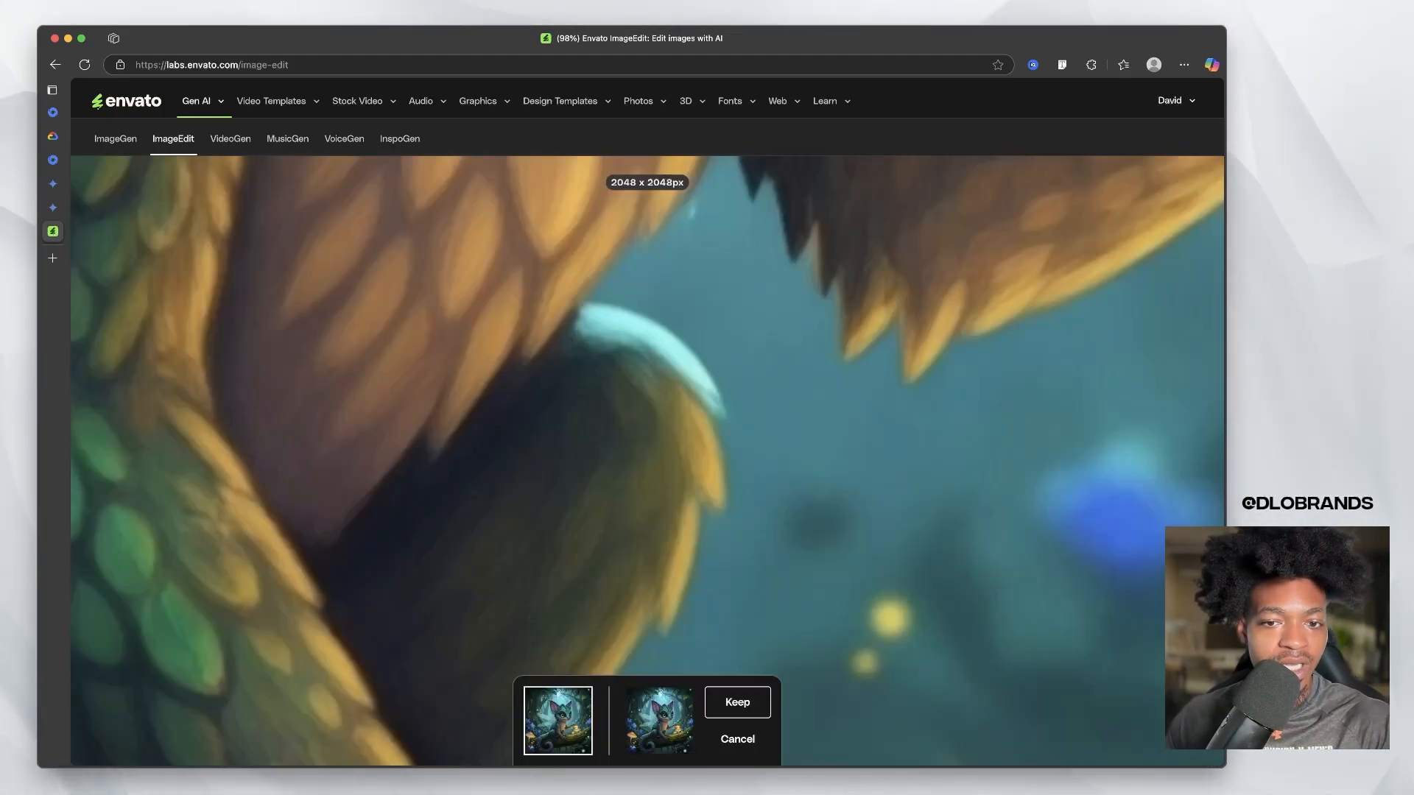
pyautogui.click(660, 720)
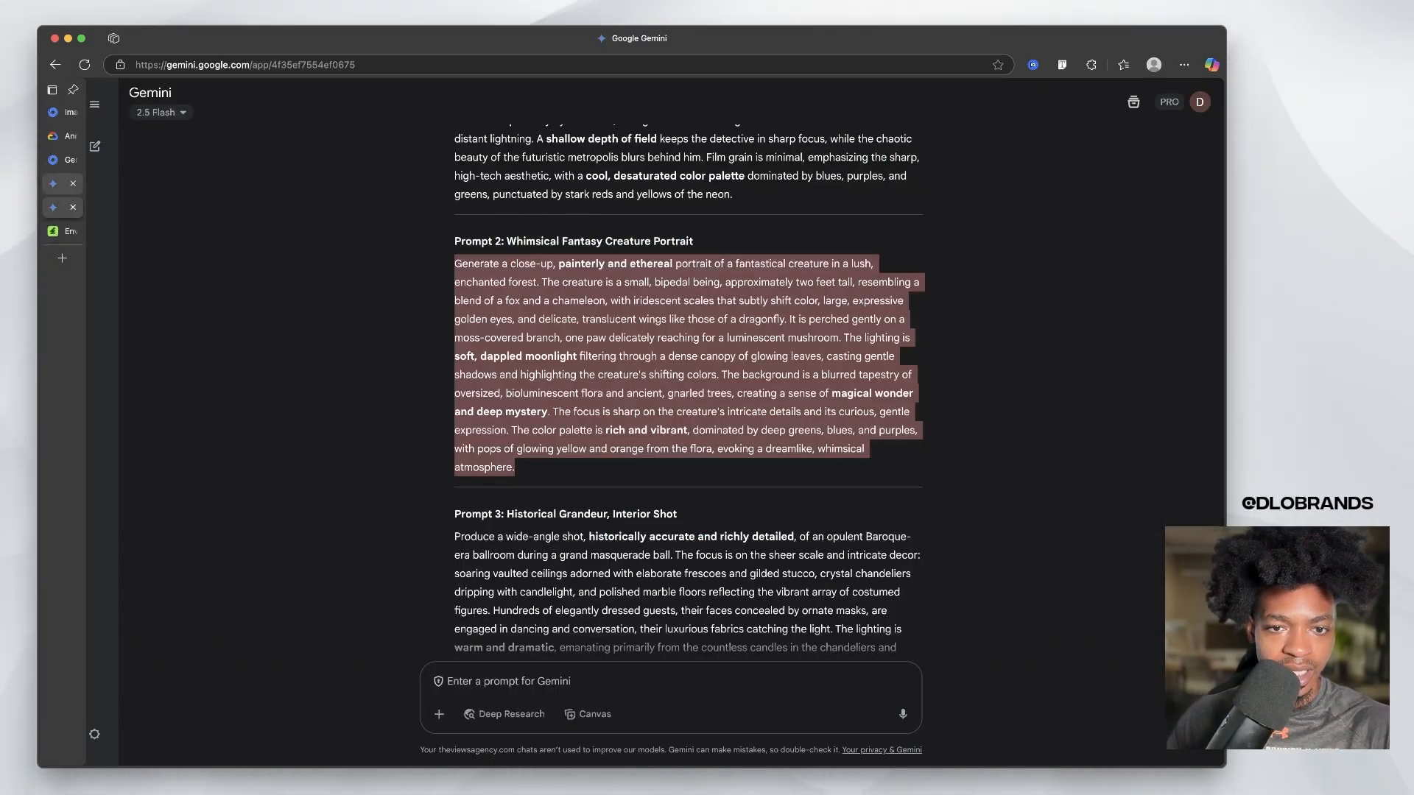
# - Send the Baroque masquerade ballroom prompt (Prompt 3) and expand the full message
pyautogui.scroll(-3)
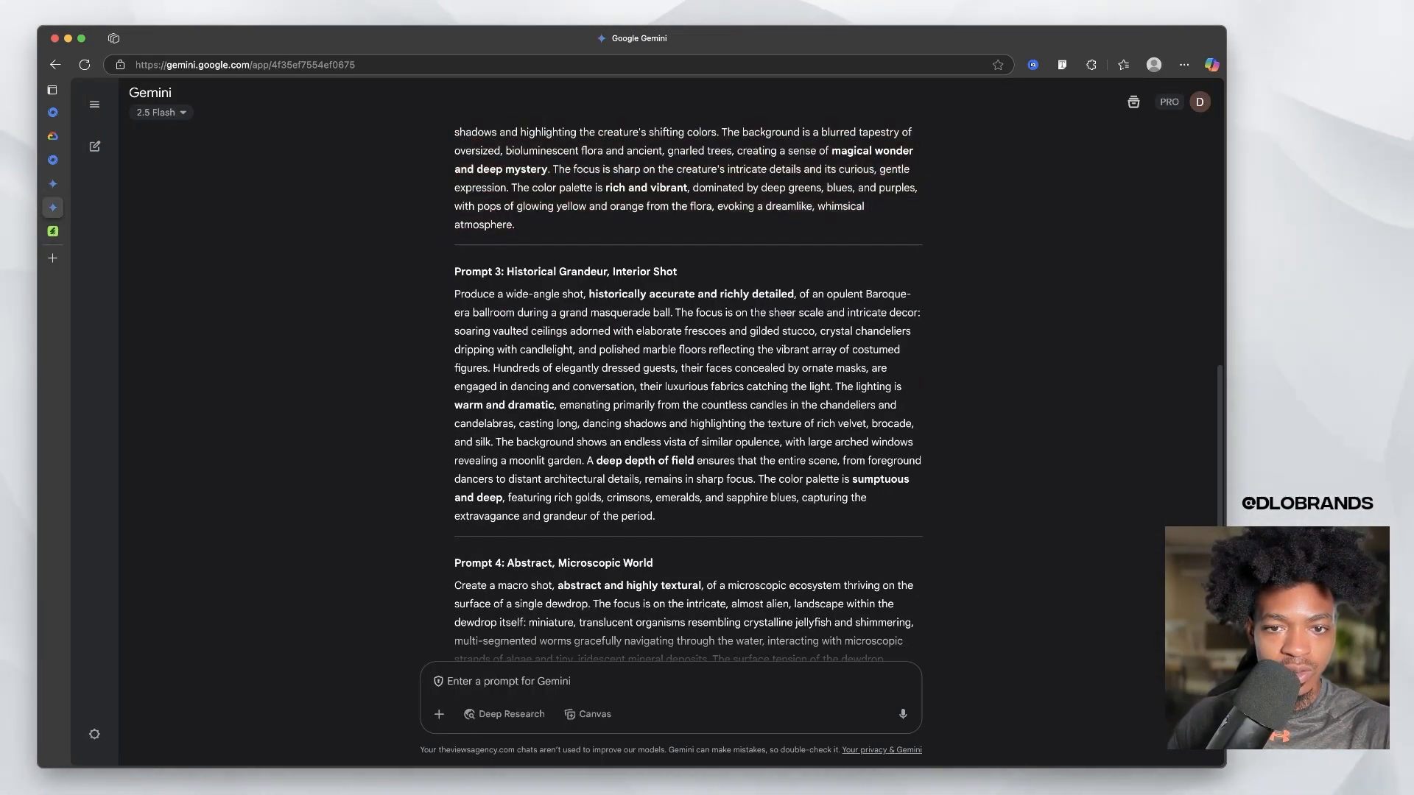
pyautogui.moveTo(454, 131); pyautogui.dragTo(655, 515)
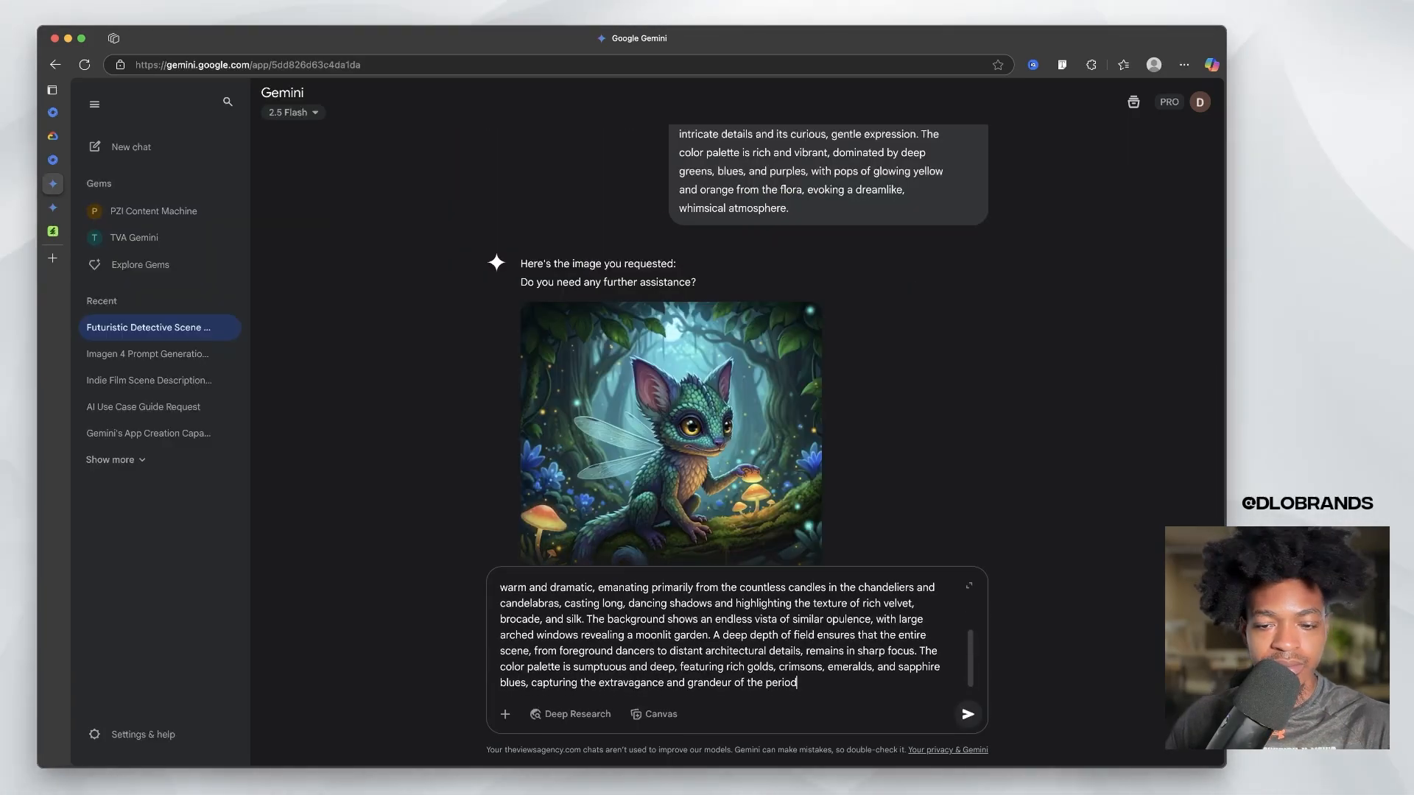
pyautogui.click(967, 713)
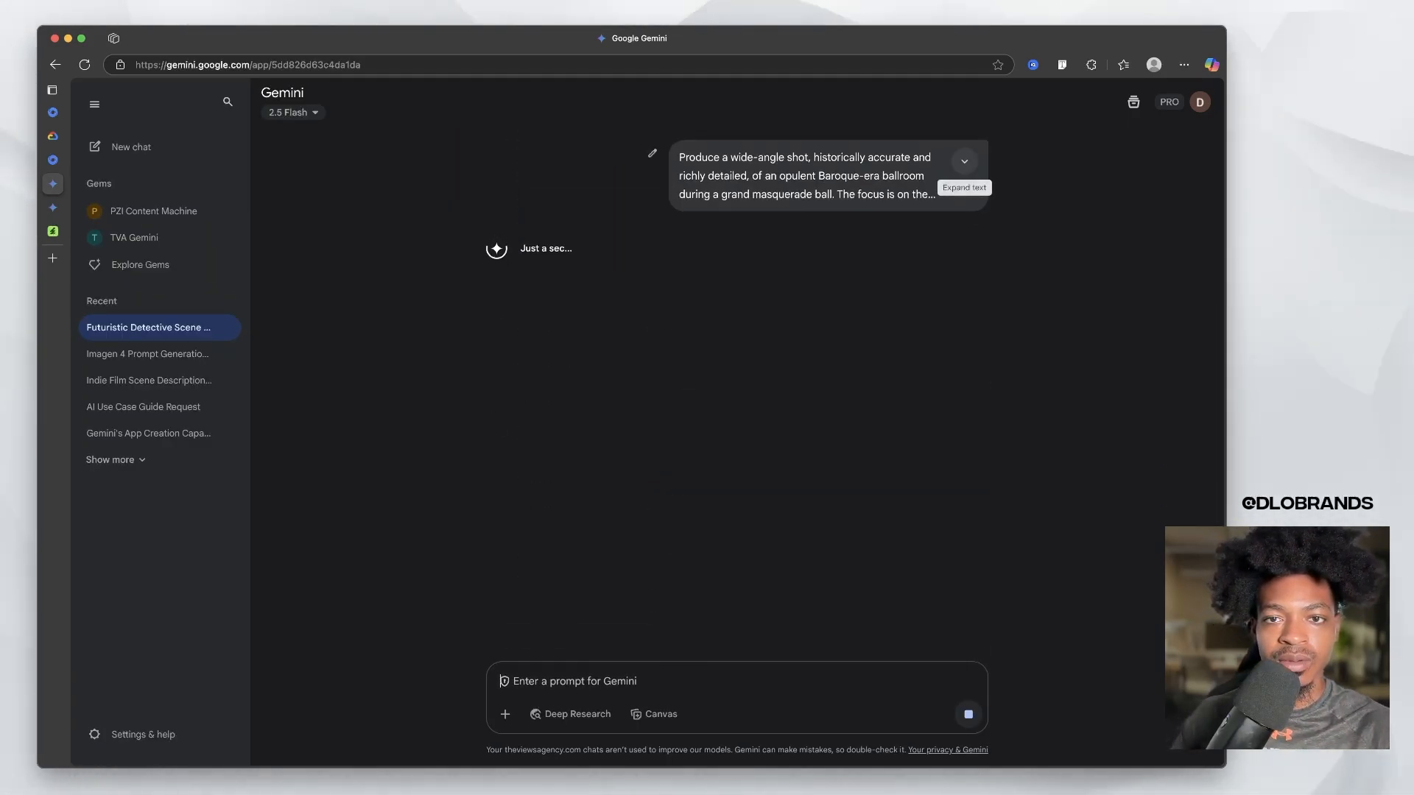
pyautogui.click(963, 161)
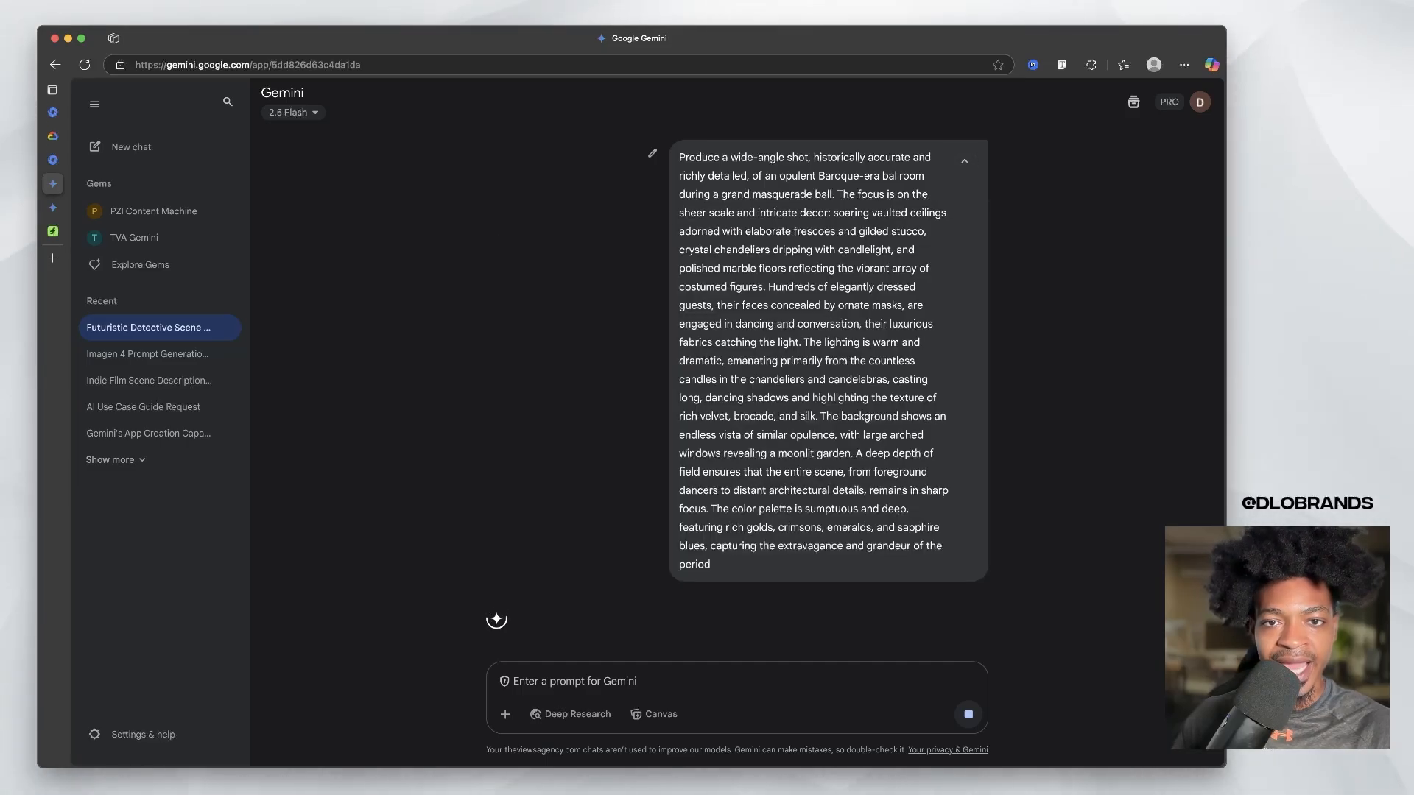
pyautogui.click(968, 714)
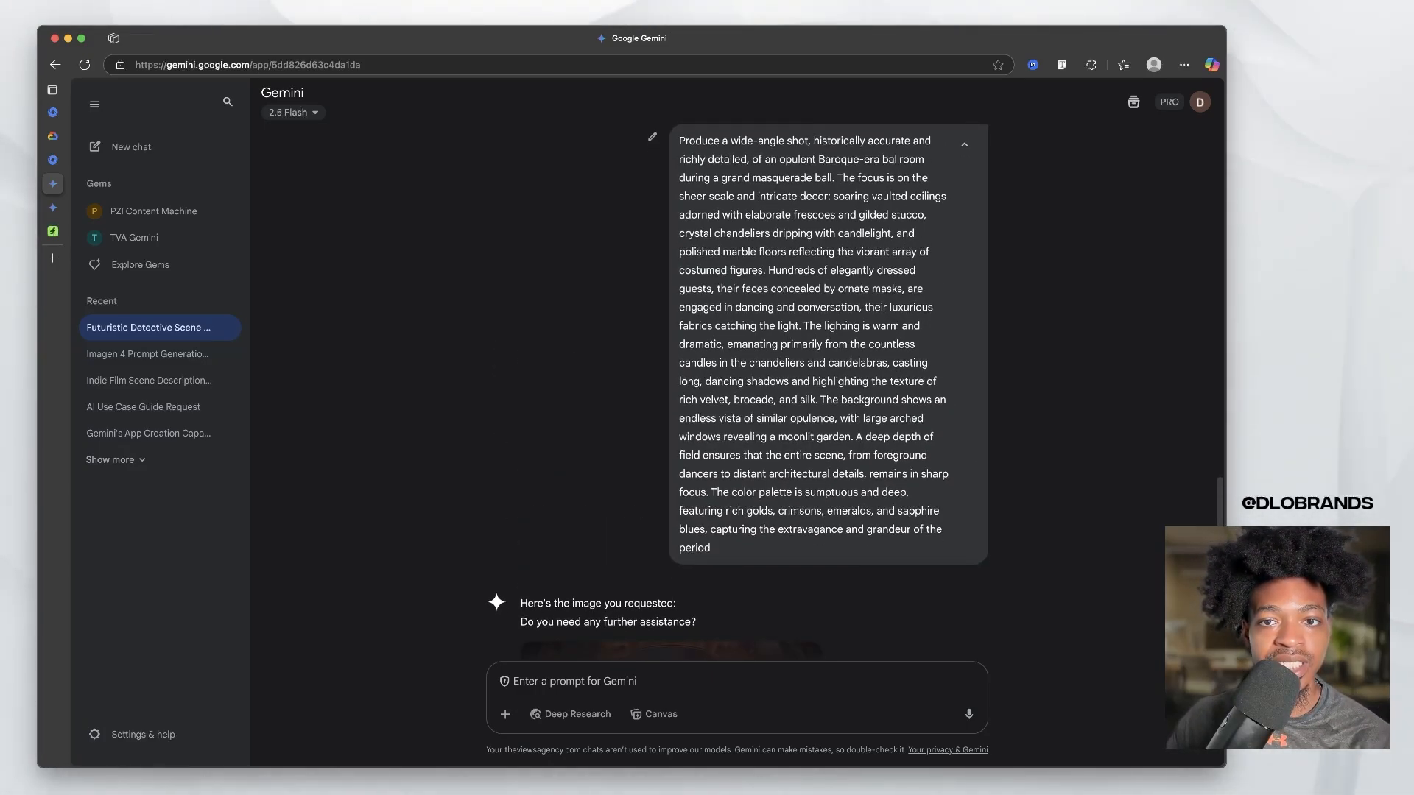
# - View the generated ballroom image with chandeliers and dancers full size, then close it
pyautogui.click(673, 649)
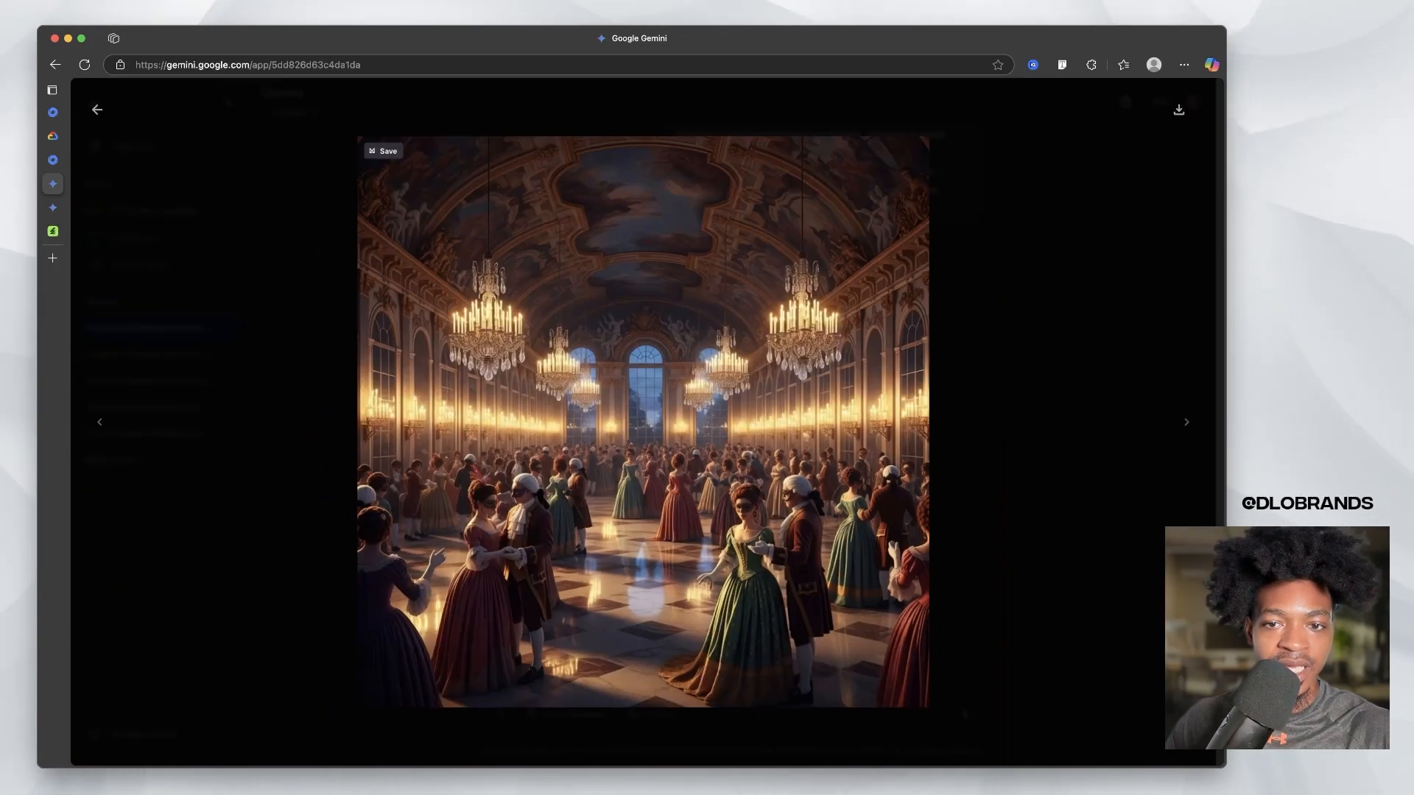
pyautogui.click(97, 109)
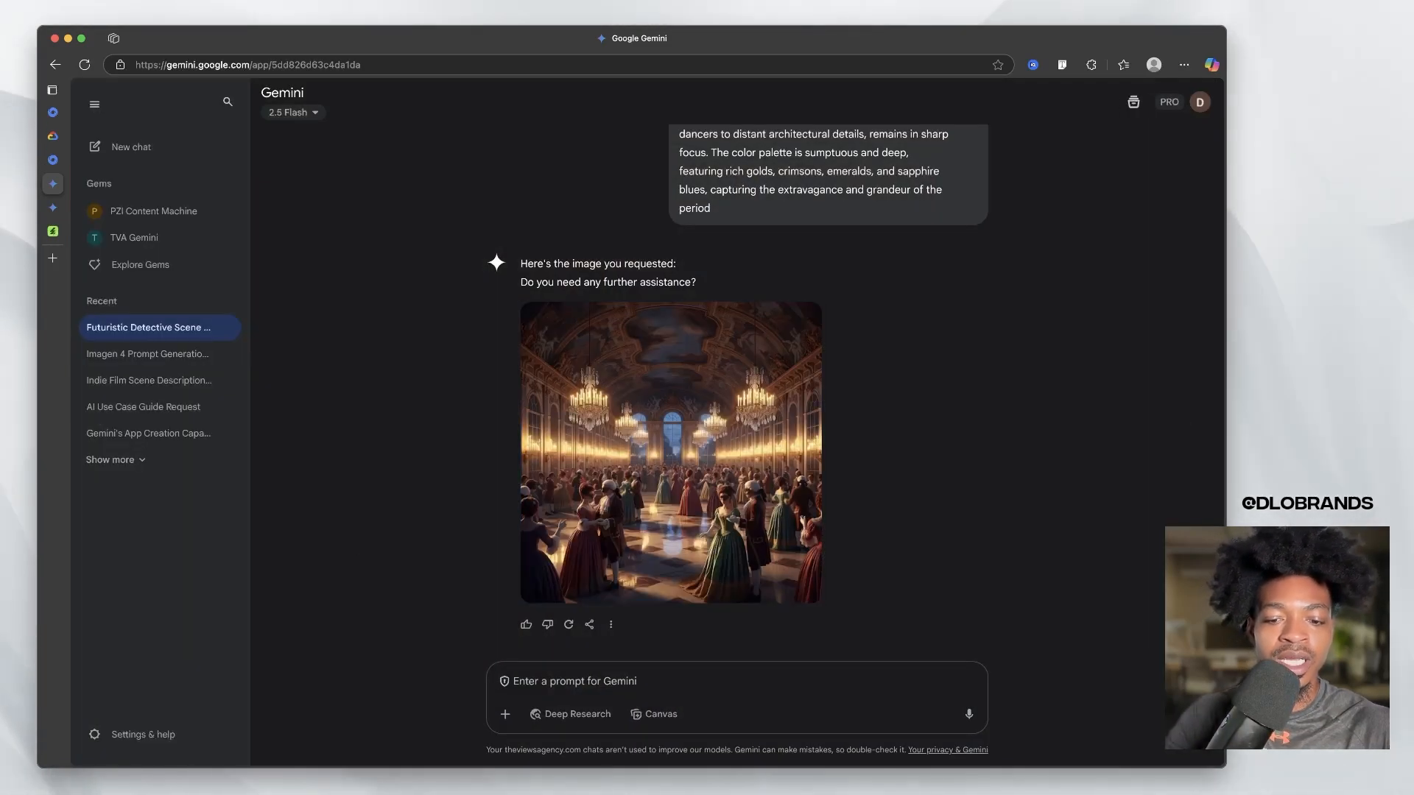
# - Ask 'what imagen model are you using' and paste the dewdrop microcosm prompt unsent
pyautogui.write('what imagen model are you using t')
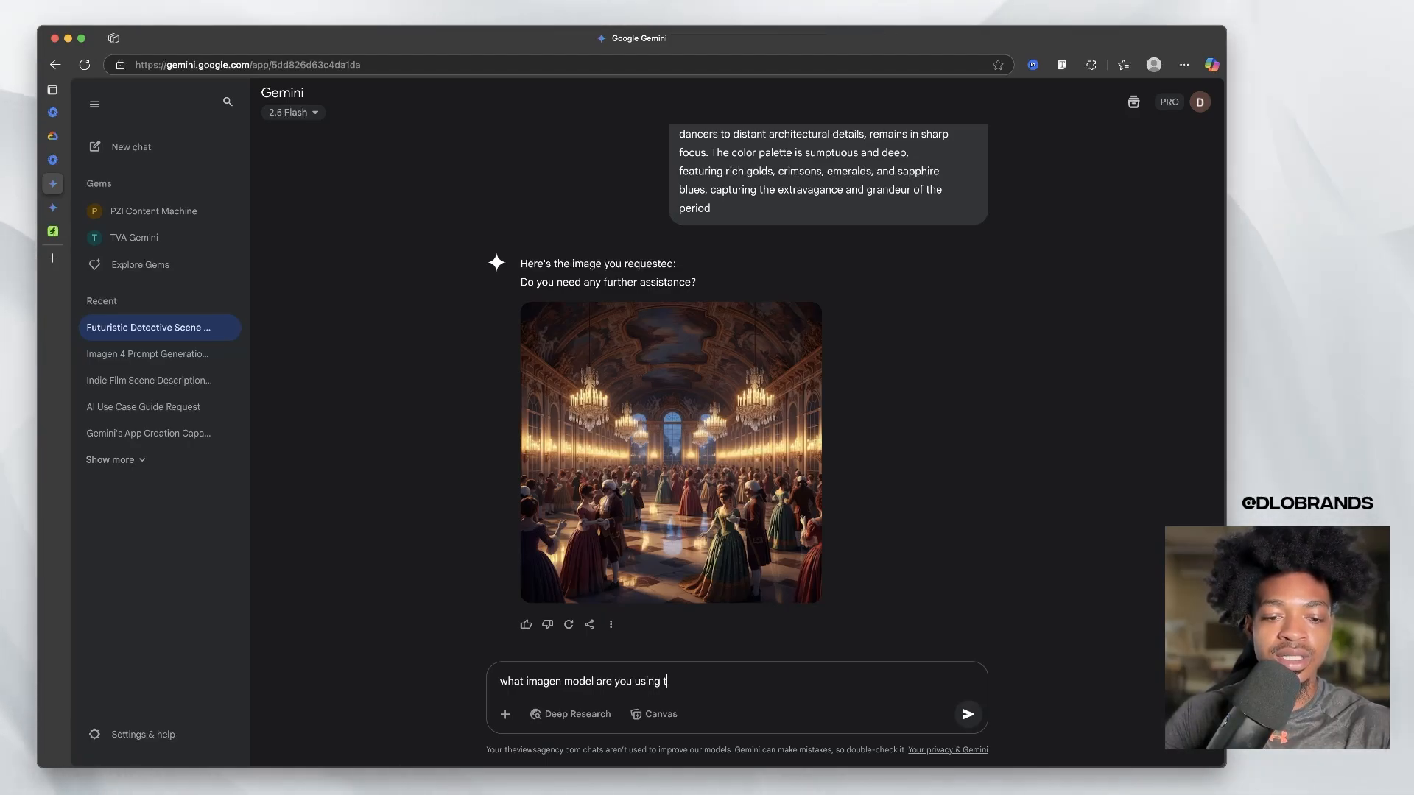
pyautogui.click(966, 714)
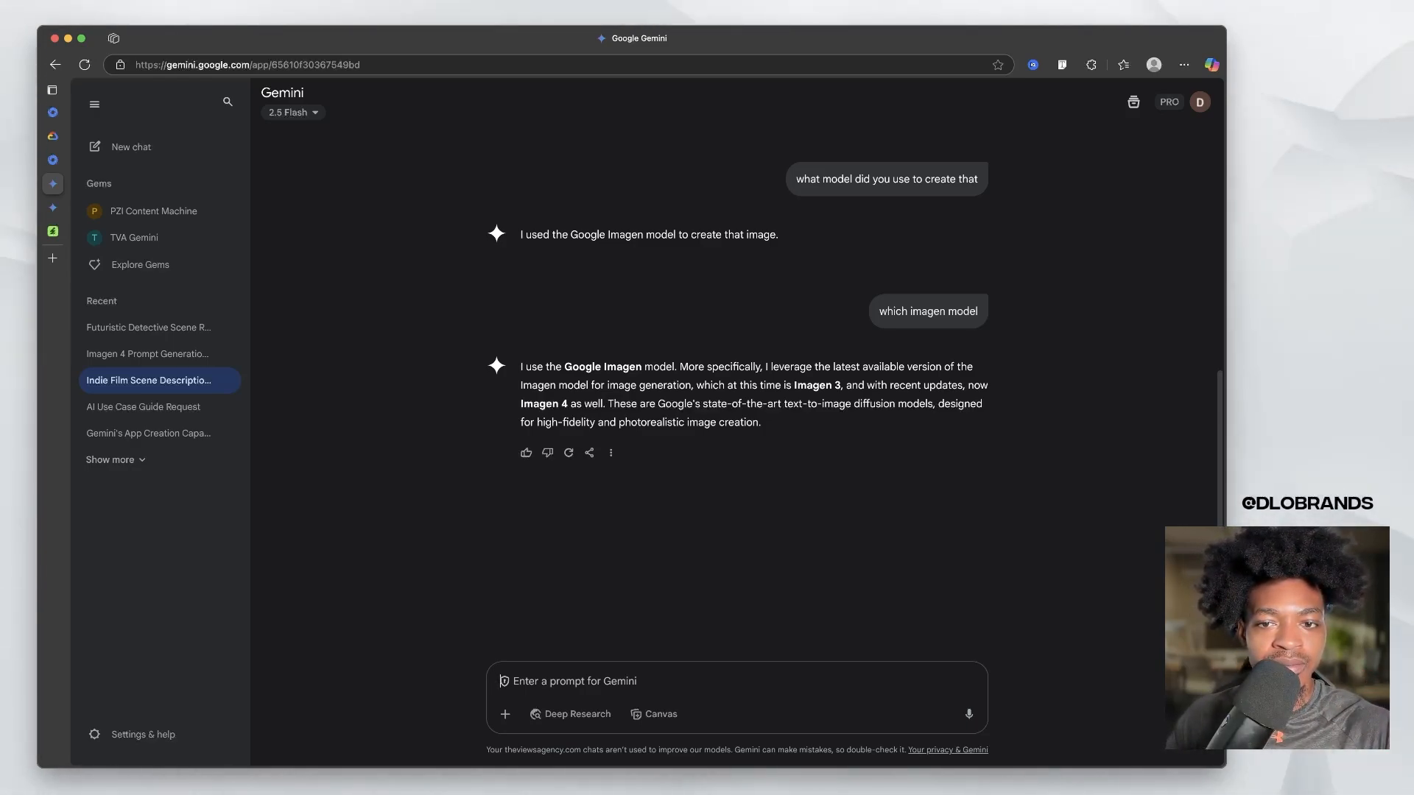
pyautogui.moveTo(149, 327)
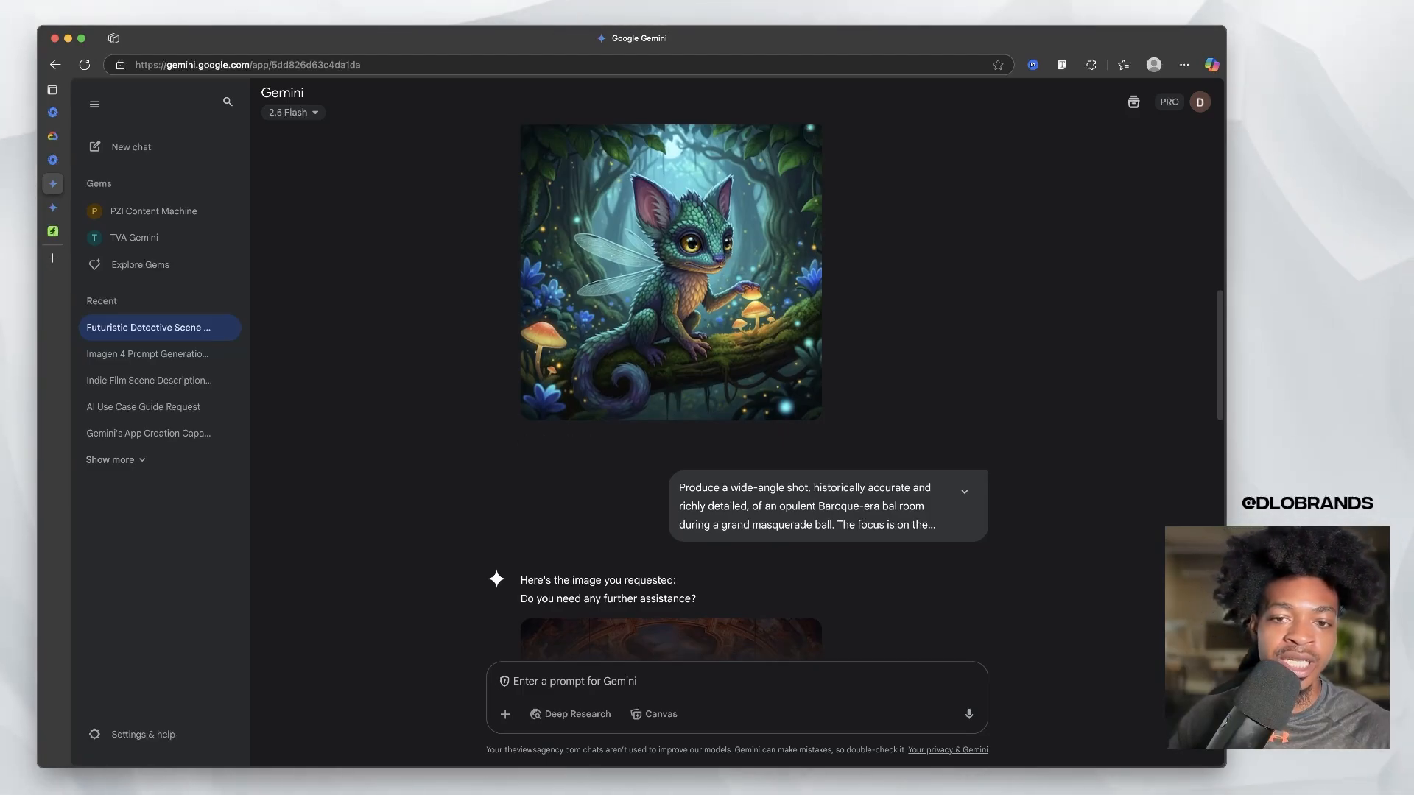
pyautogui.scroll(-3)
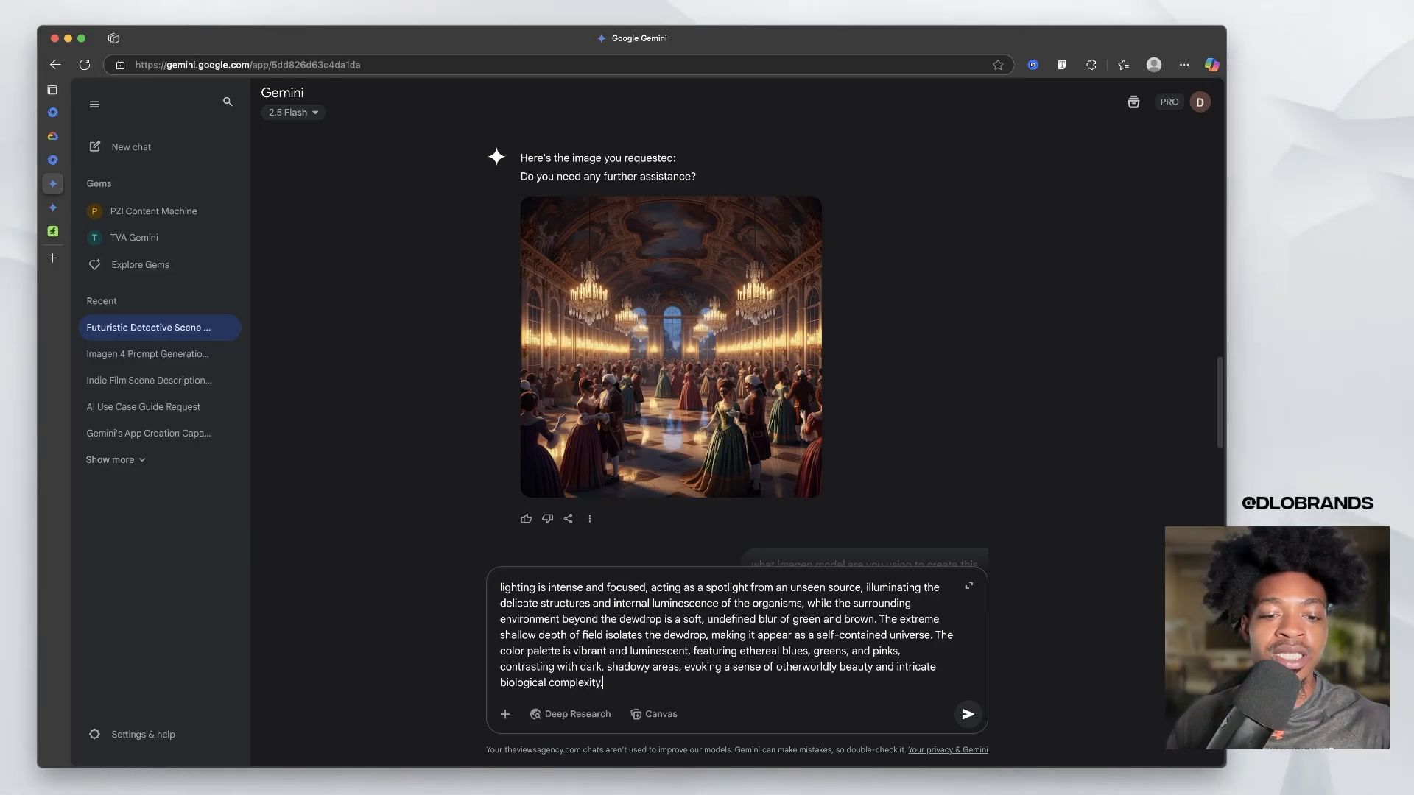
# - Start a new chat on 2.5 Pro (preview) and send the dewdrop microcosm prompt
pyautogui.click(966, 713)
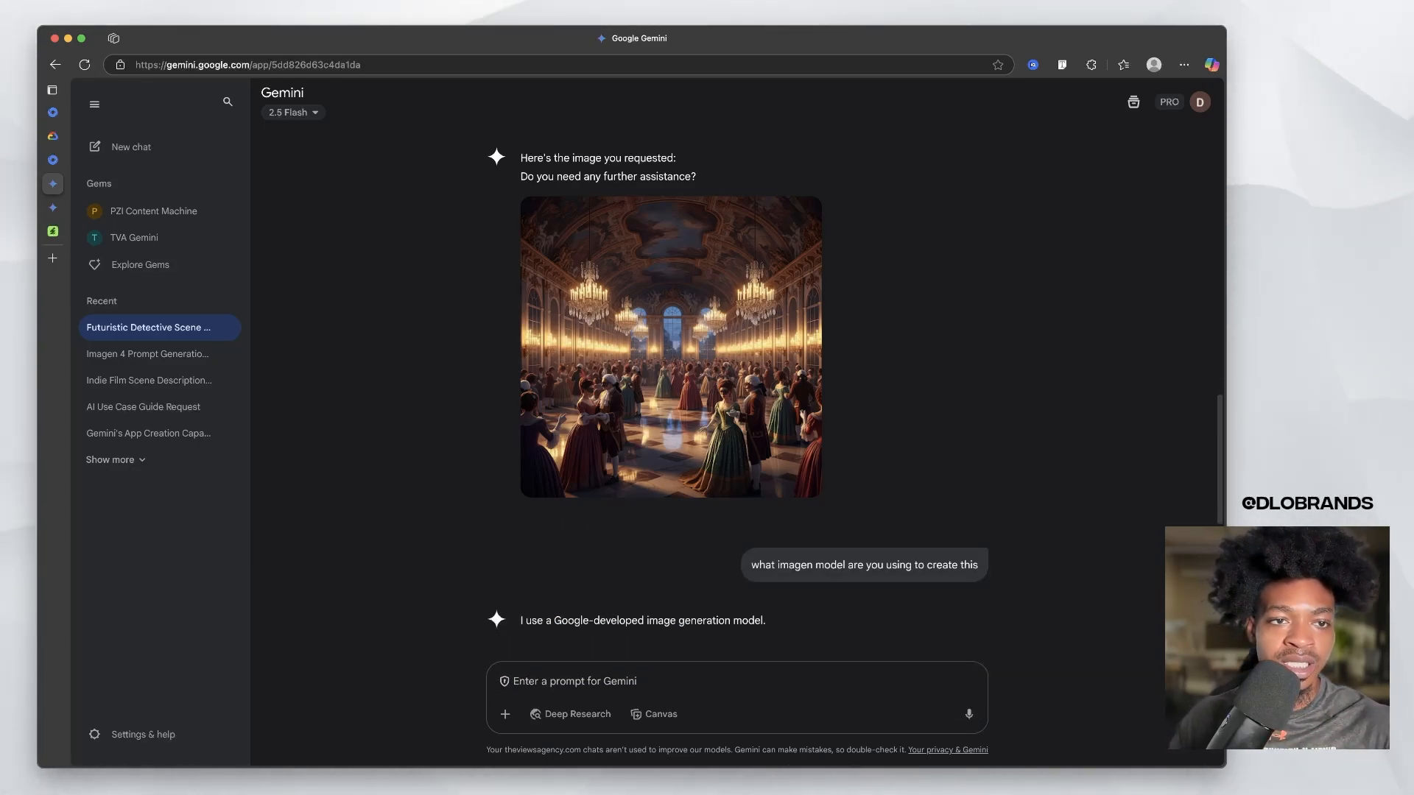
pyautogui.click(290, 112)
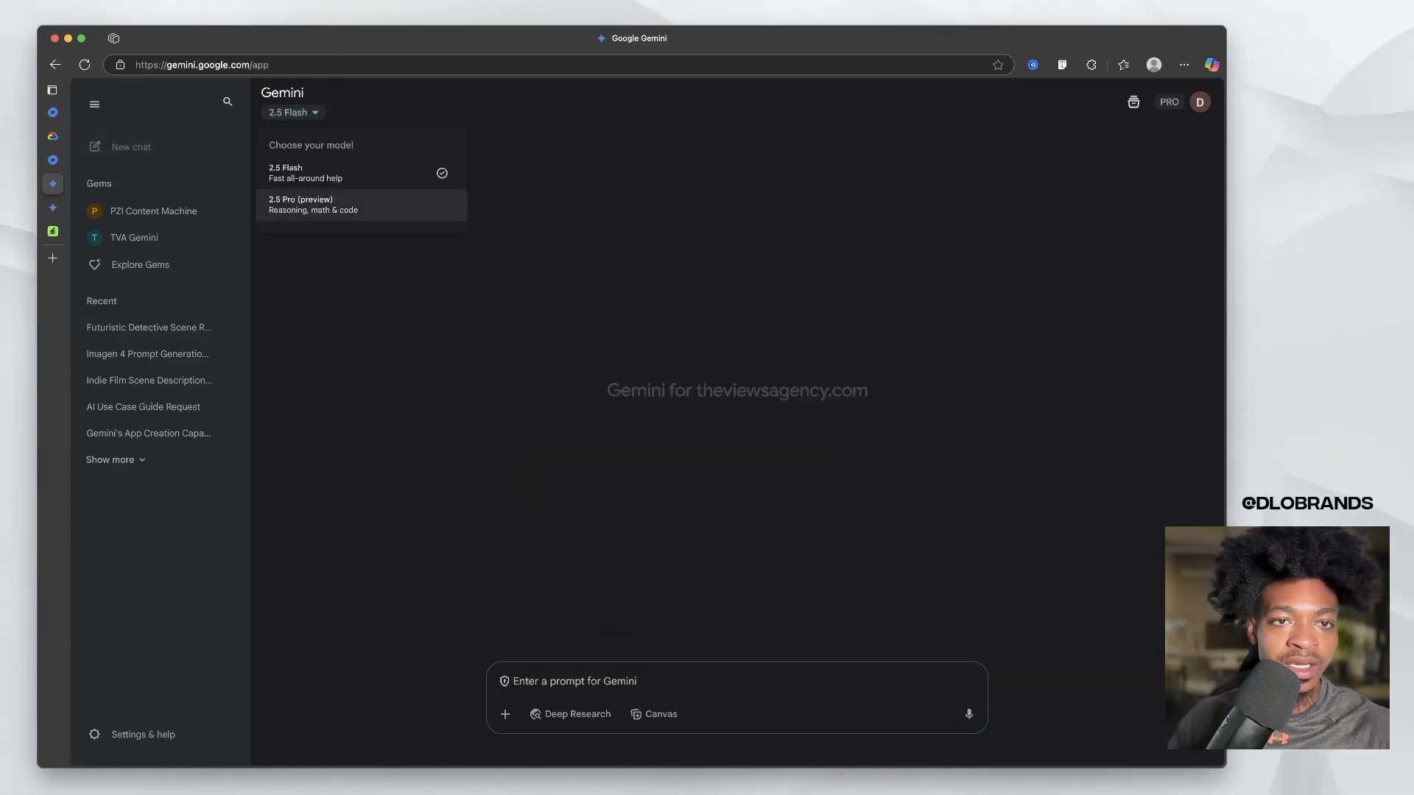
pyautogui.click(312, 204)
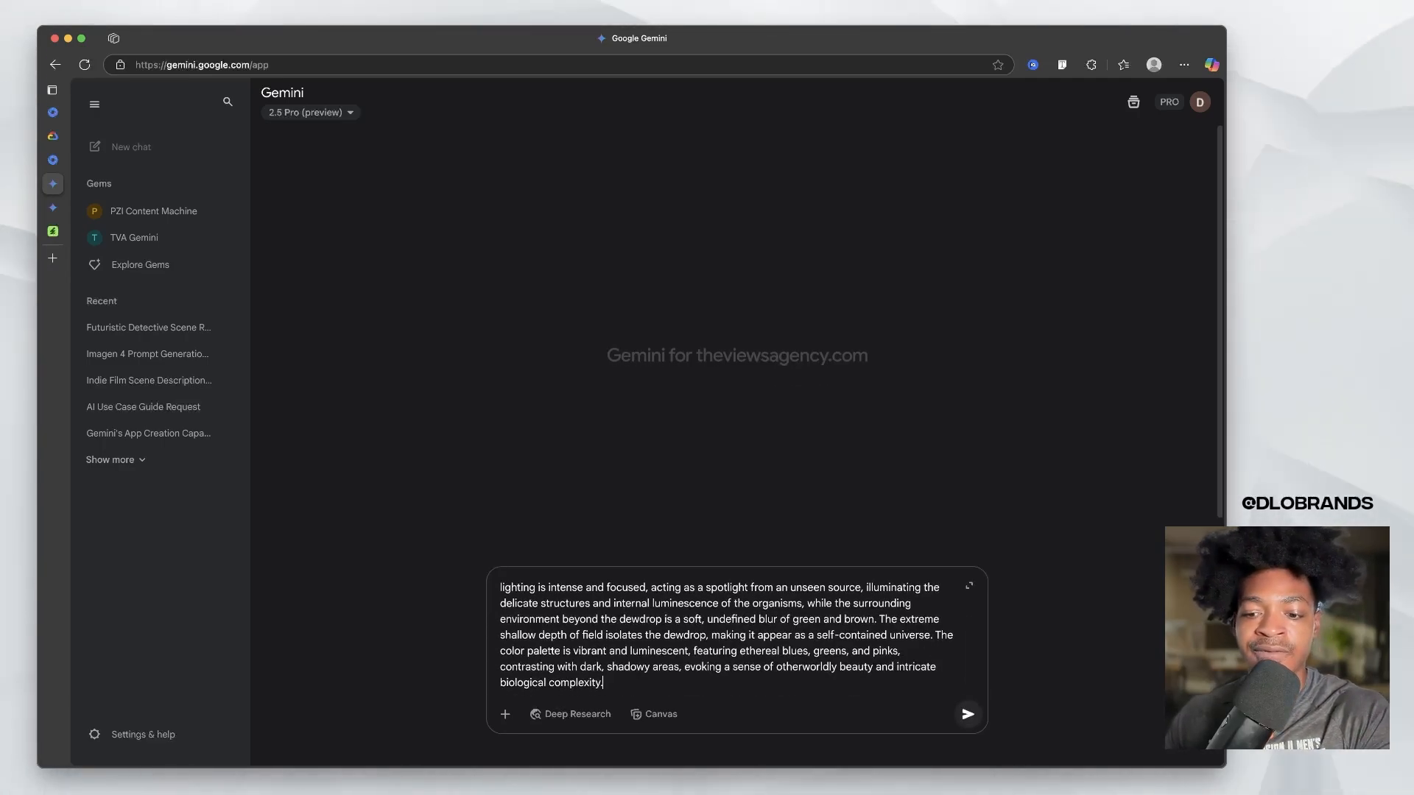
pyautogui.click(968, 713)
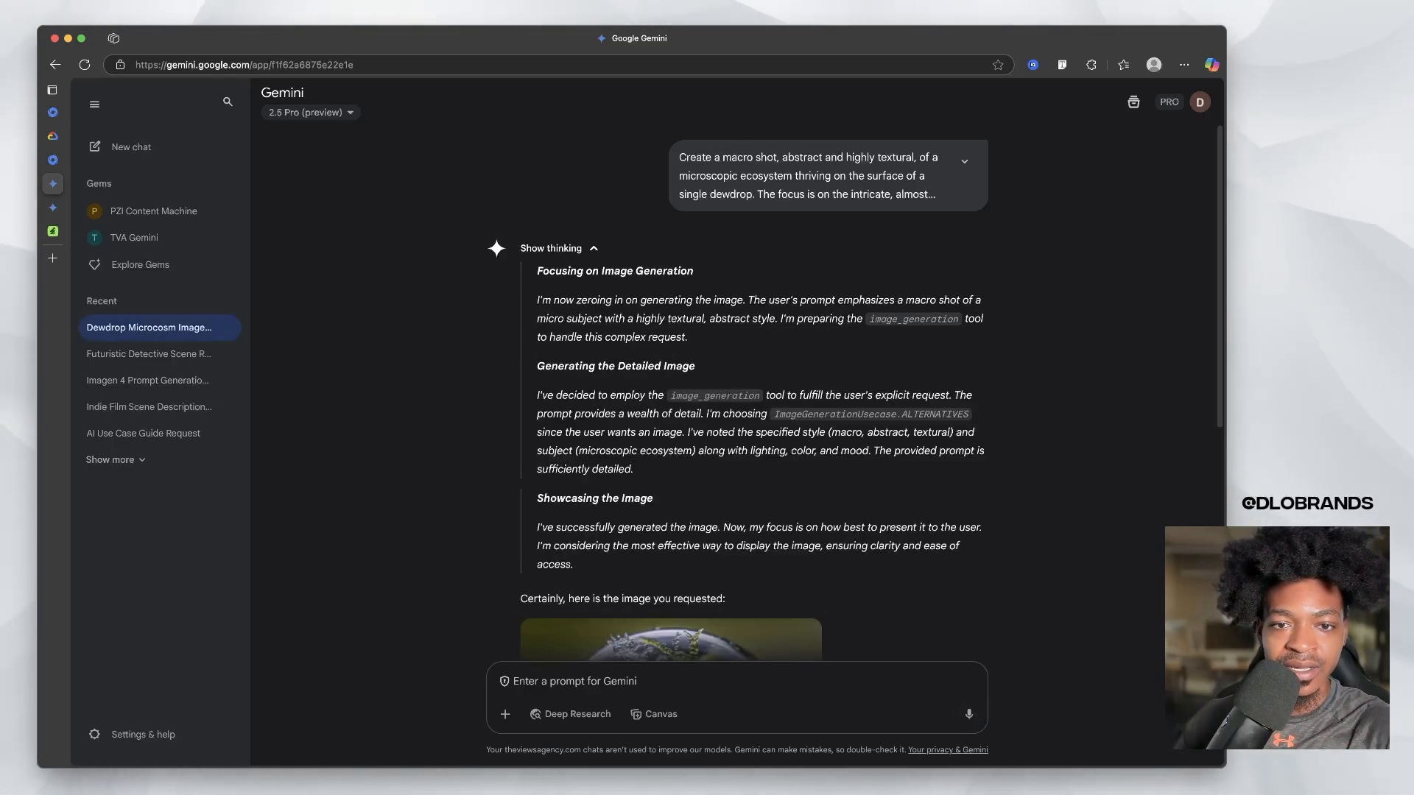
pyautogui.scroll(-3)
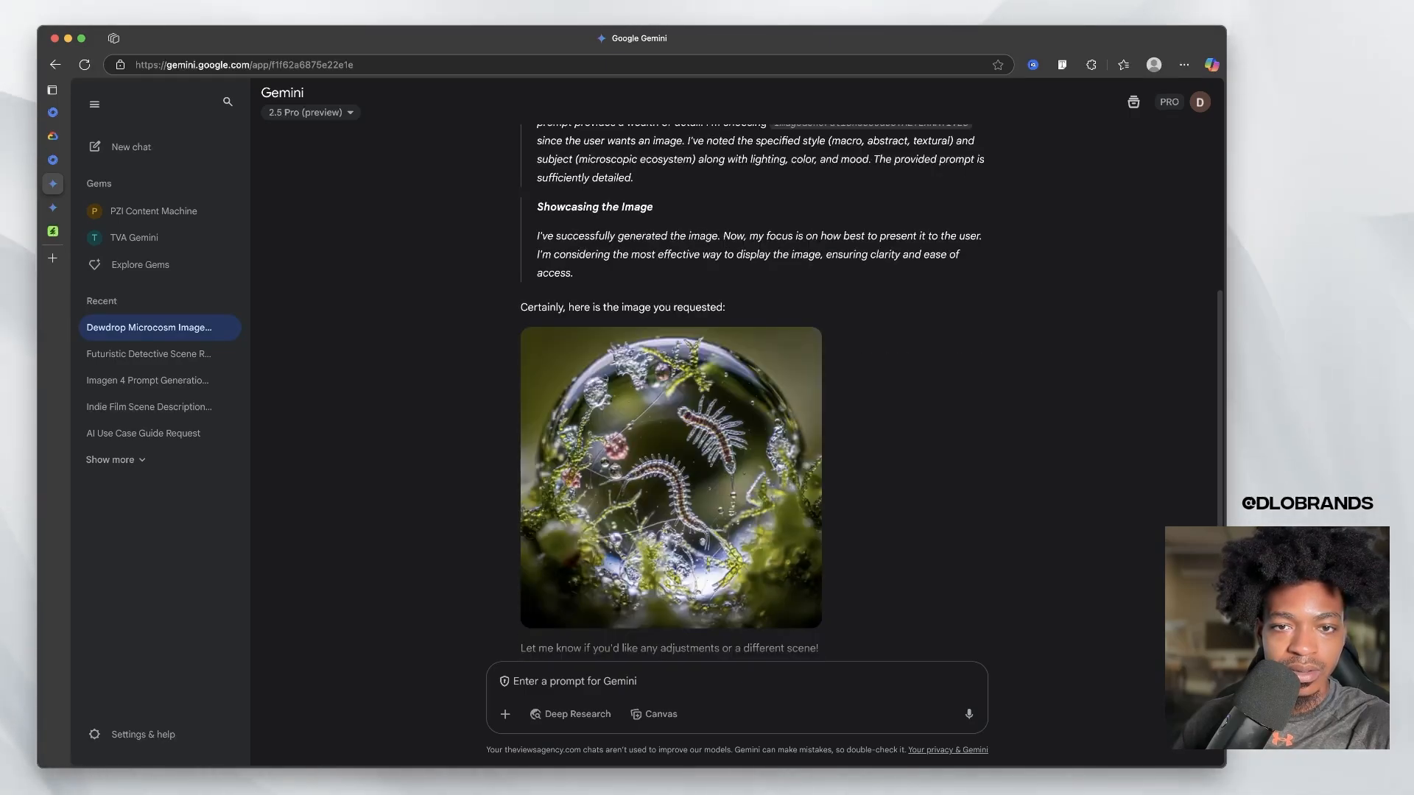
pyautogui.click(671, 477)
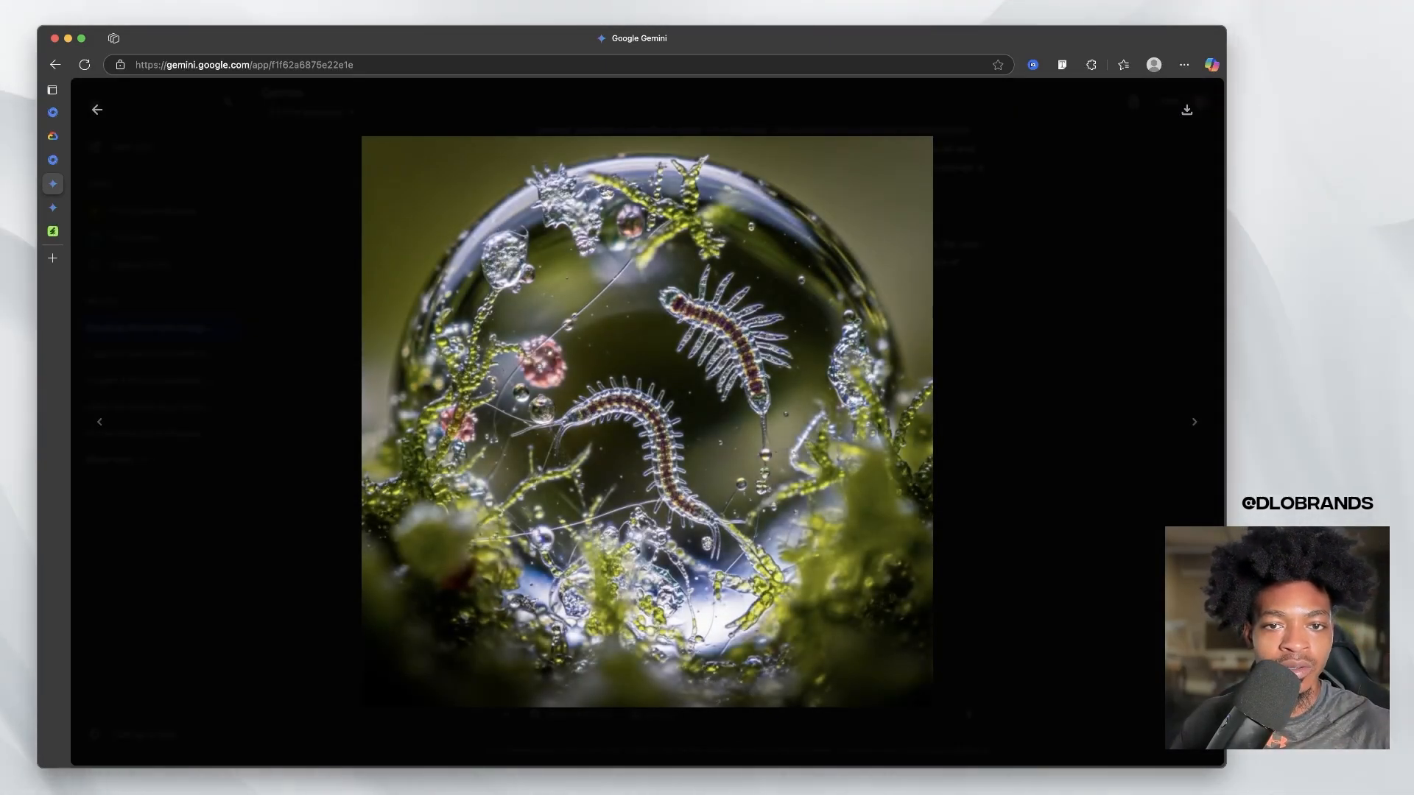
pyautogui.click(97, 109)
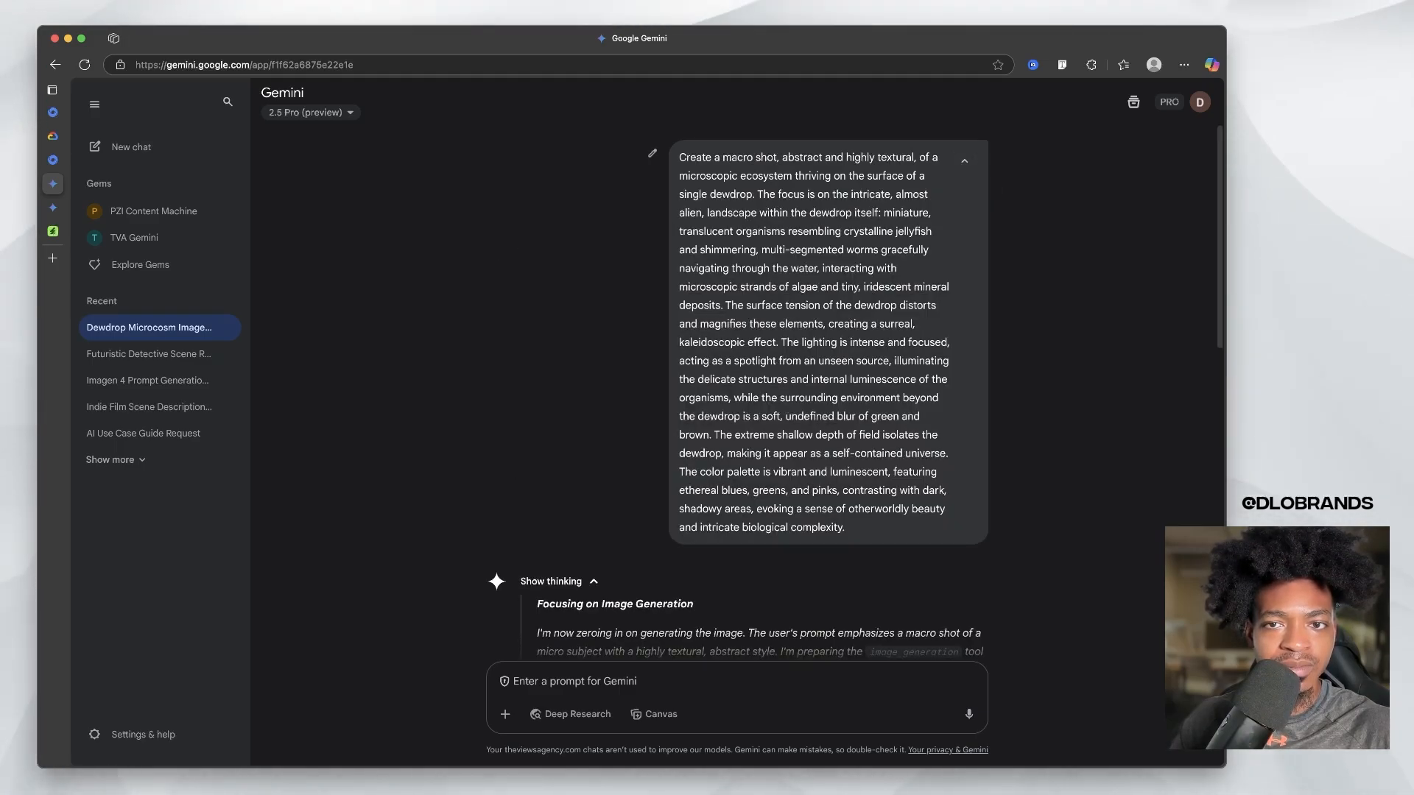
pyautogui.scroll(-3)
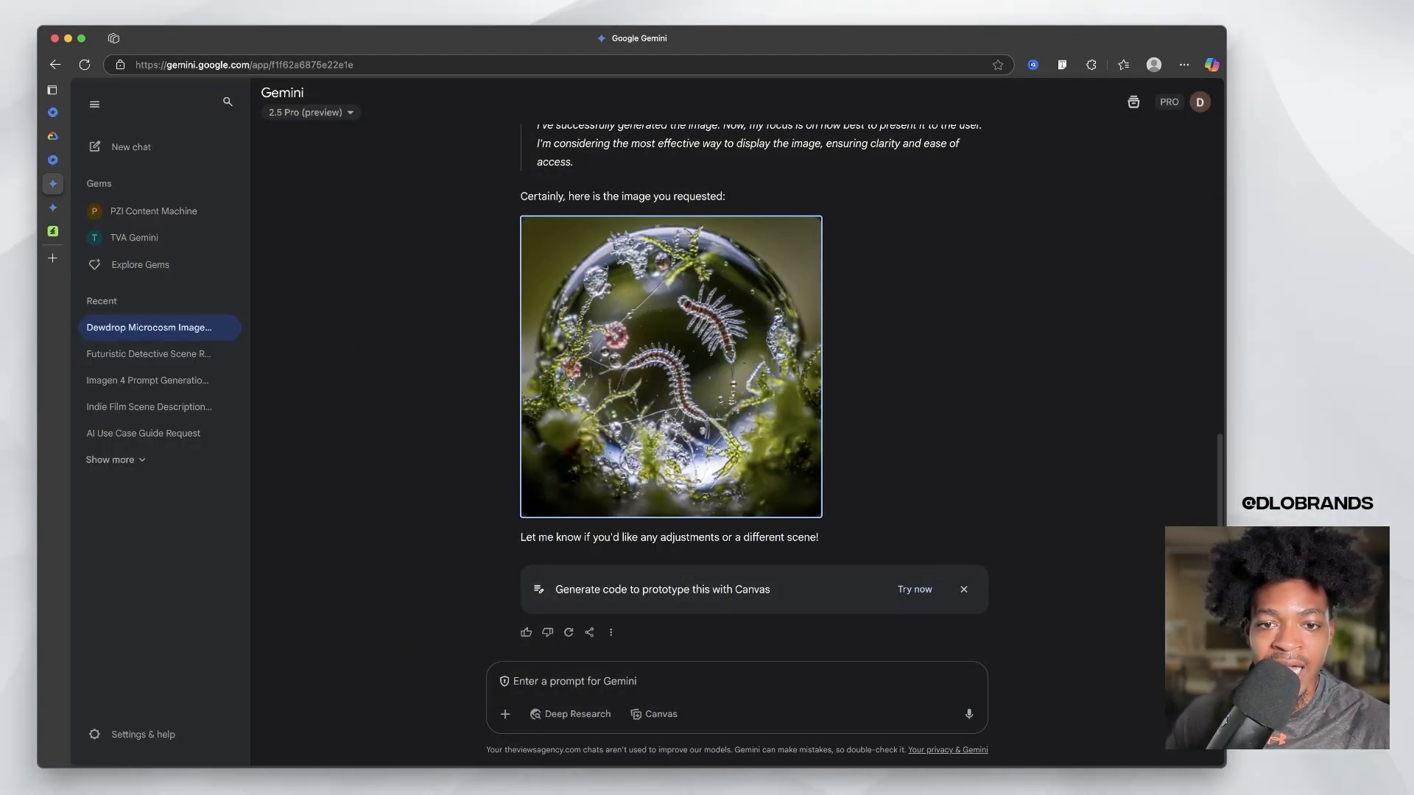
pyautogui.click(550, 192)
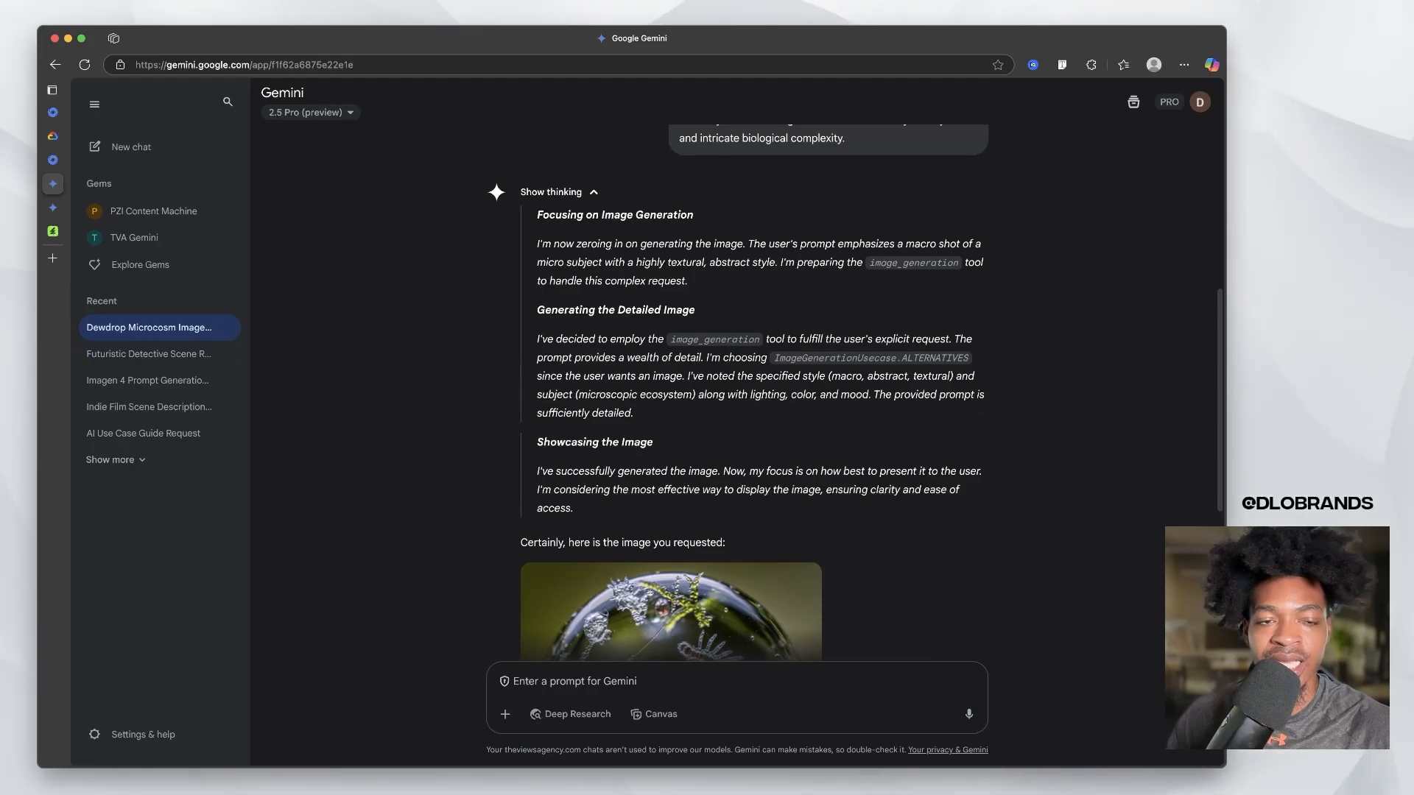
pyautogui.scroll(-3)
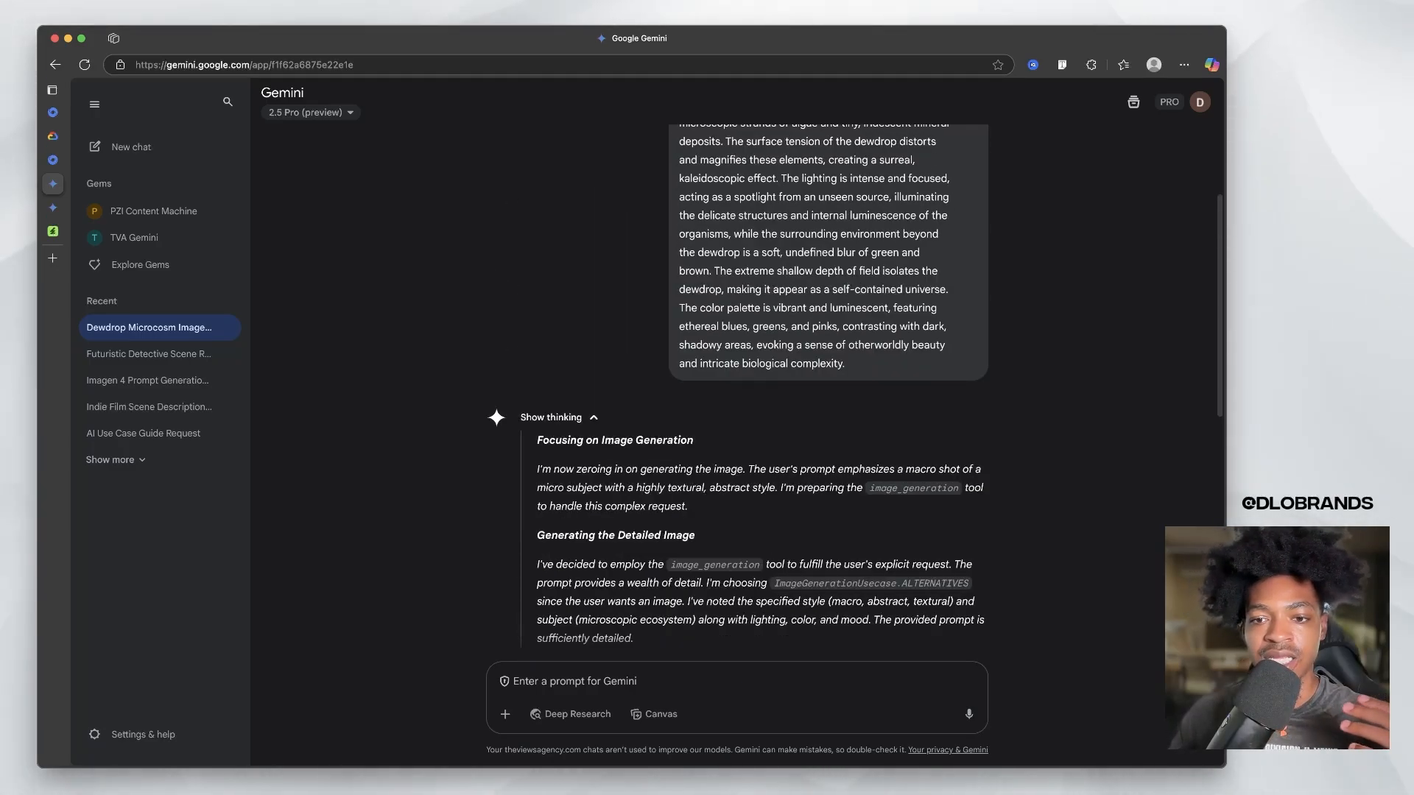